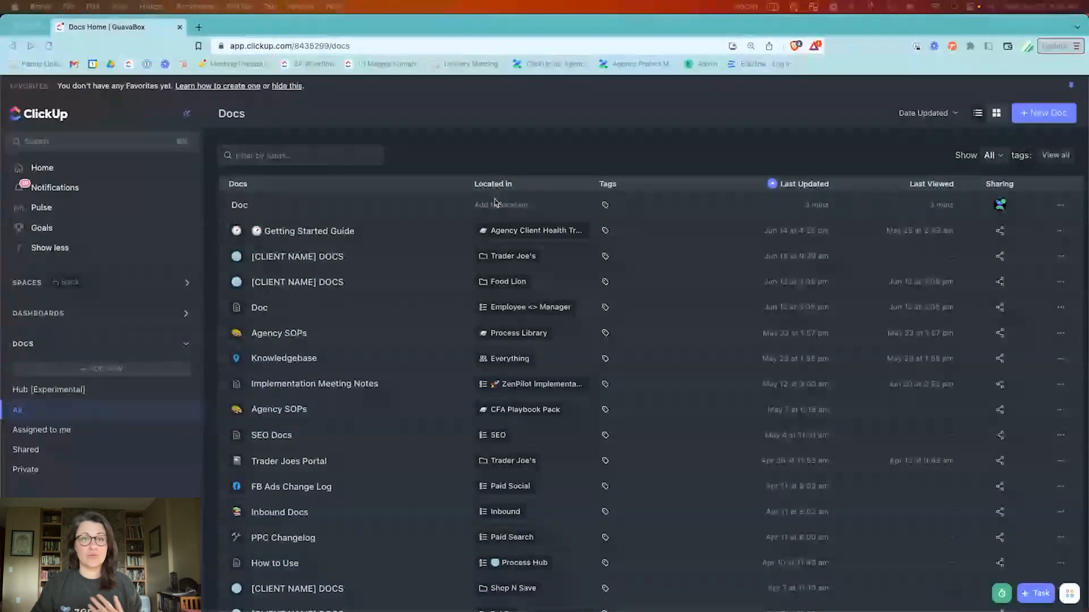
mouse_move(621, 570)
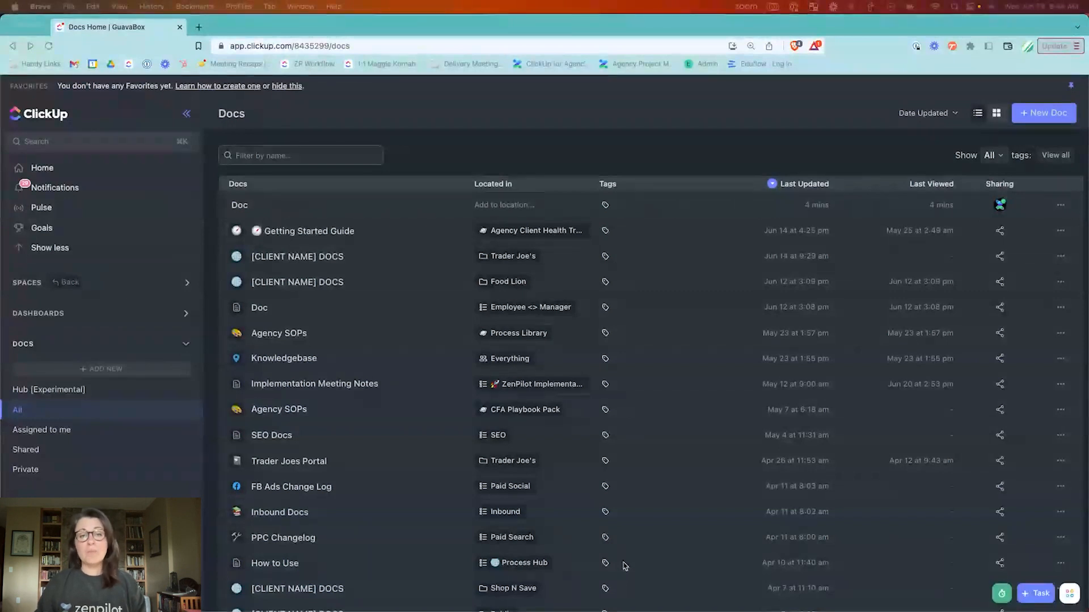
mouse_move(799, 198)
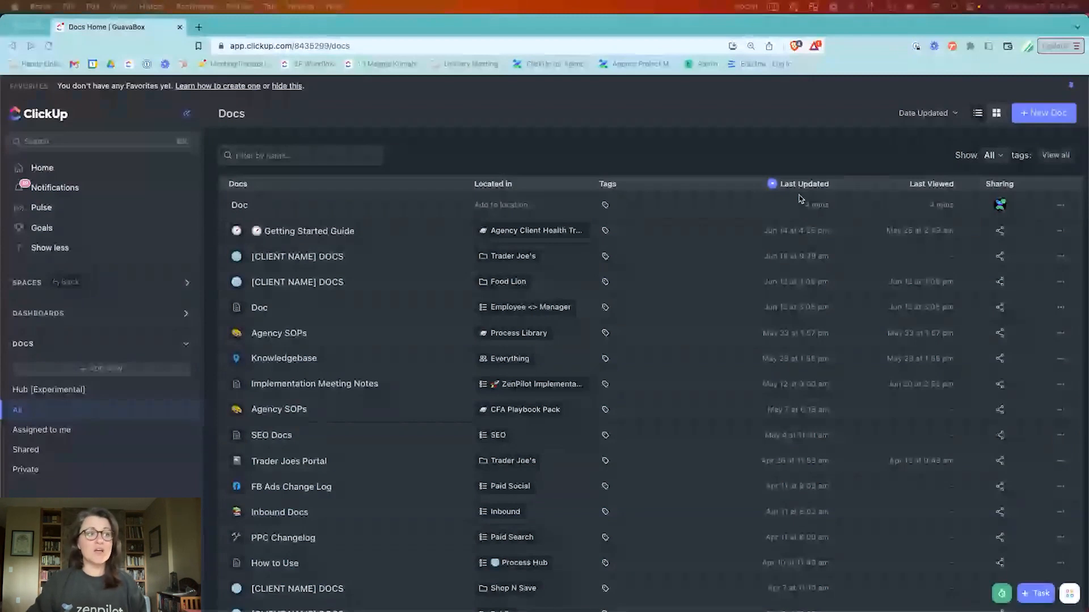
mouse_move(925, 381)
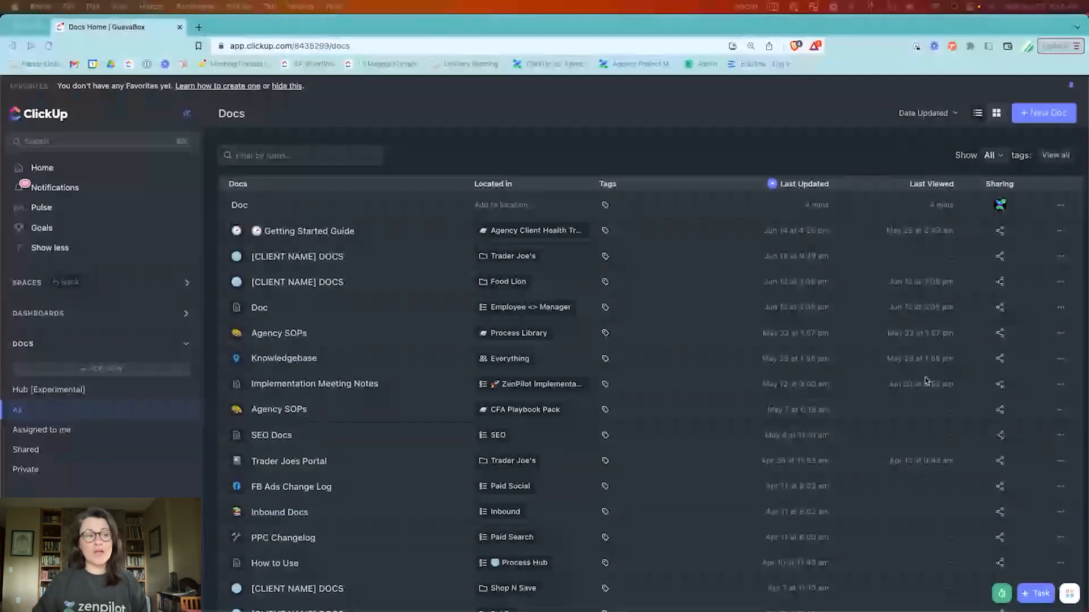
mouse_move(995, 202)
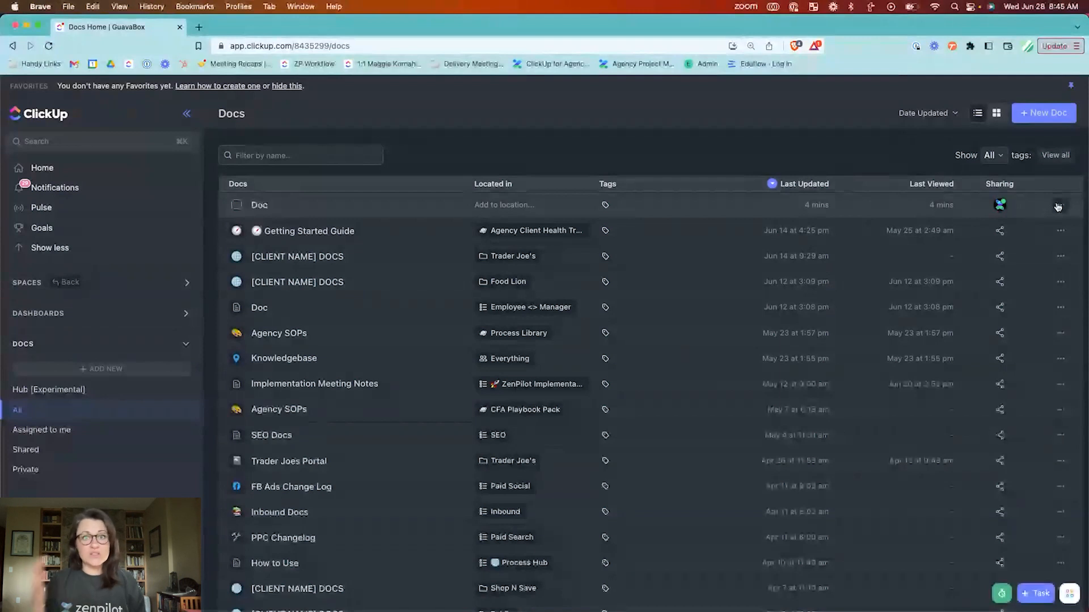
Step: Open the blank untitled doc from the top of the Docs list
left_click(1057, 206)
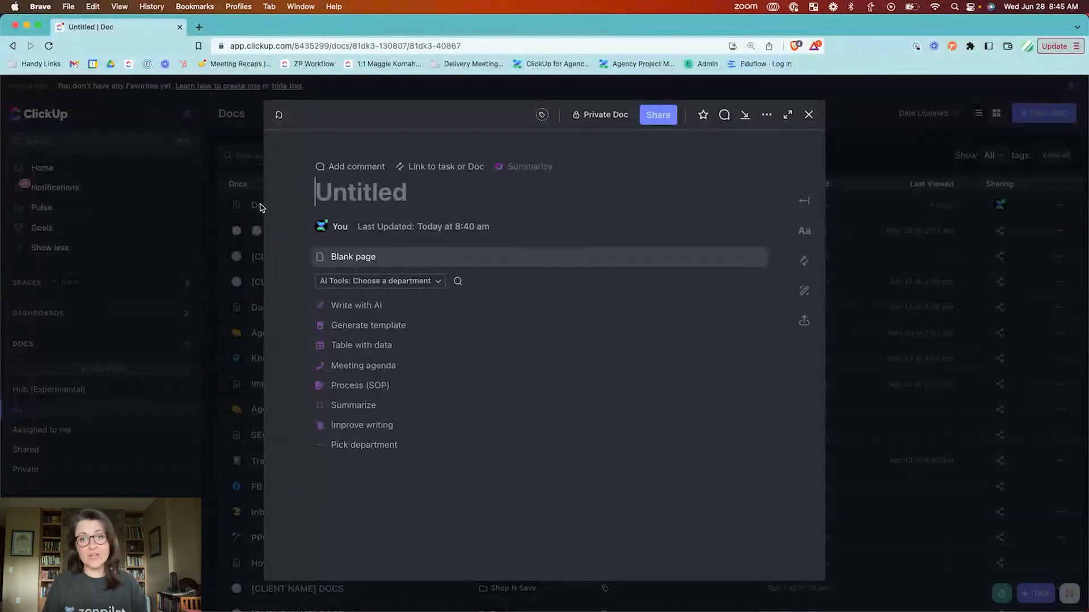
Step: Title the doc "You can name this anything you want." and begin the body as a Blank page
type("You can")
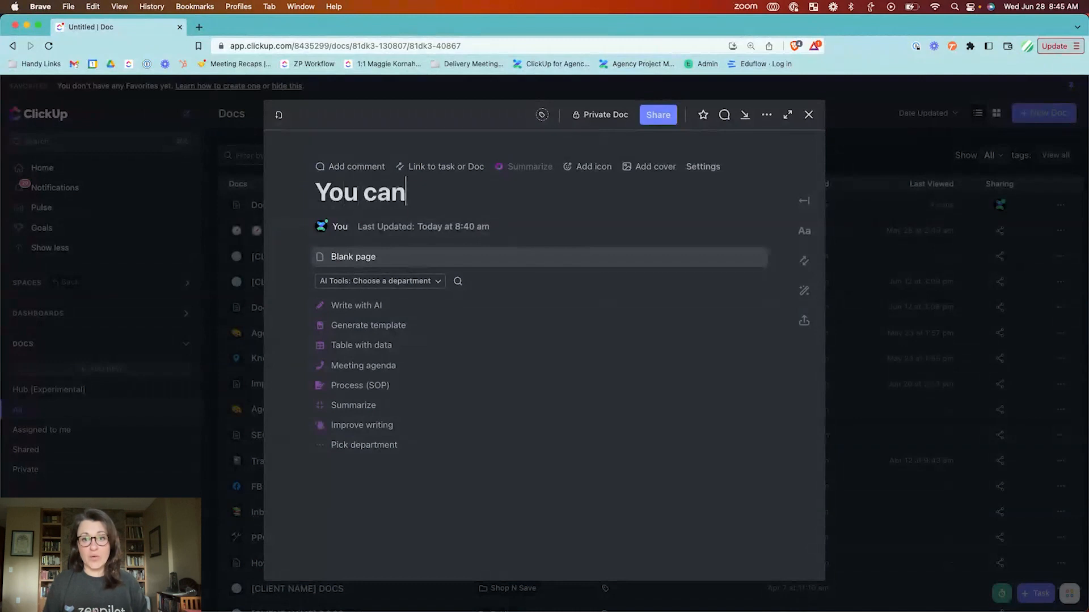
type("name this anything y")
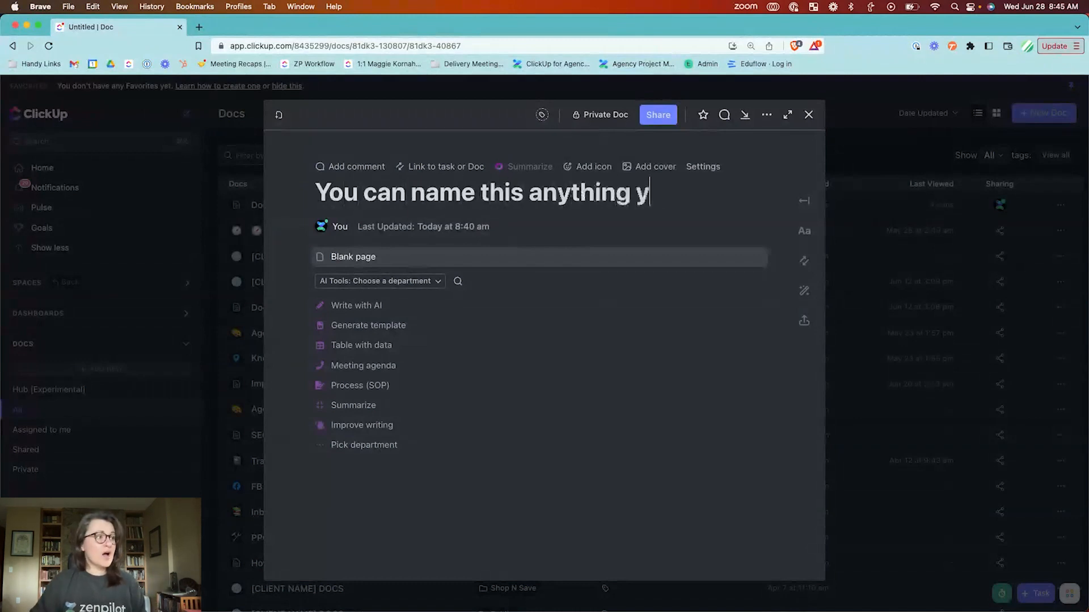
type("ou")
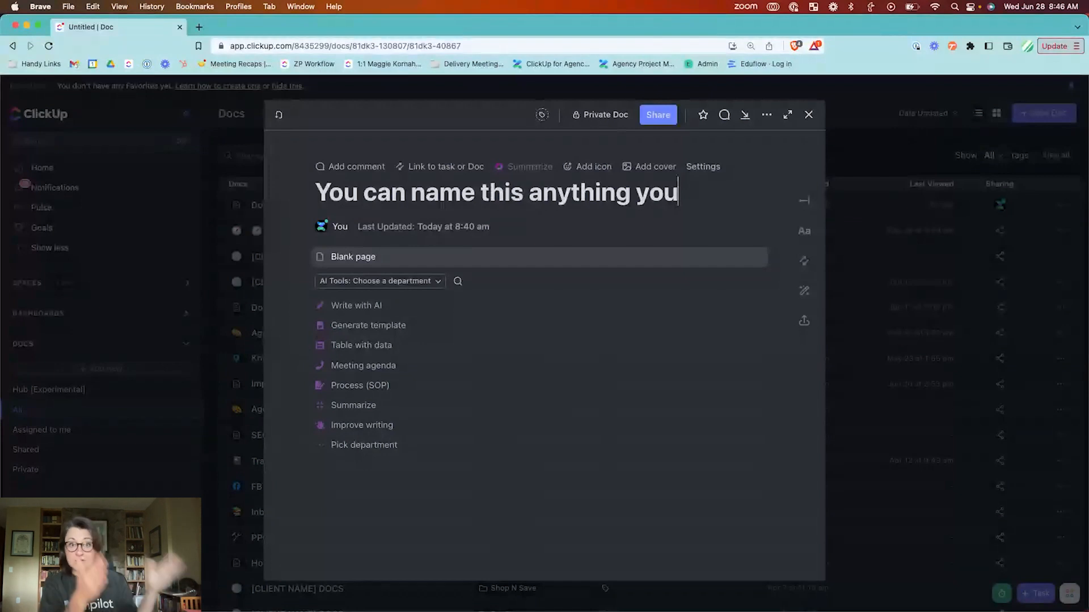
type("want.")
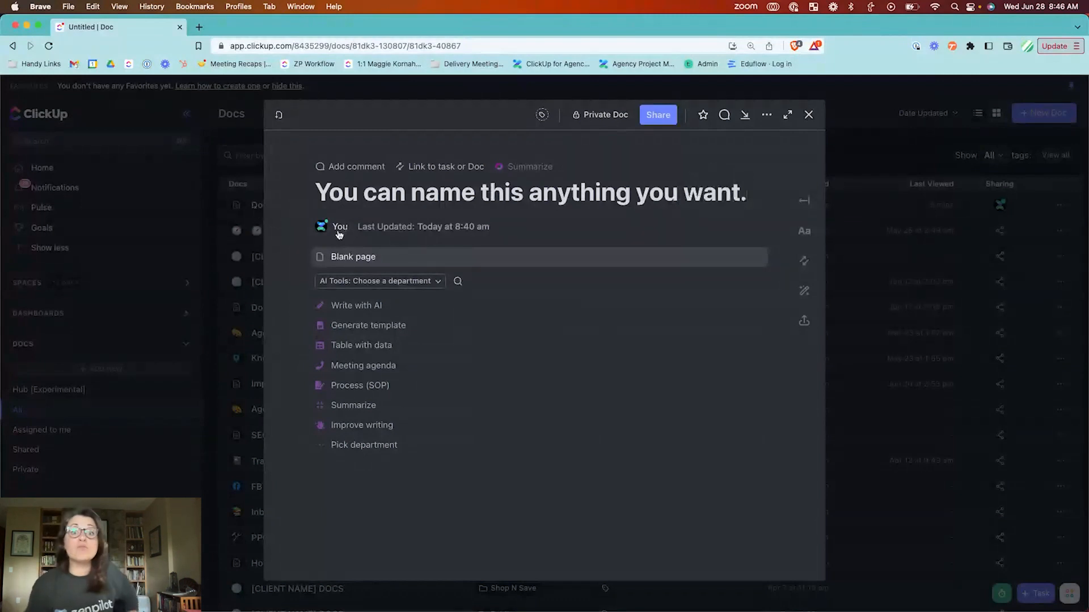
left_click(745, 192)
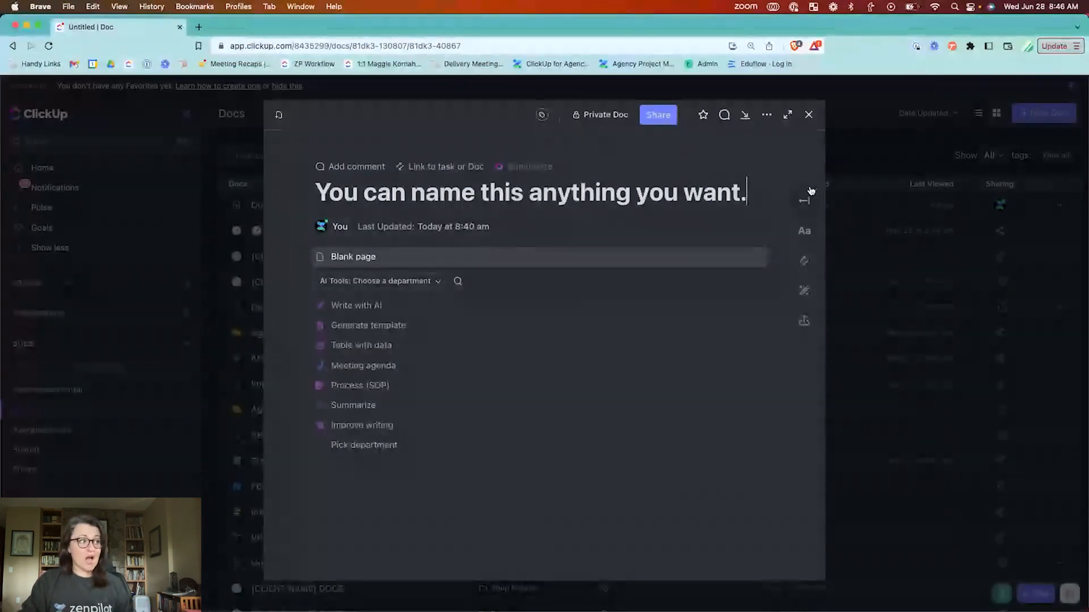
left_click(487, 257)
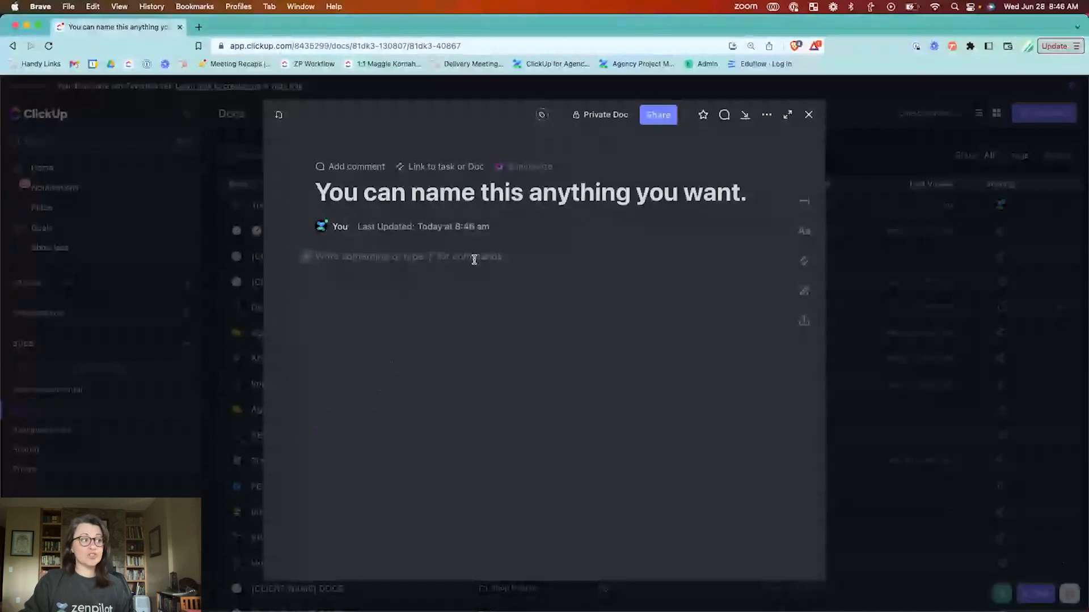
Step: Write "Start writing", a bullet "you can bring in bullet points" and a numbered item "numbered lists"
type("Start")
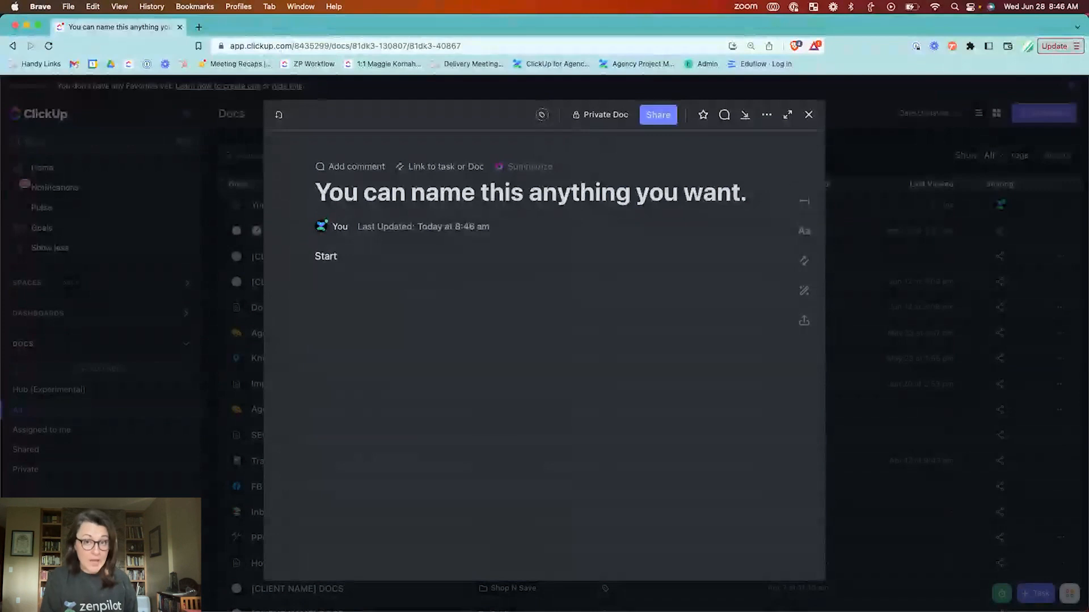
type("writing")
type("you can")
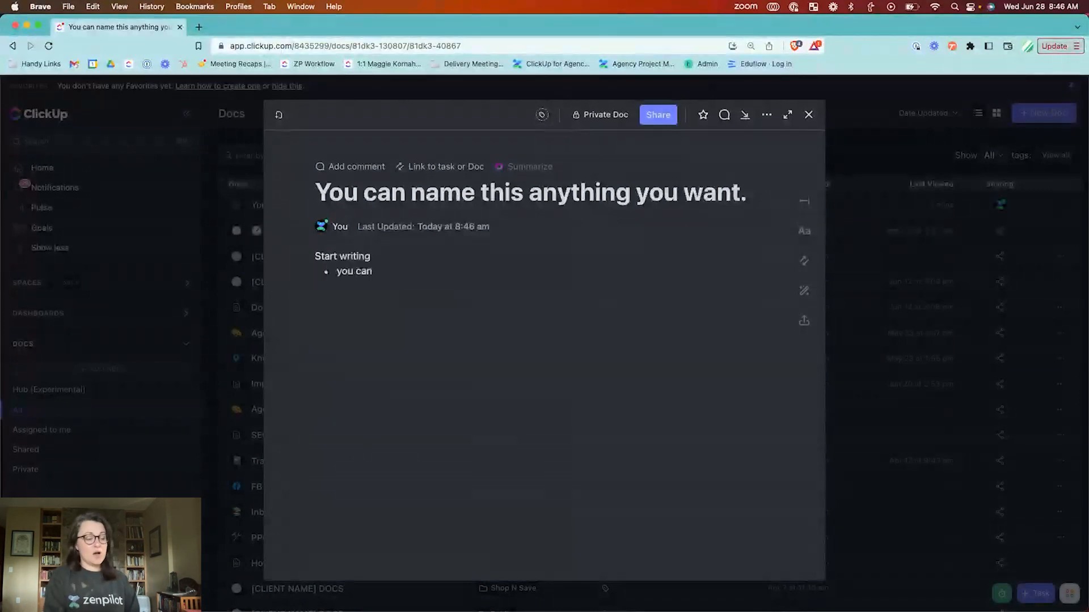
type("bring in bullet points")
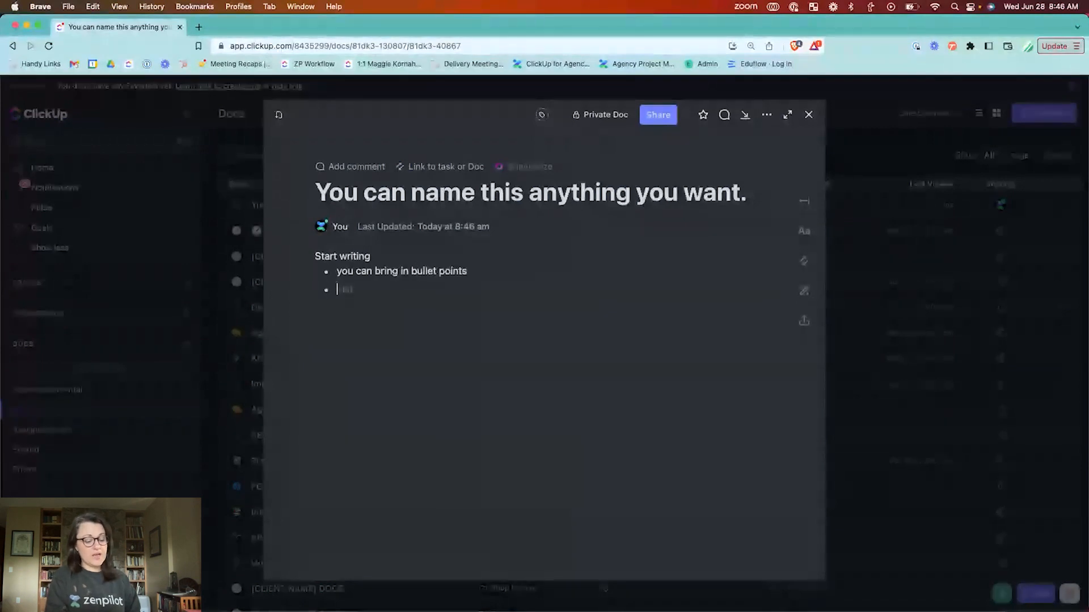
type("1")
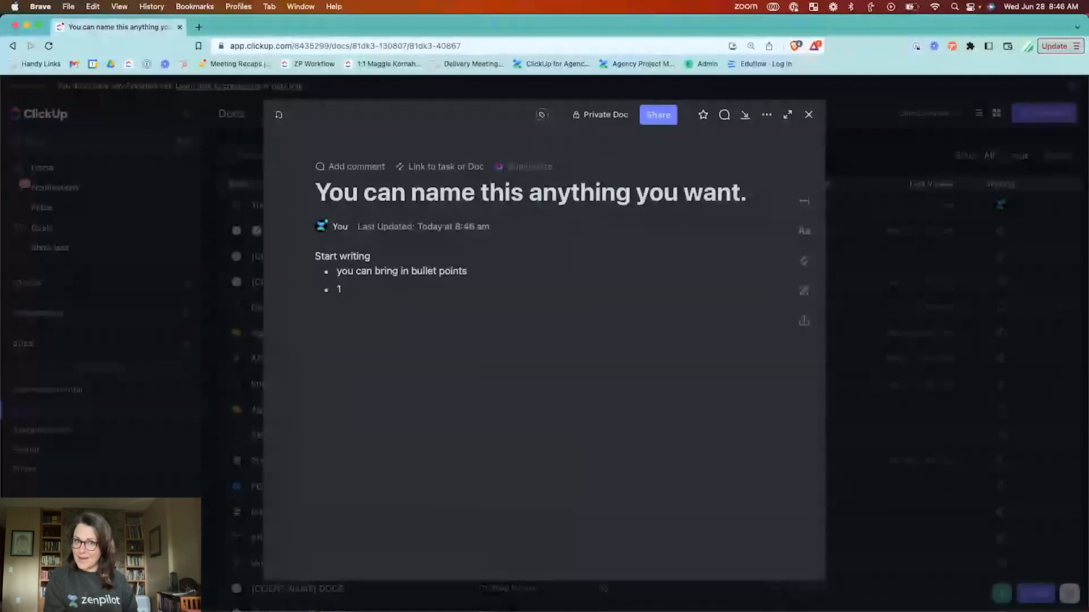
type("numbered lists")
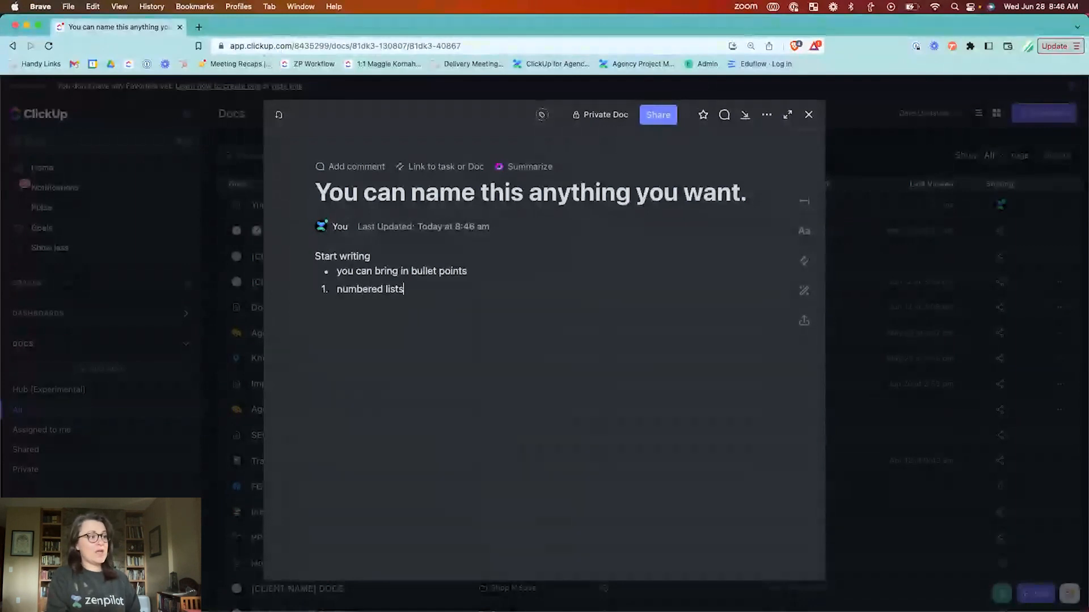
key("Return")
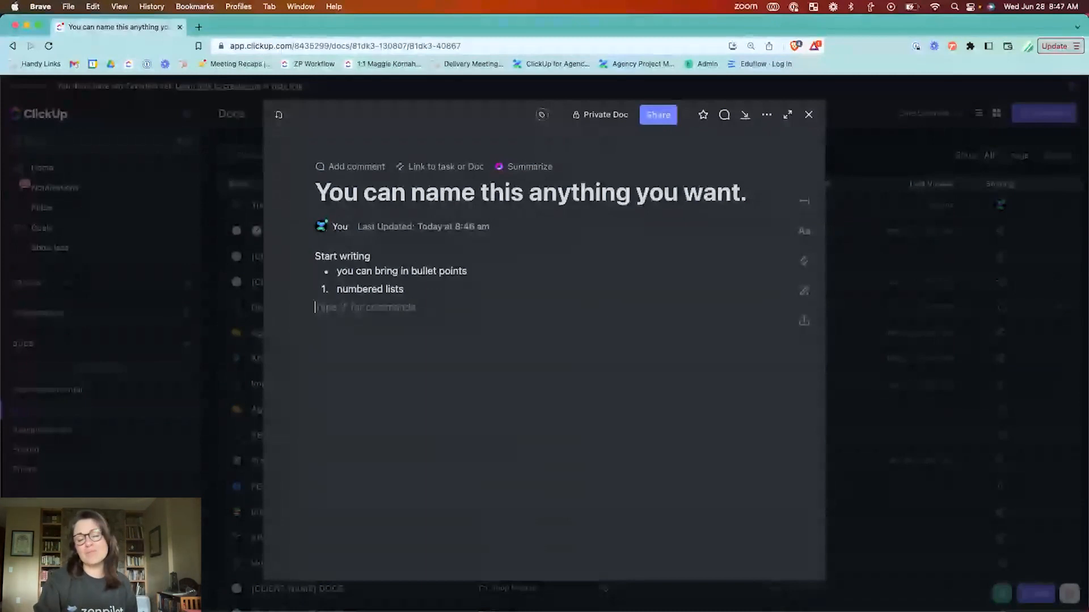
Step: Insert a banner callout reading "THIS IS IMPORTANT" via the slash menu
type("/")
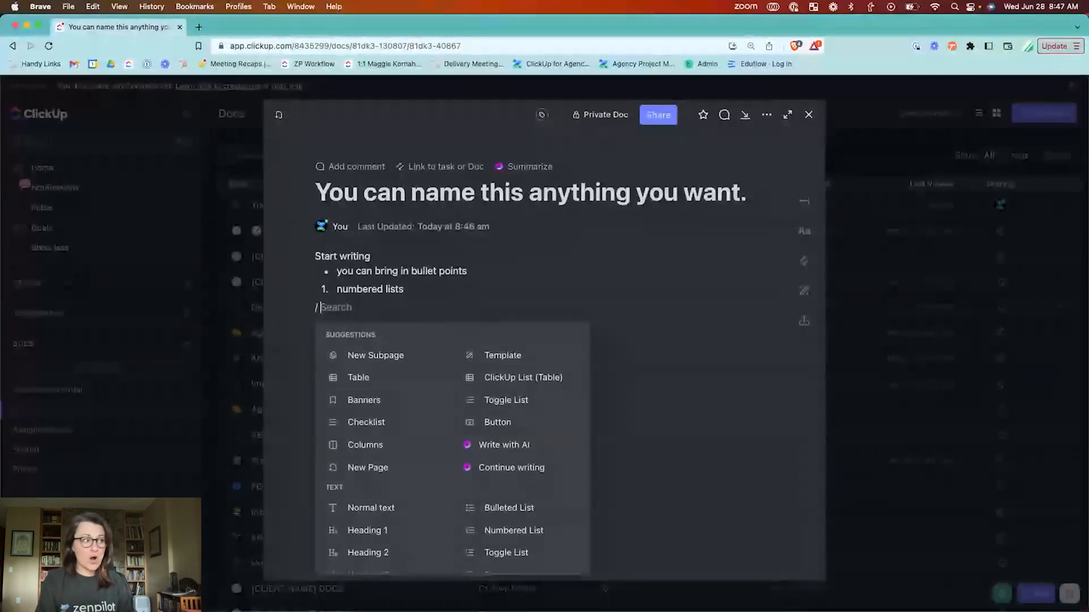
mouse_move(366, 422)
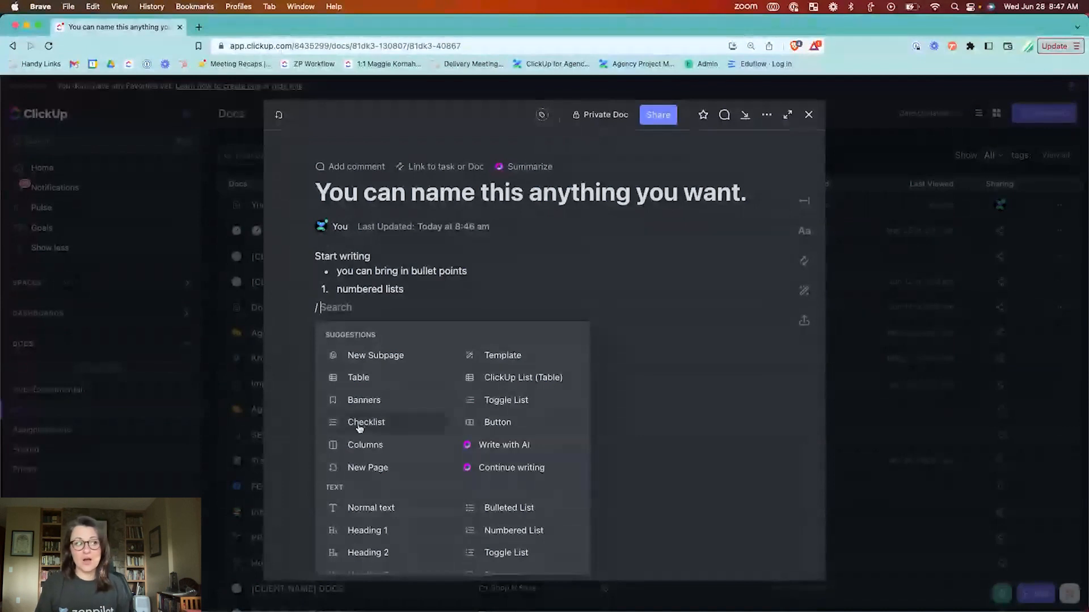
mouse_move(364, 400)
type("THIS IS IMPO")
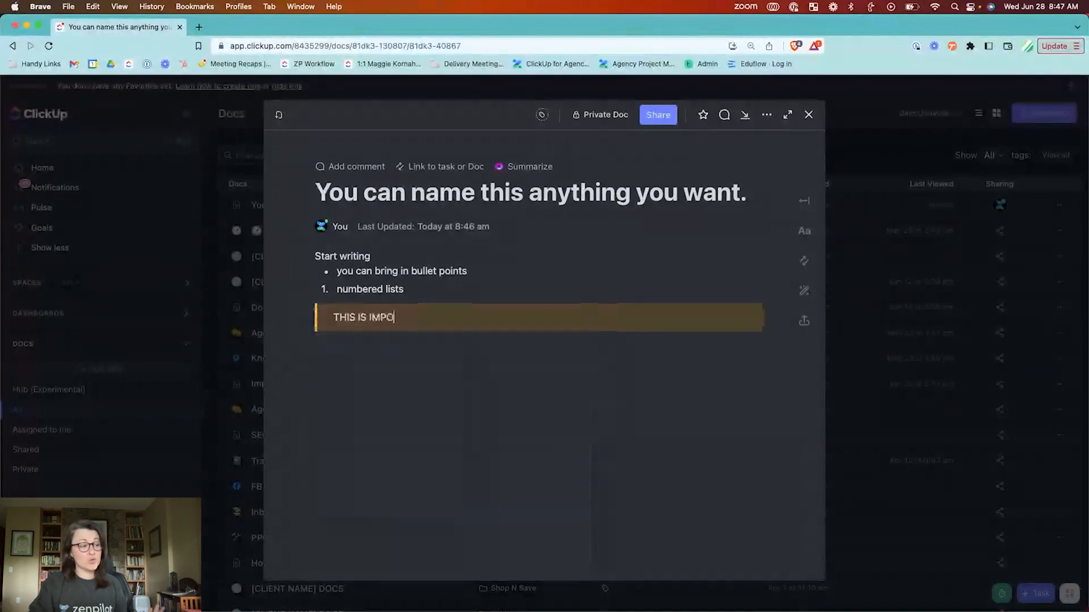
type("RTANT")
type("/Button")
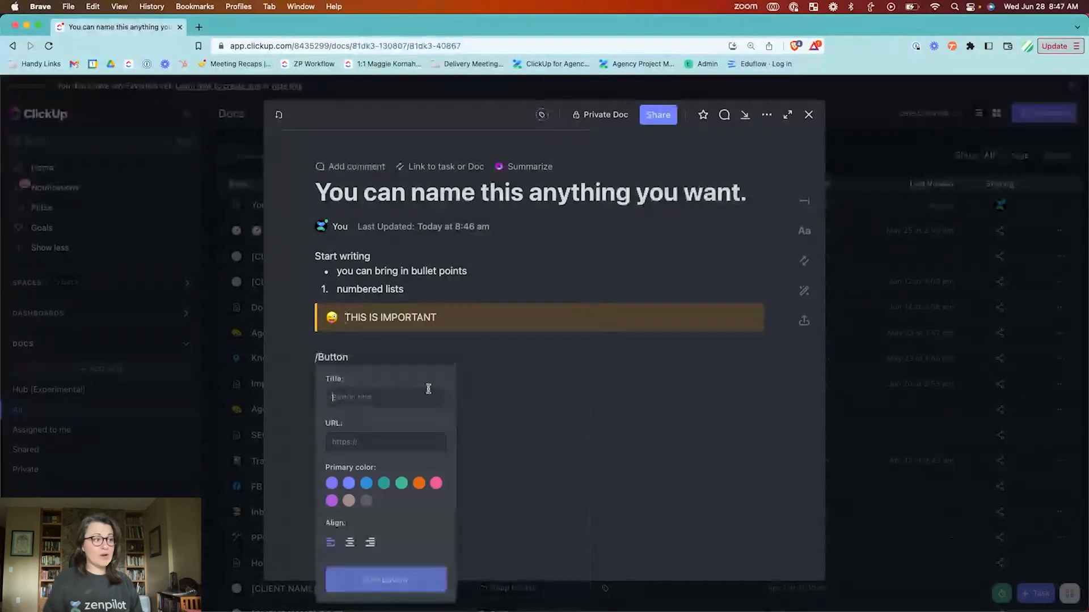
type("PAINT ANYWHERE")
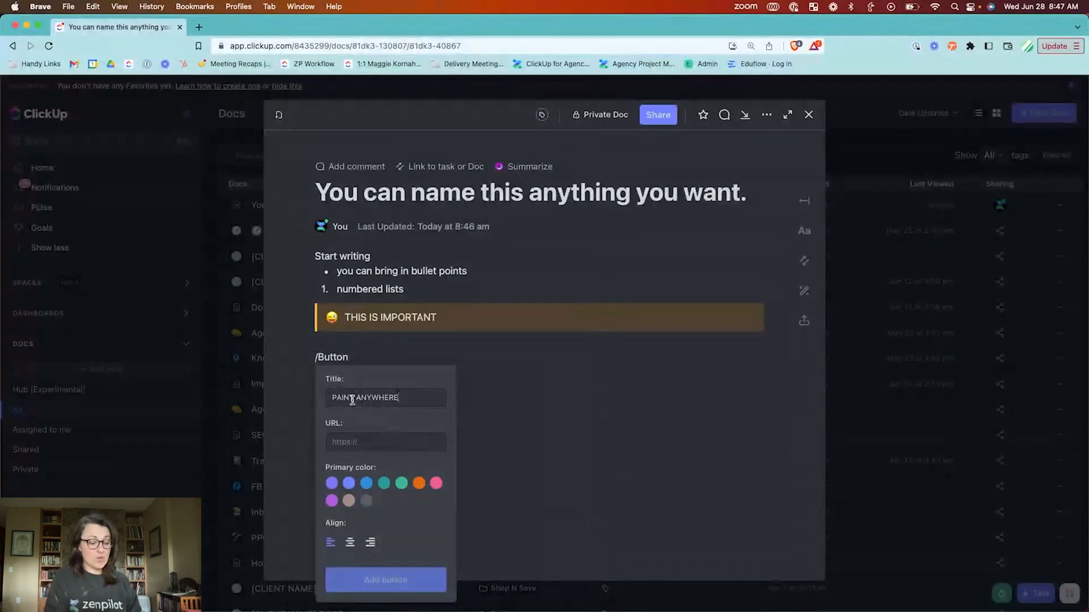
key("Backspace")
type("O")
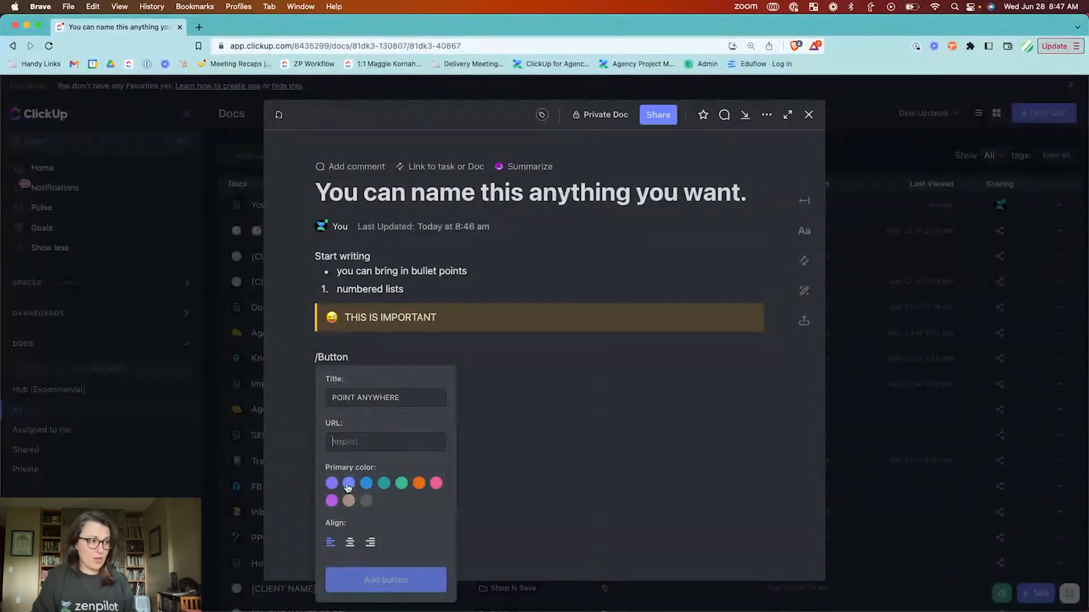
left_click(351, 542)
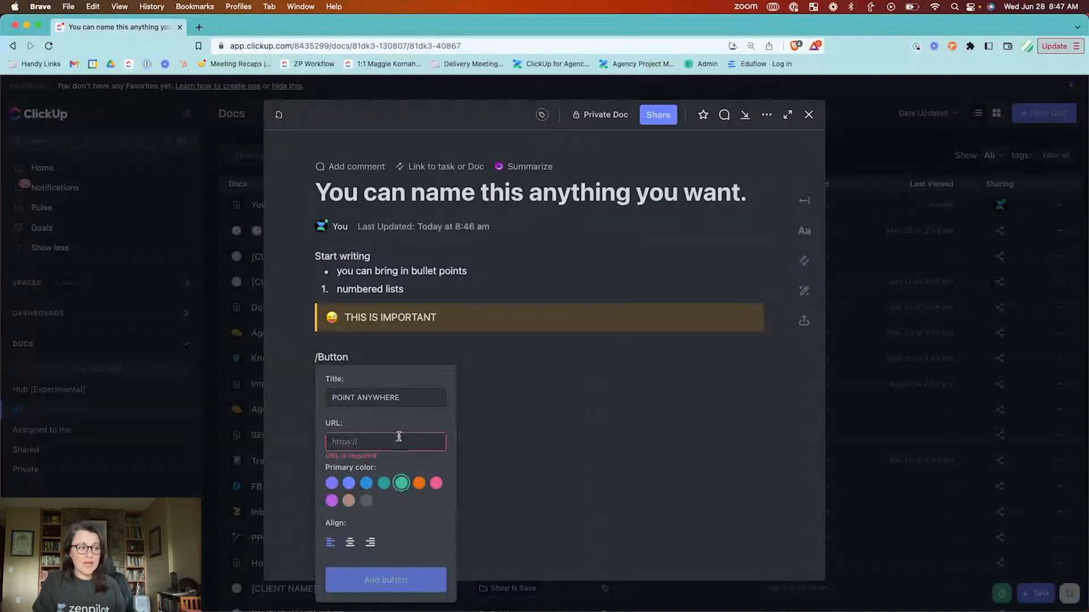
type("www.g")
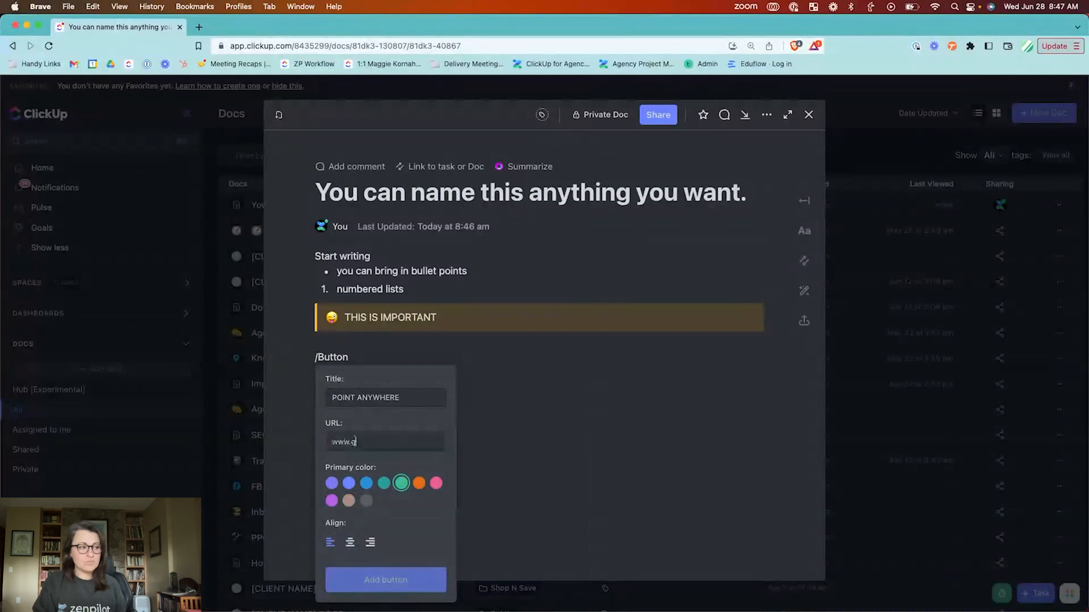
type("oogle.com")
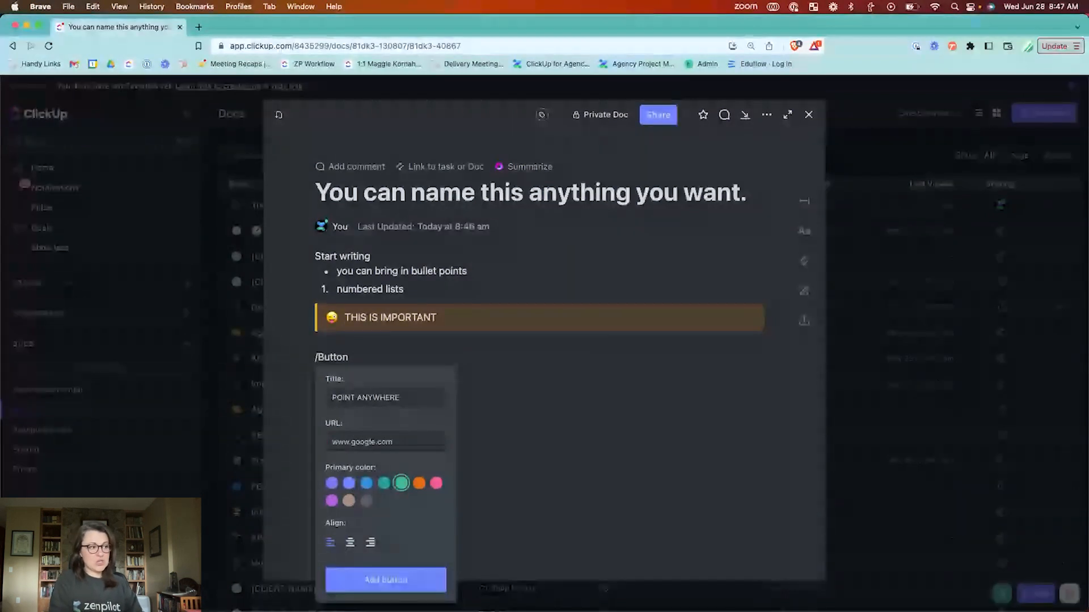
left_click(385, 579)
type("/Write with AI")
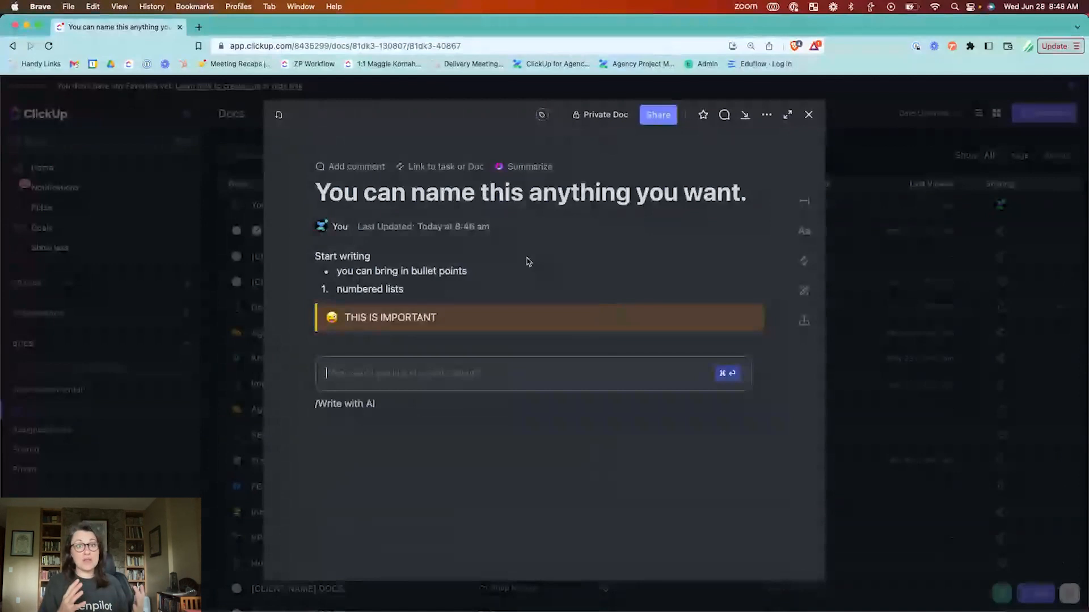
Step: Ask the AI for a list of three summer activities to do with dogs
type("Provide me a list of three su")
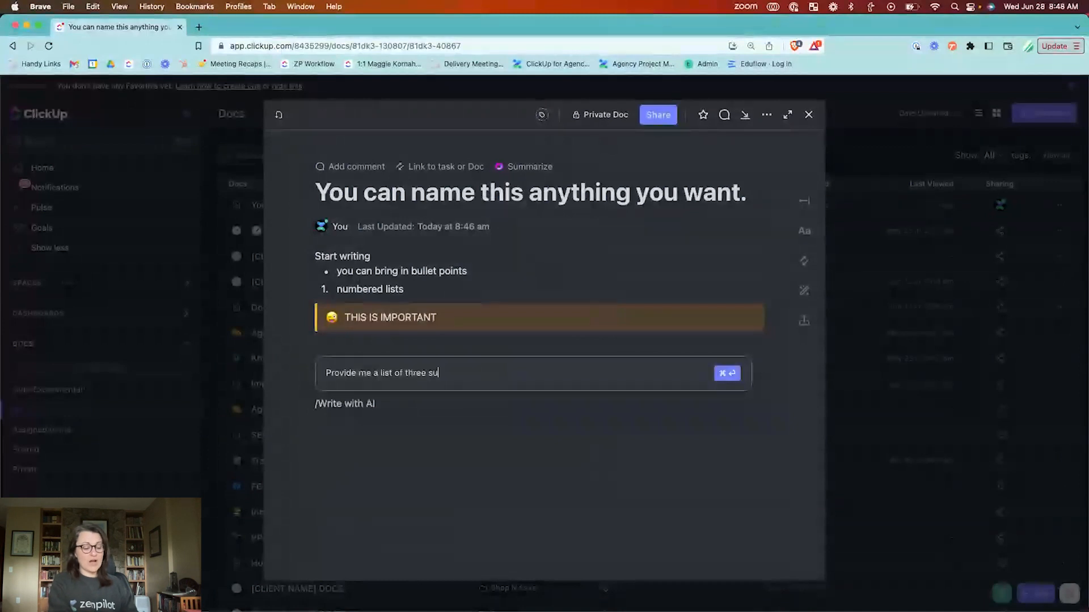
type("mmer a")
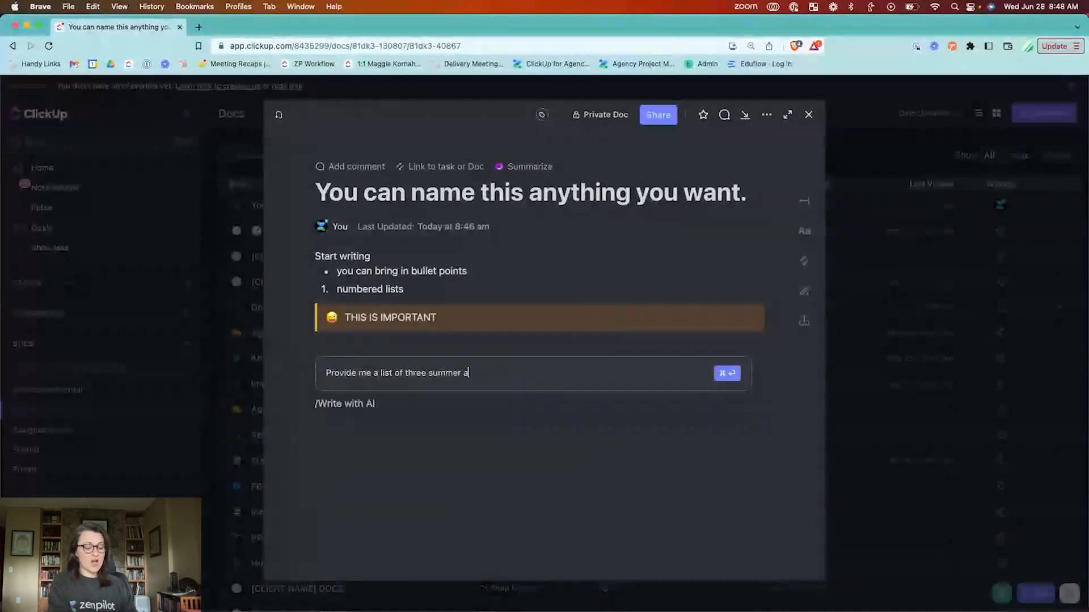
type("ctivites t")
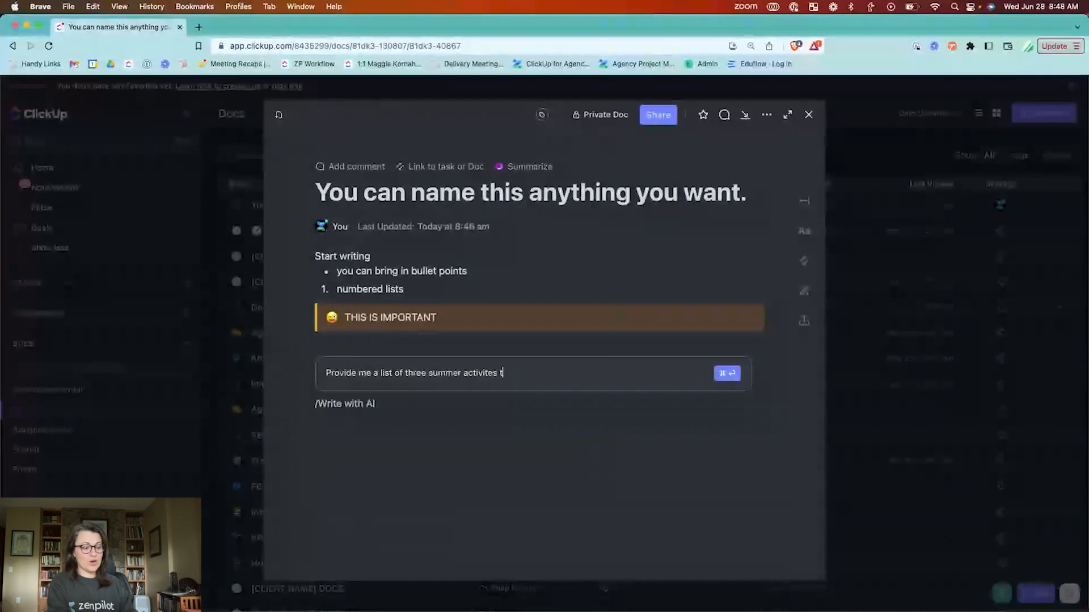
type("o do with dogs")
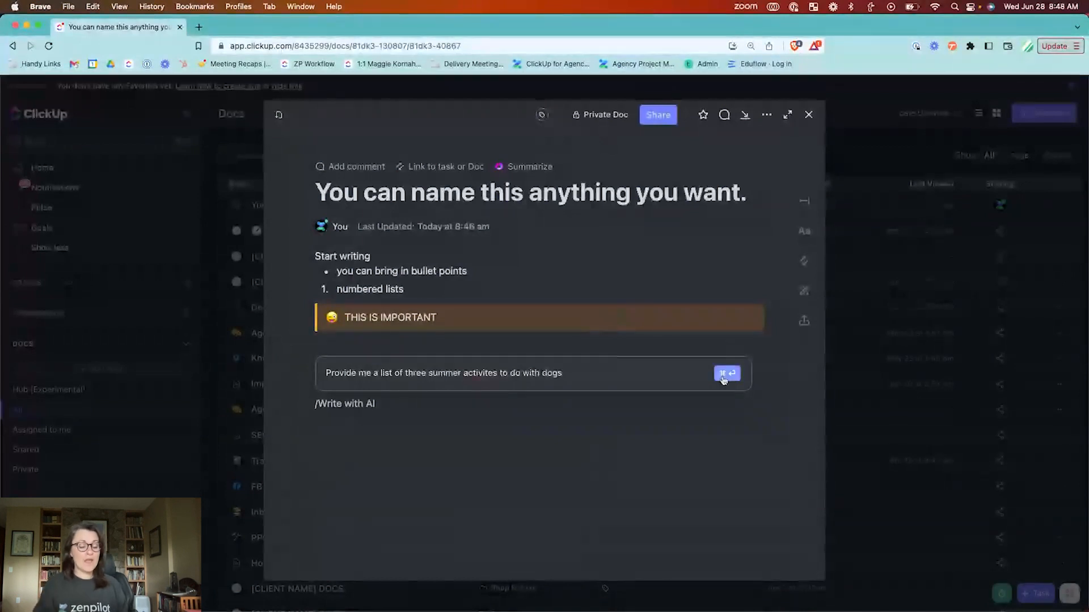
left_click(727, 373)
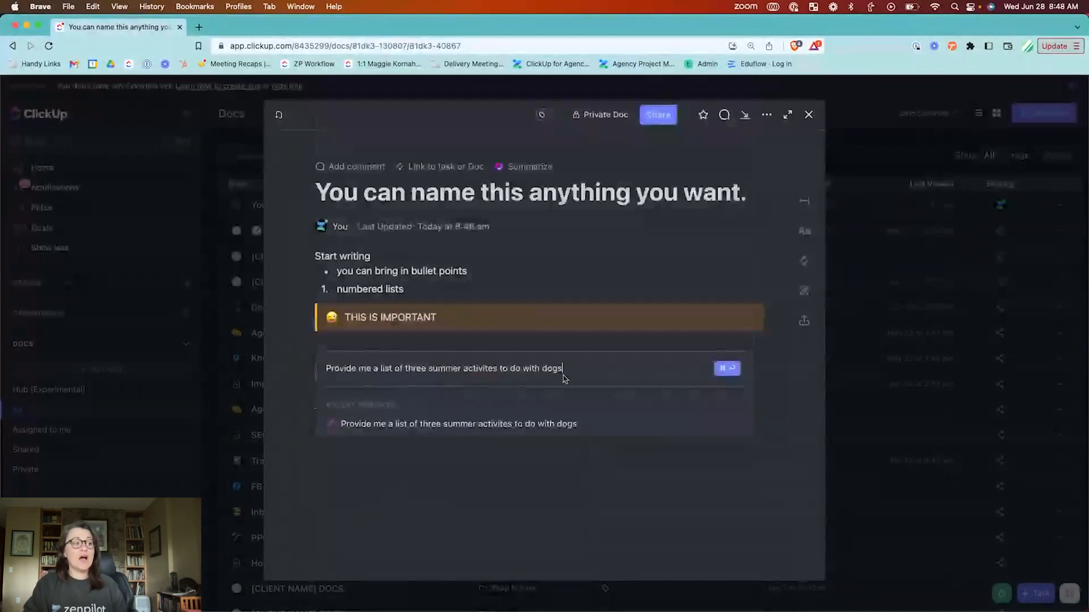
Step: Revise the prompt to include cats, resend it and insert the AI response into the doc
type("and cats")
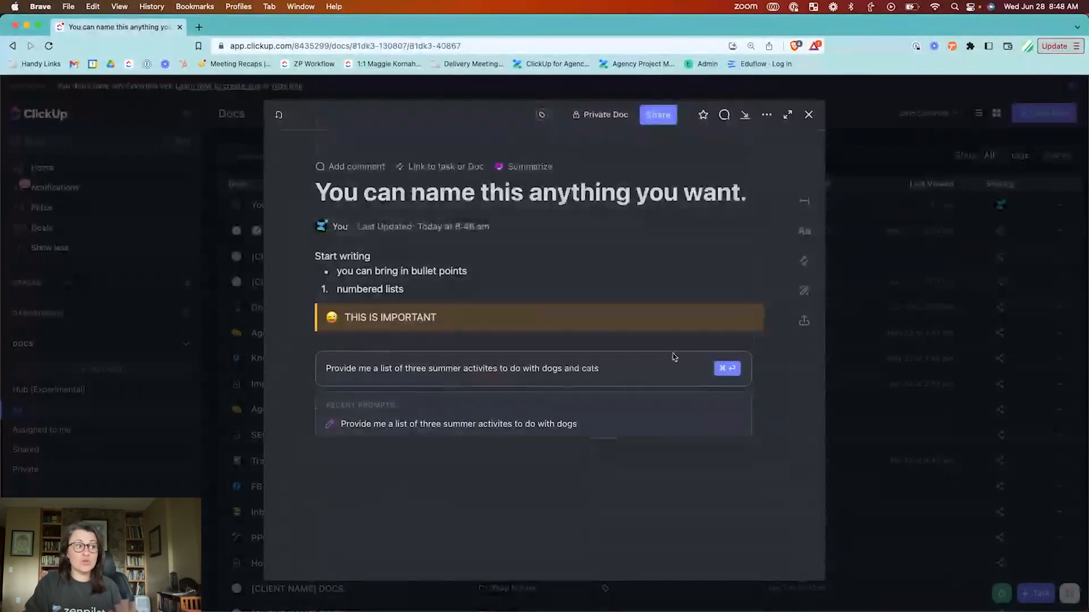
left_click(725, 368)
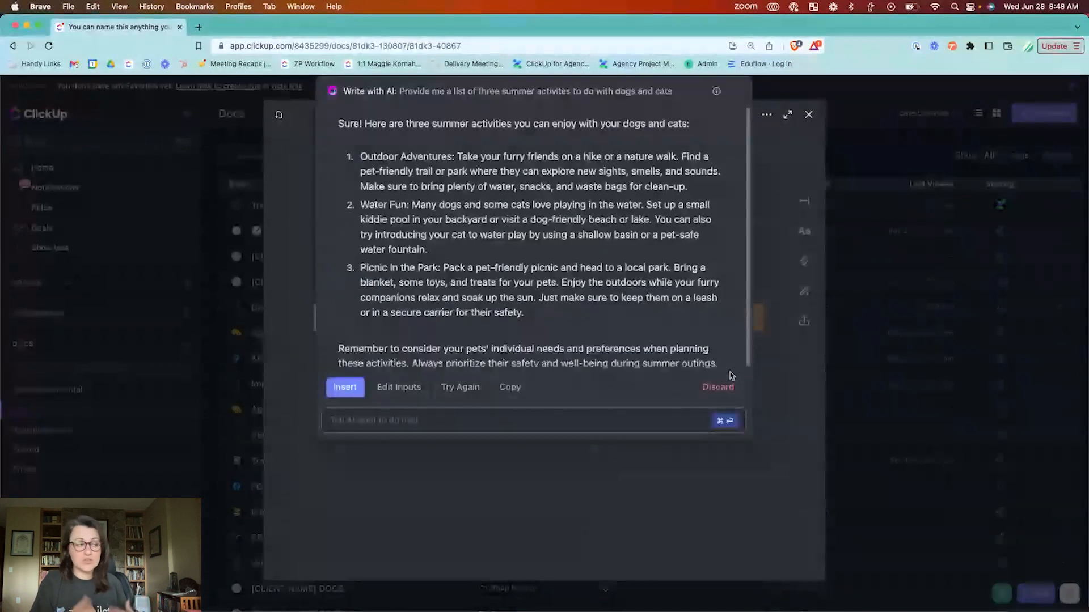
left_click(345, 387)
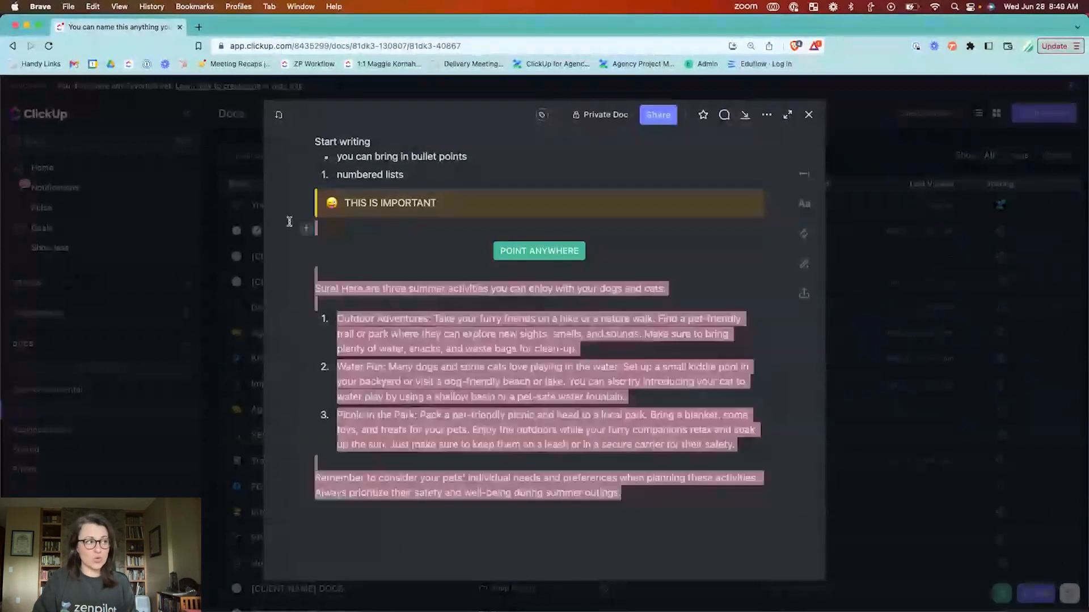
Step: Delete all selected body content, leaving only the title above a blank page
scroll("up", 3)
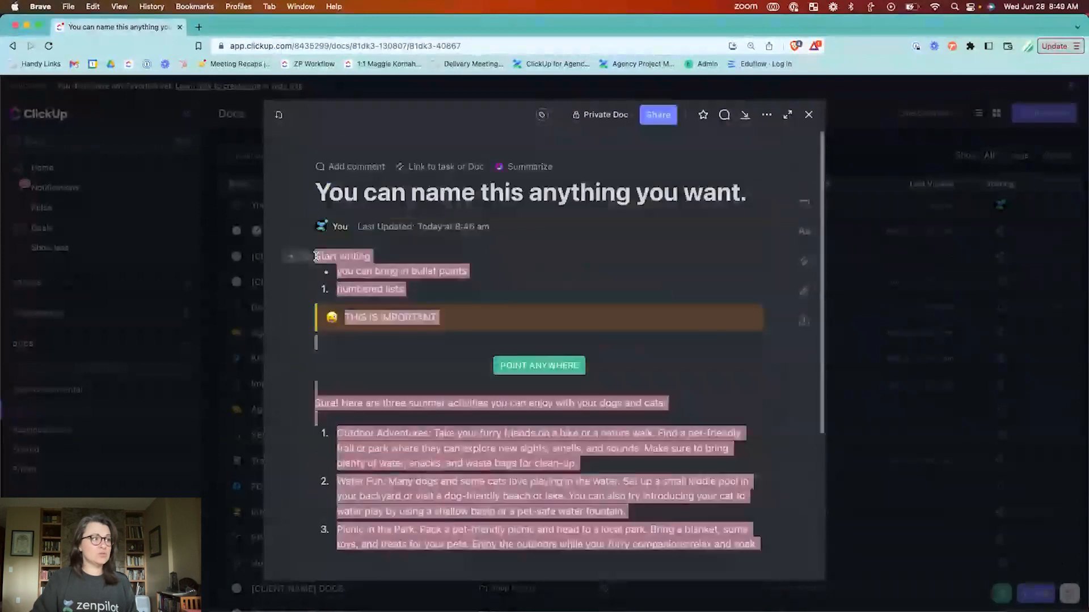
key("Delete")
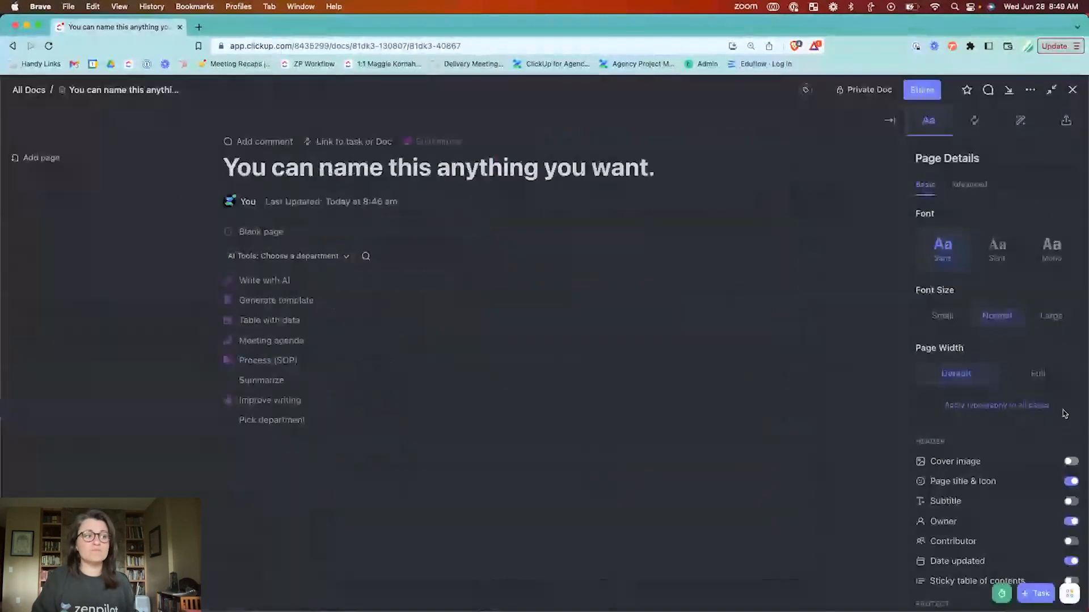
Step: Show the doc's page history of timestamped earlier versions
left_click(1029, 89)
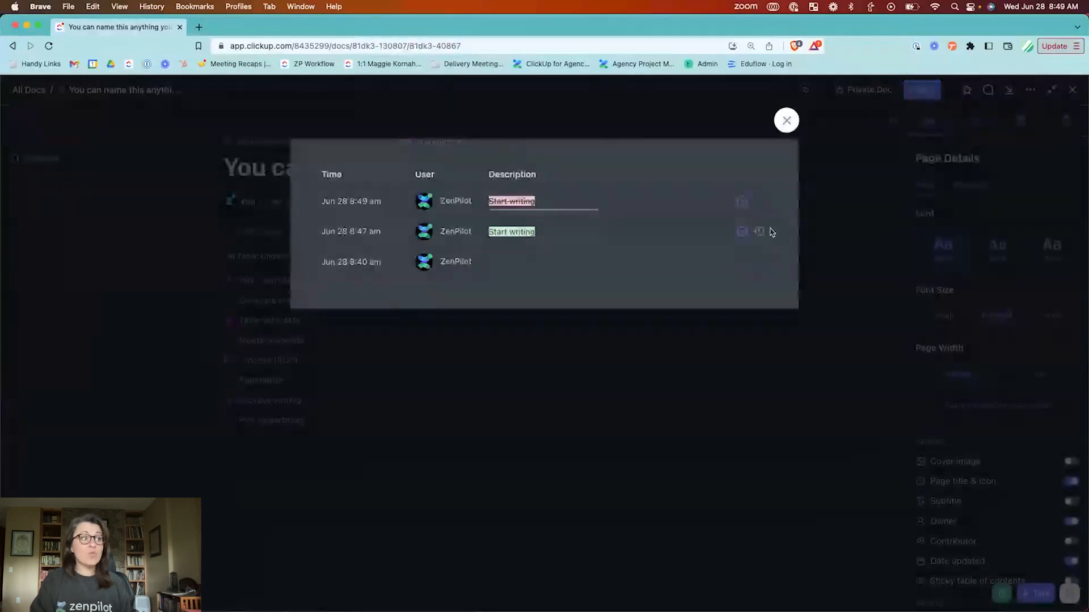
Step: Restore the 8:47 am version, bringing back the lists and THIS IS IMPORTANT callout
left_click(758, 231)
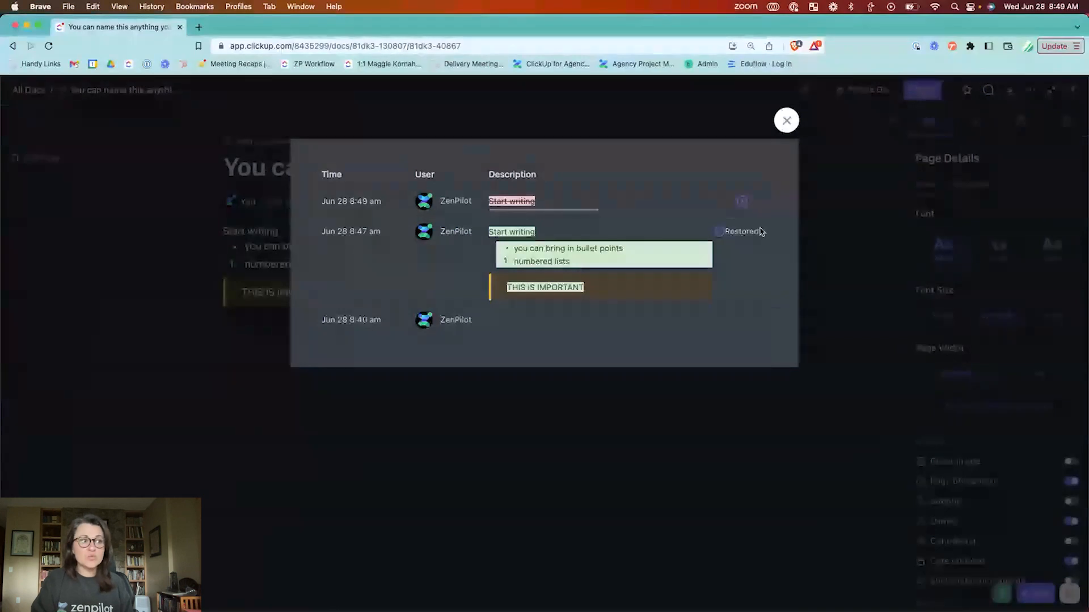
mouse_move(356, 229)
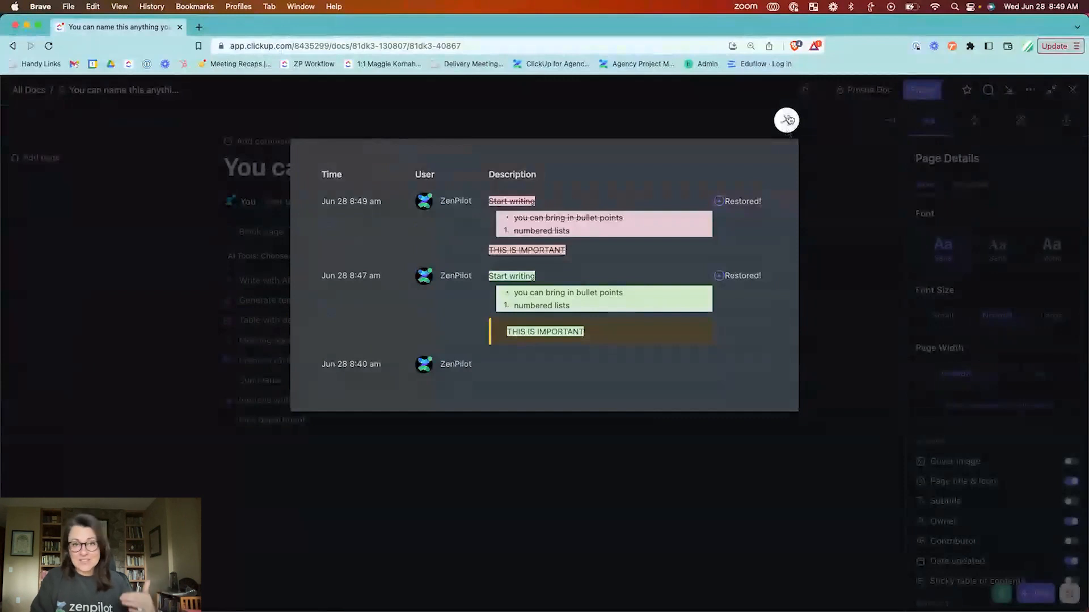
Step: Close the history and switch on a gradient cover image, viewing its Upload options
left_click(787, 119)
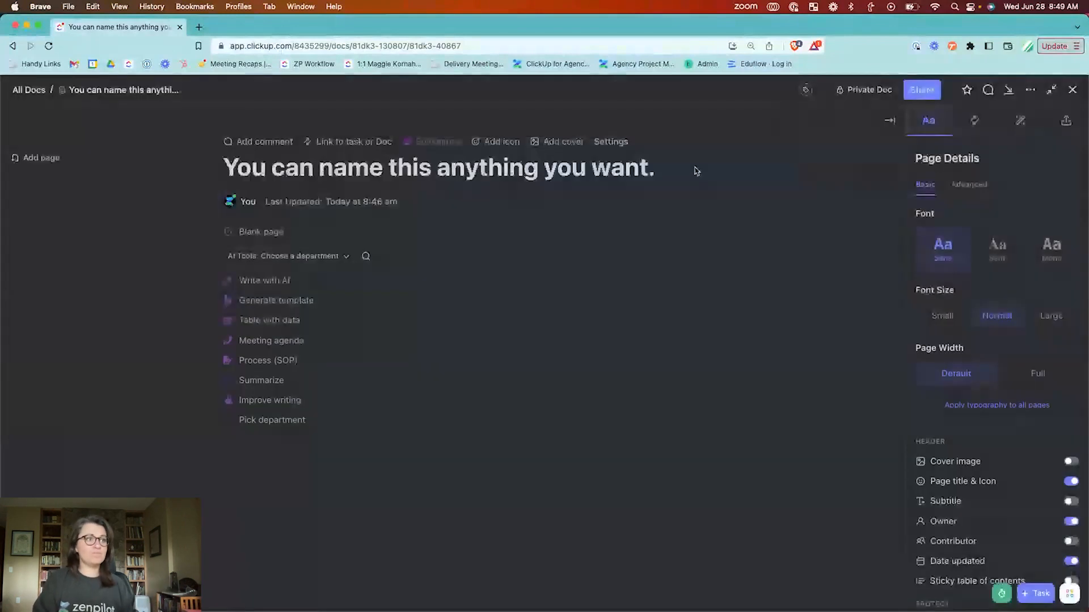
scroll("down", 3)
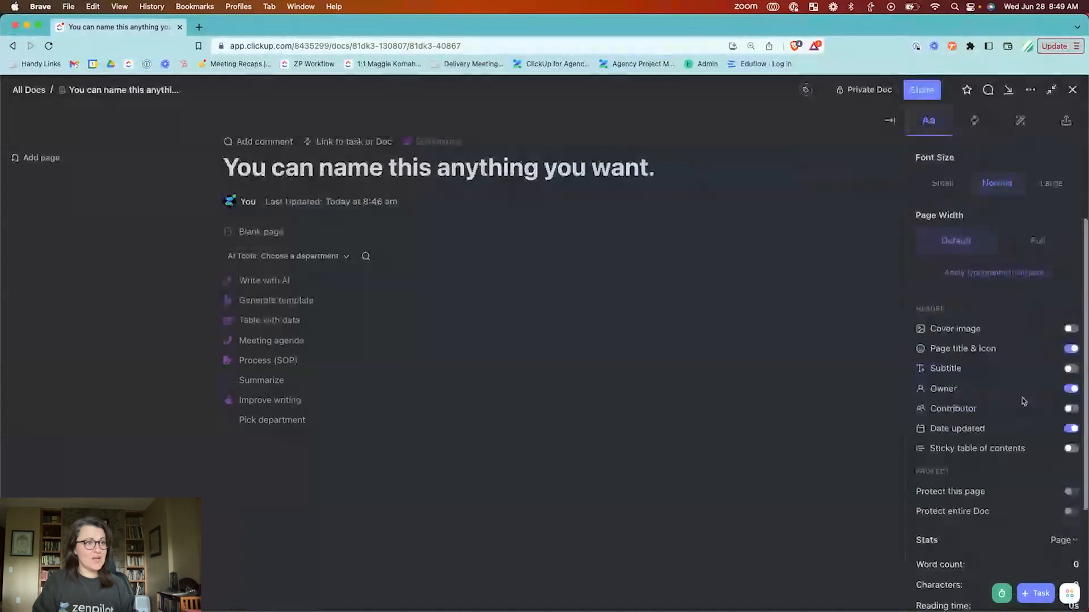
scroll("down", 3)
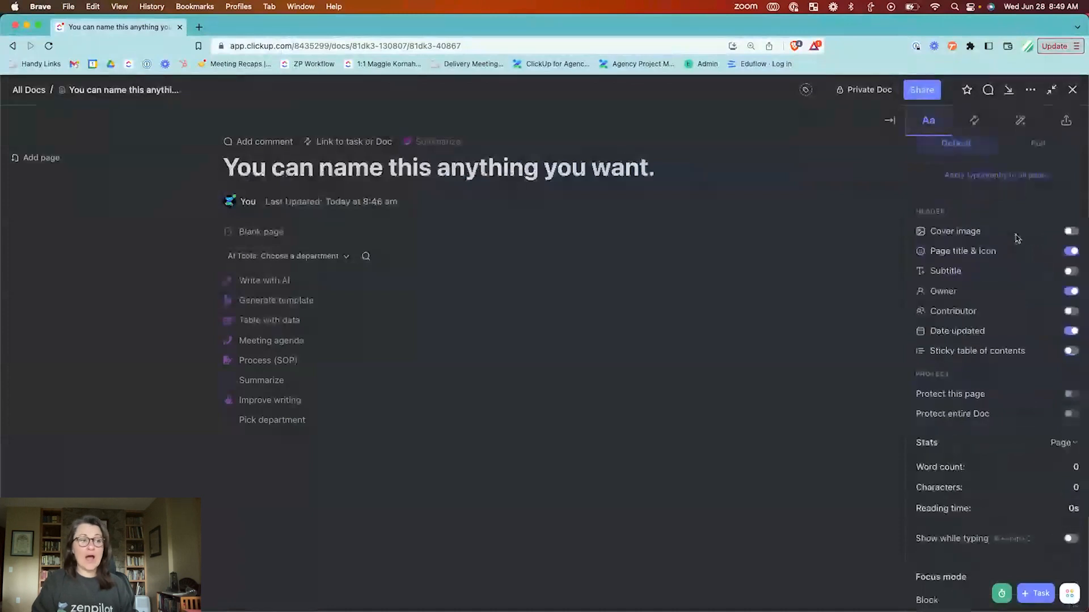
left_click(1069, 231)
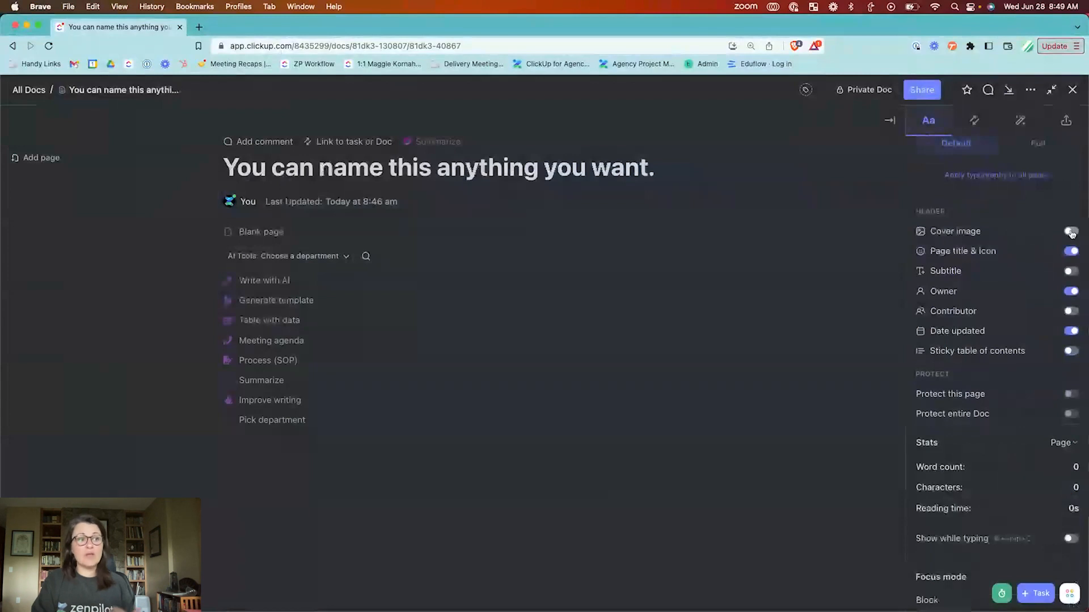
left_click(1070, 231)
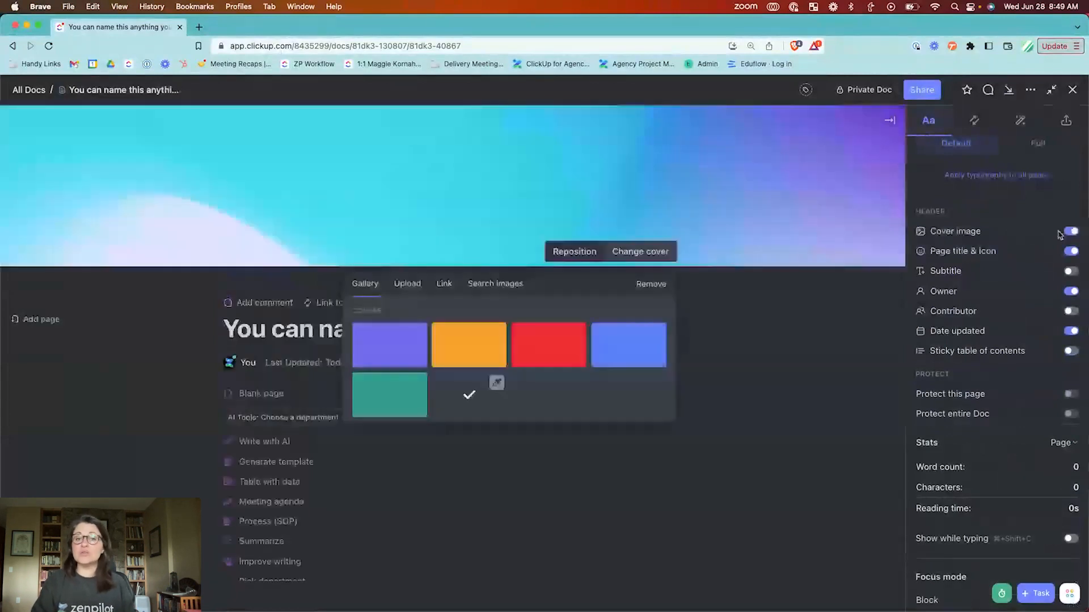
left_click(408, 284)
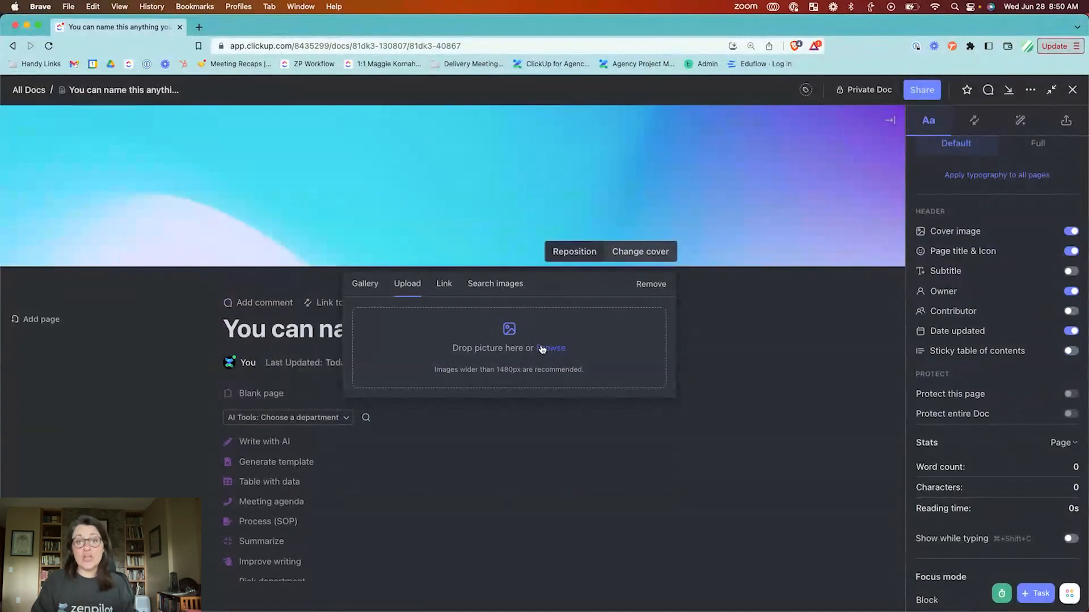
mouse_move(333, 290)
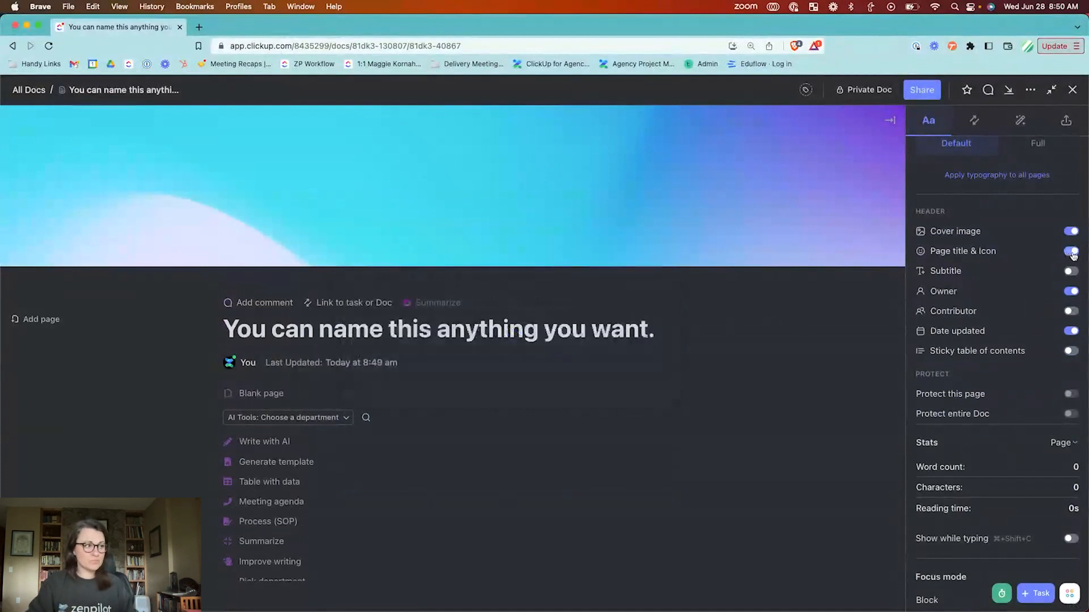
Step: Keep the page title and icon visible and add a subtitle line under the title
left_click(1070, 251)
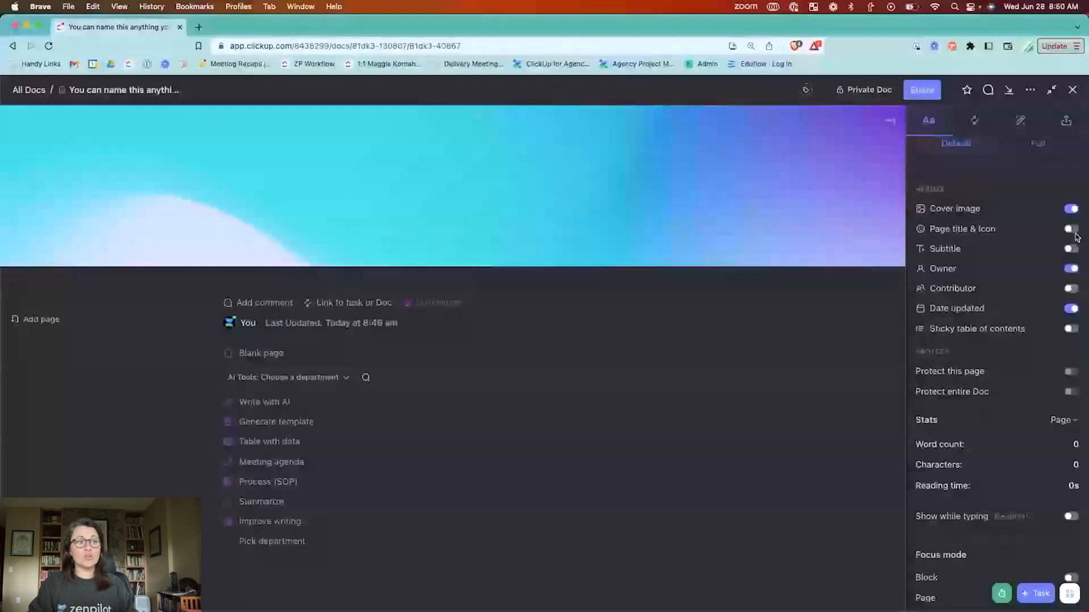
left_click(1069, 228)
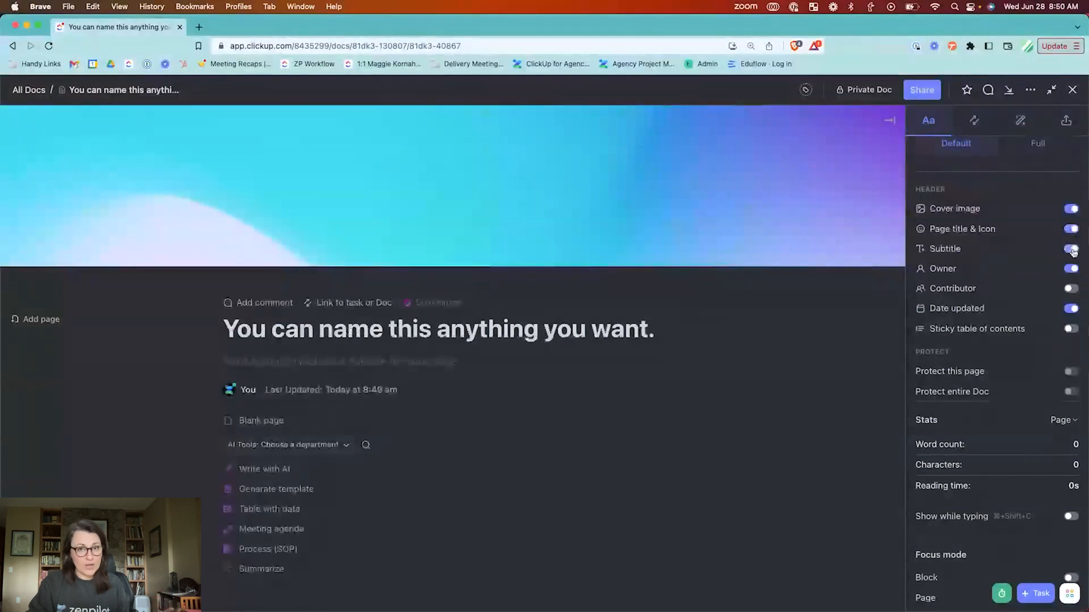
left_click(1072, 248)
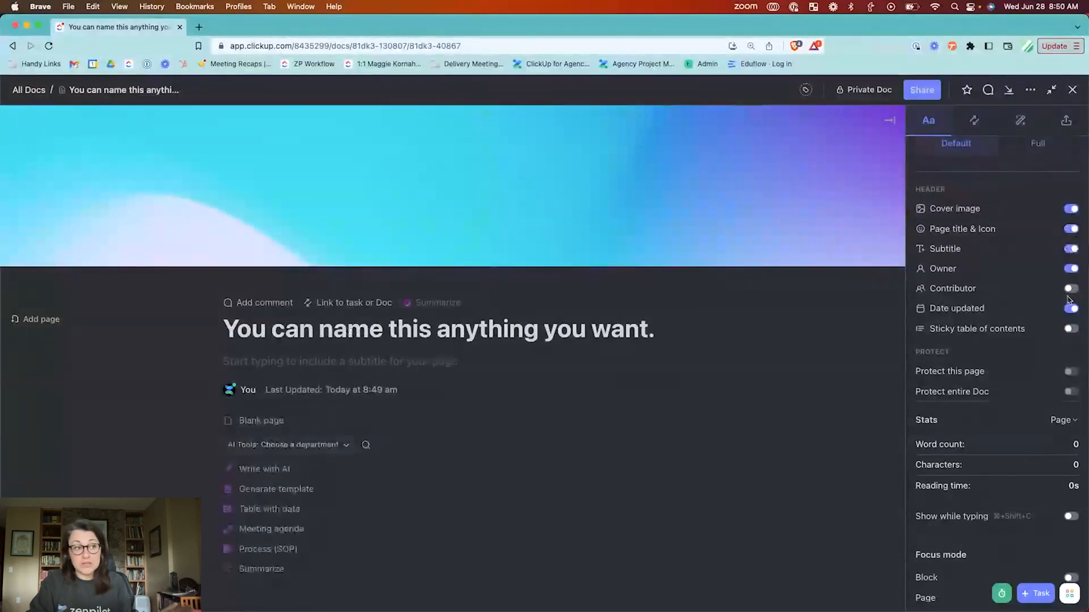
Step: Show contributors in the doc header and enable the sticky table of contents
left_click(1069, 308)
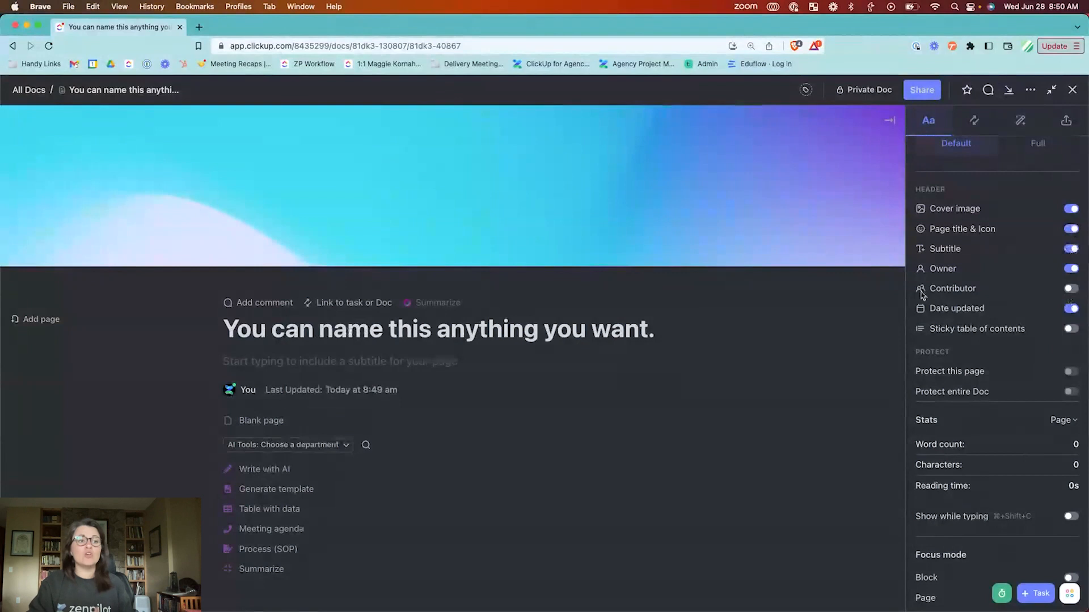
left_click(1069, 288)
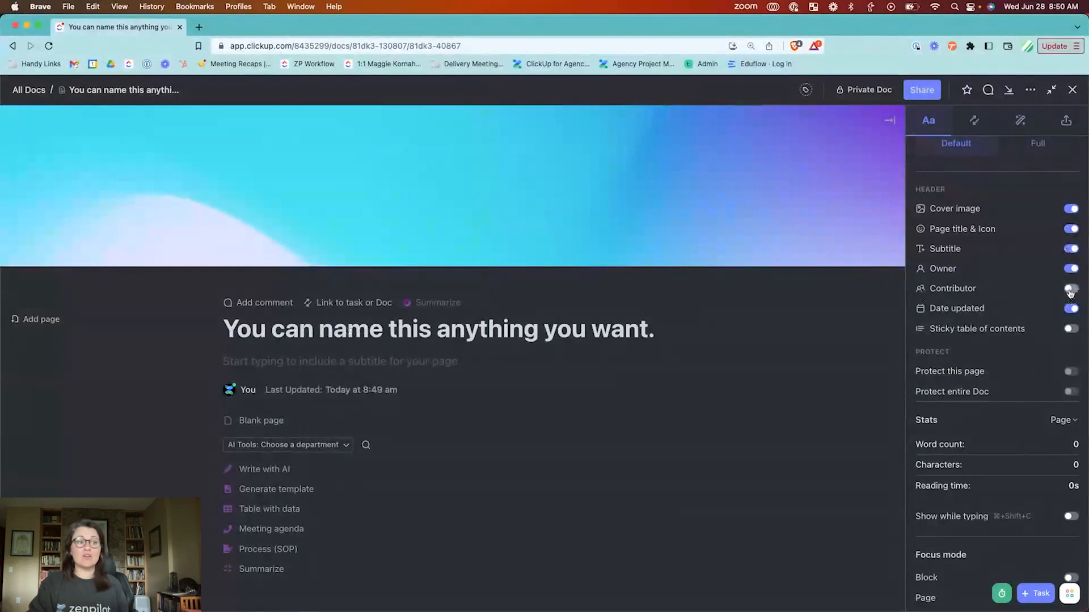
left_click(1071, 288)
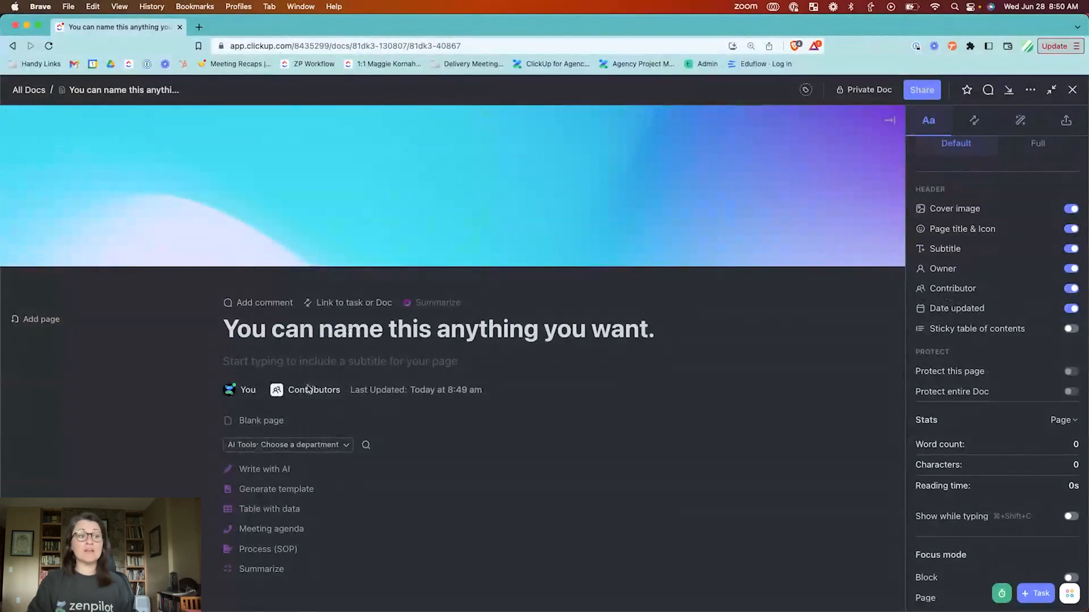
left_click(313, 389)
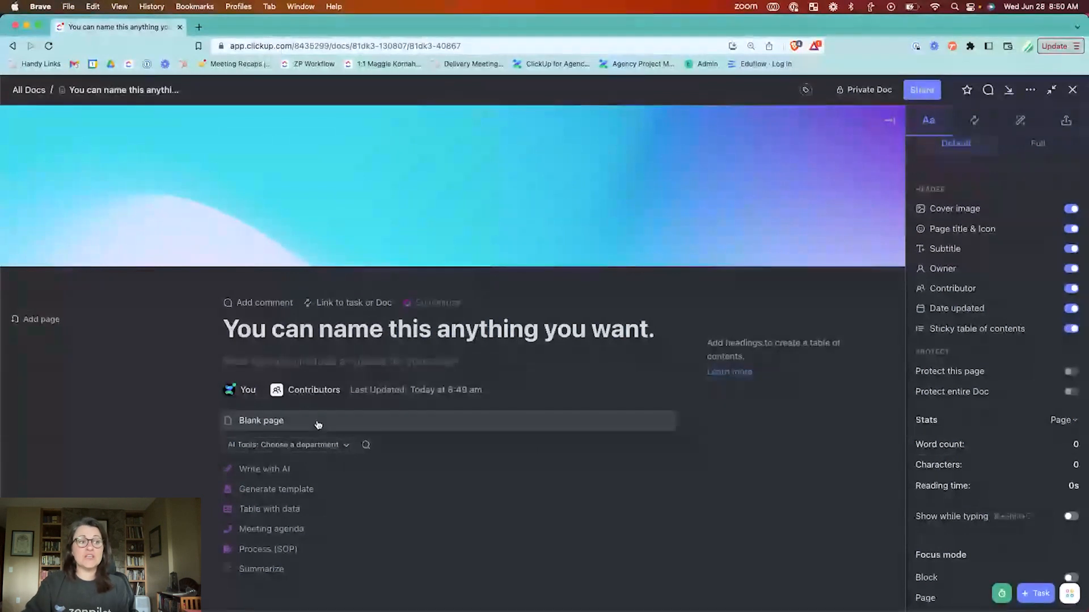
mouse_move(412, 426)
type("/")
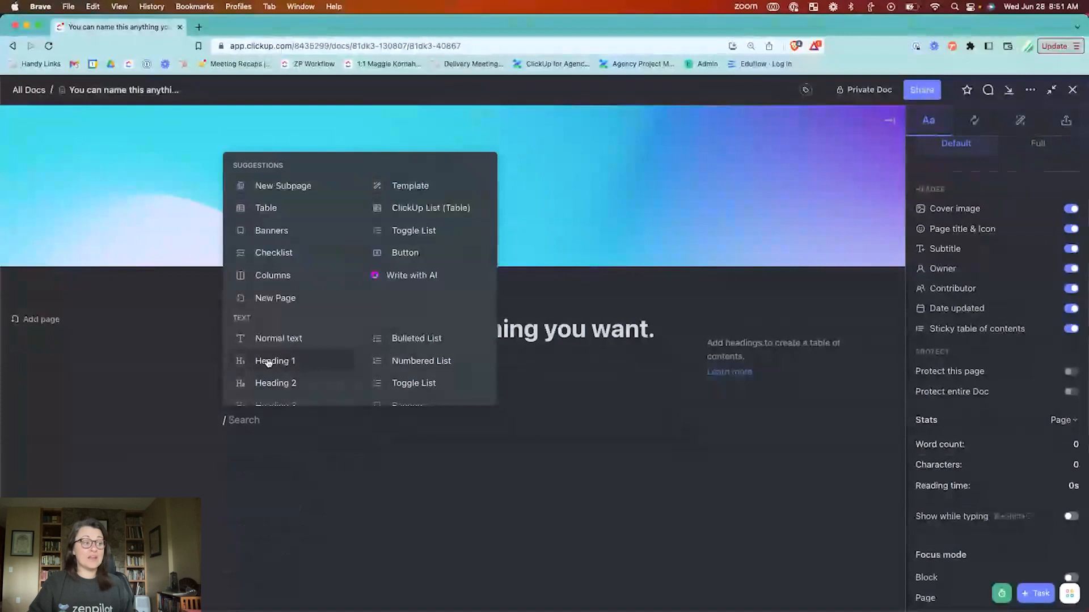
Step: Write a Heading 1 'Add a heading' followed by a second heading starting 'You'
left_click(275, 360)
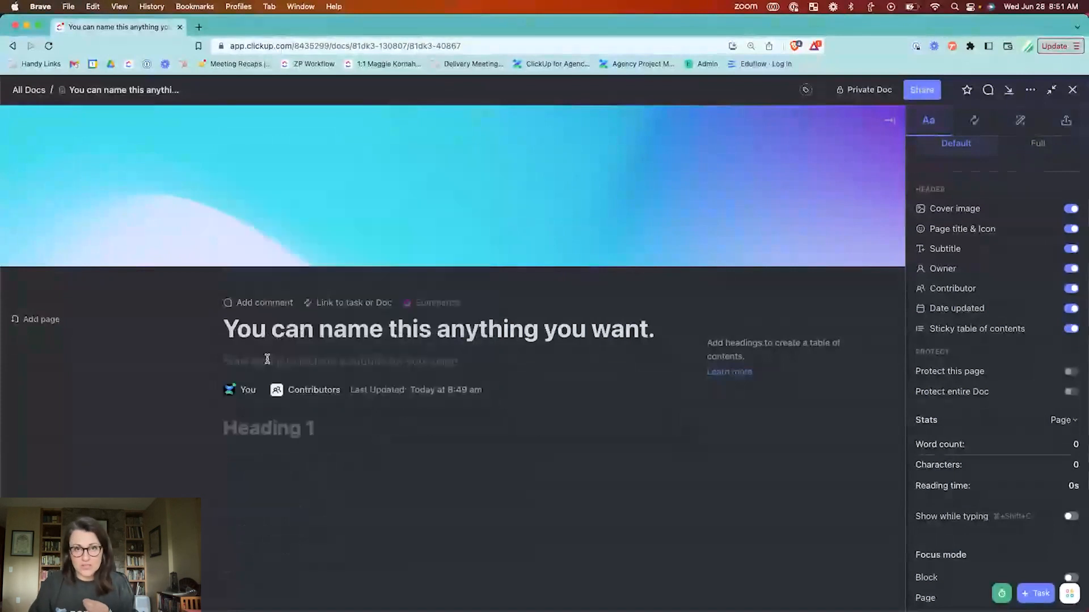
type("Add a")
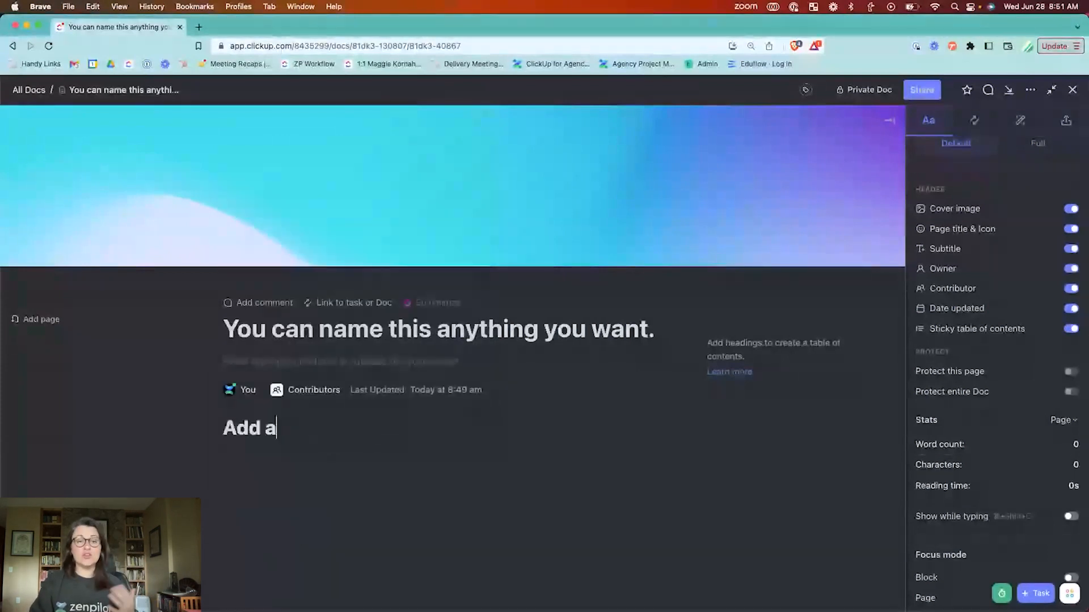
type("heading")
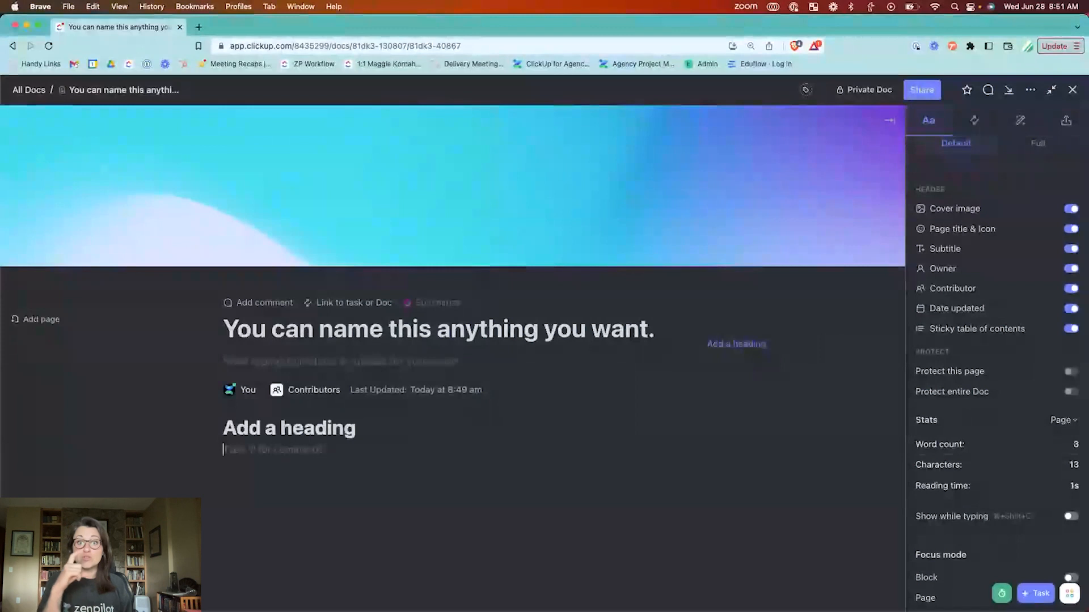
type("You can also type")
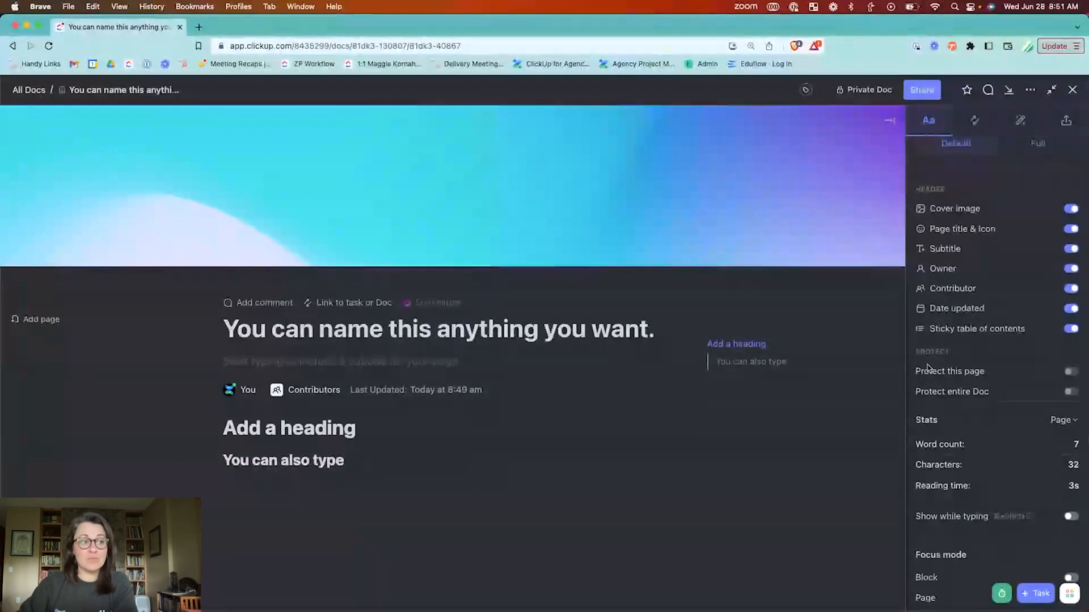
left_click(1072, 391)
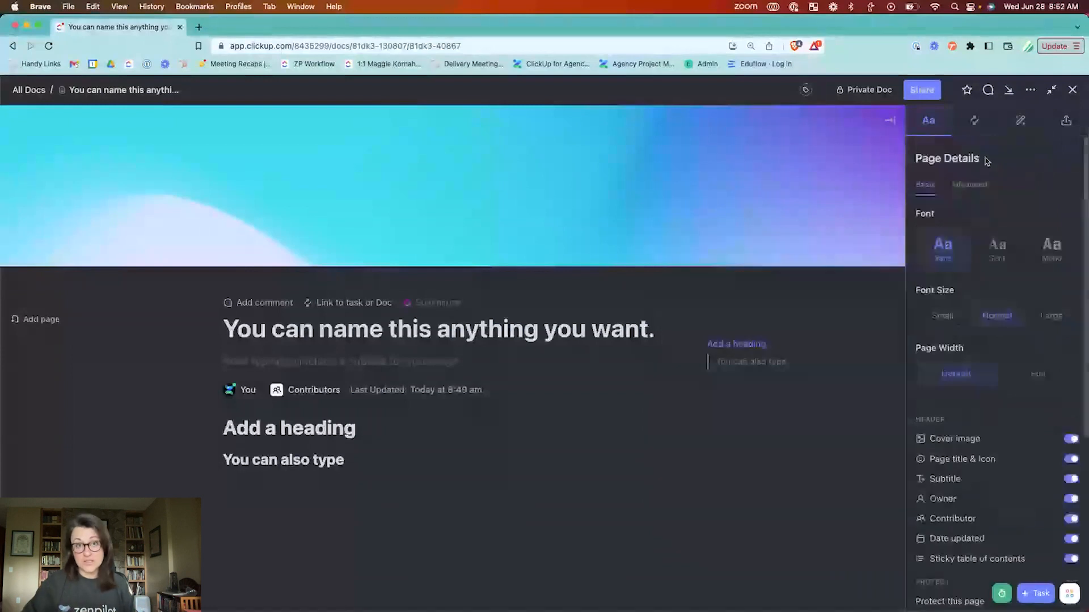
Step: Show the Relationships & References panel for the current page, still empty of links
left_click(974, 120)
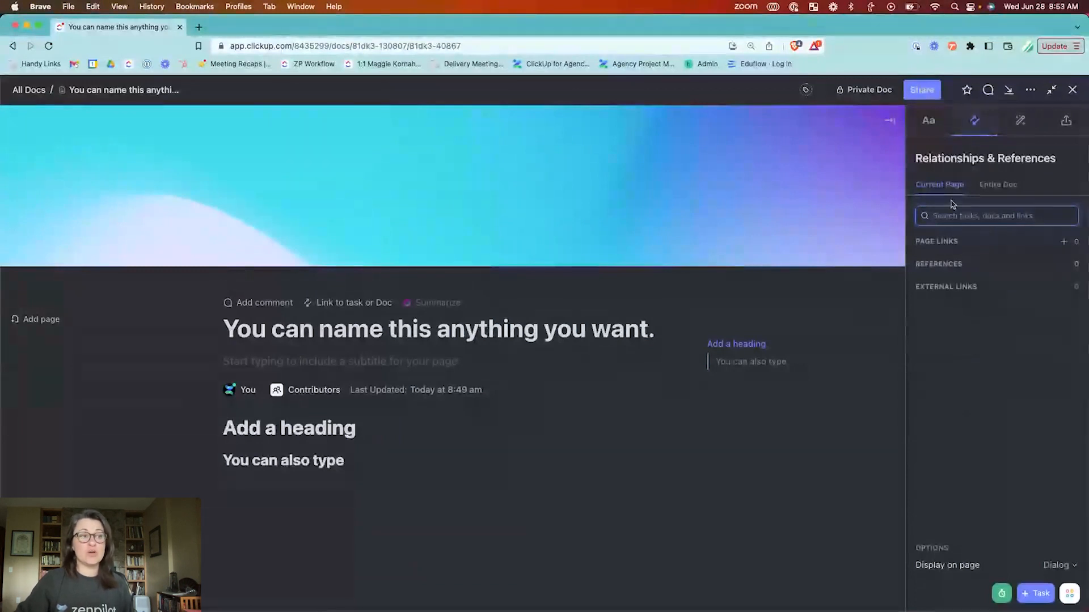
mouse_move(944, 165)
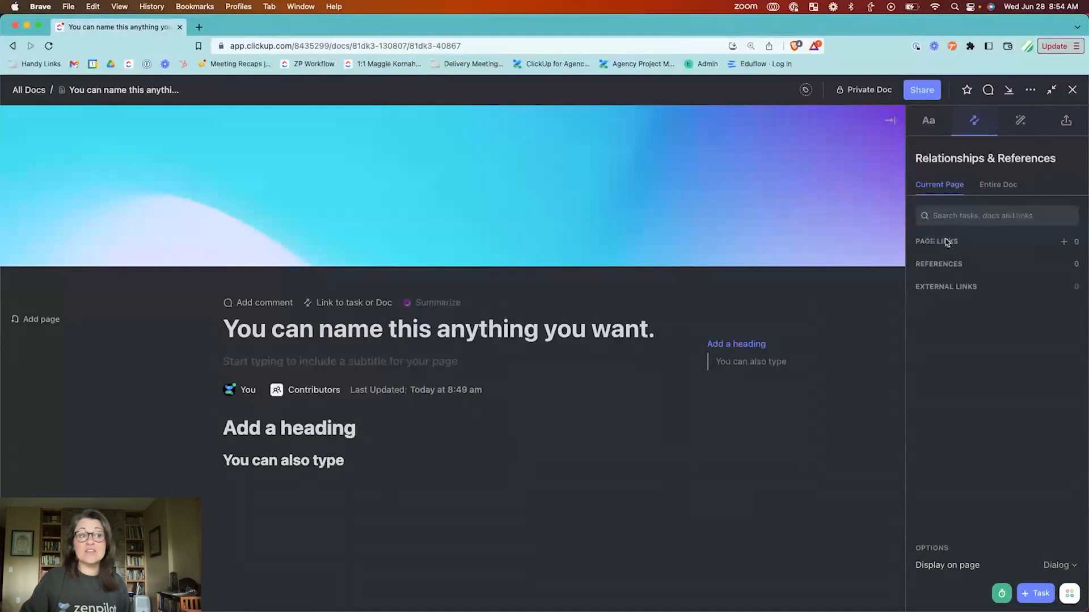
mouse_move(955, 237)
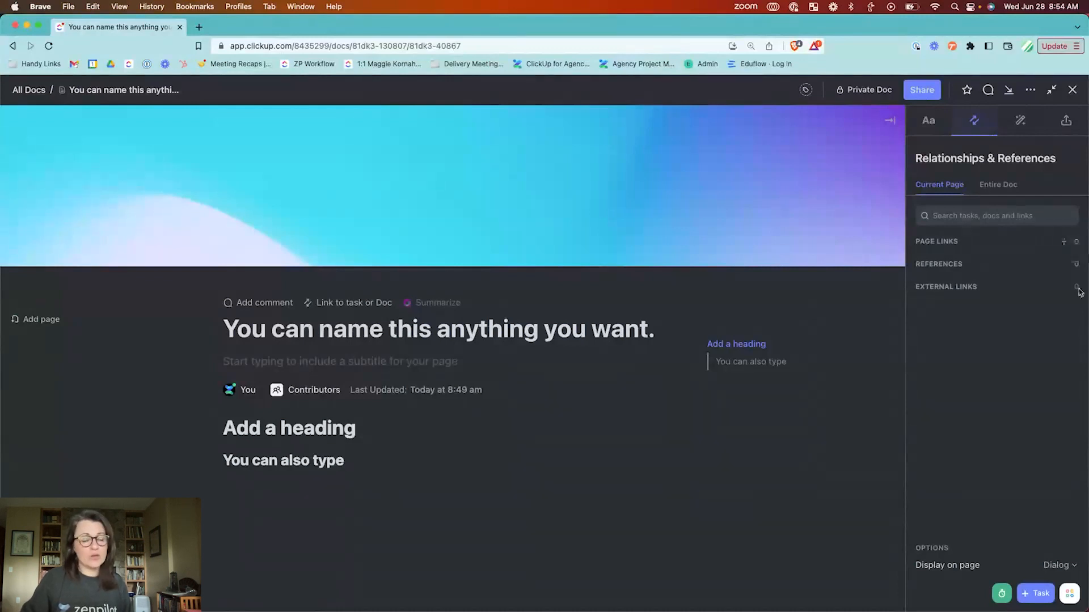
mouse_move(1067, 301)
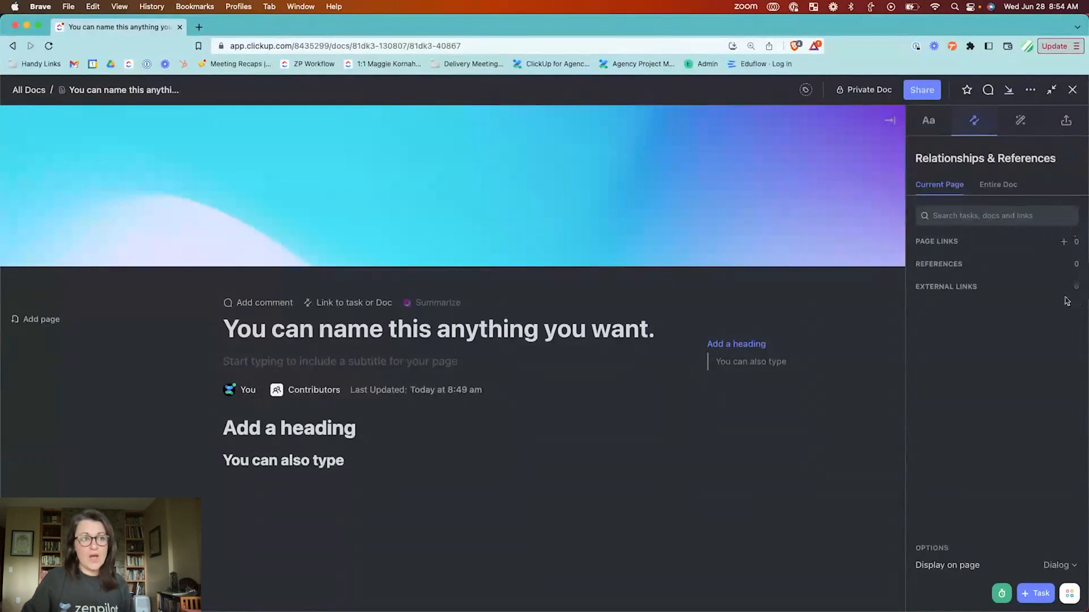
mouse_move(1005, 289)
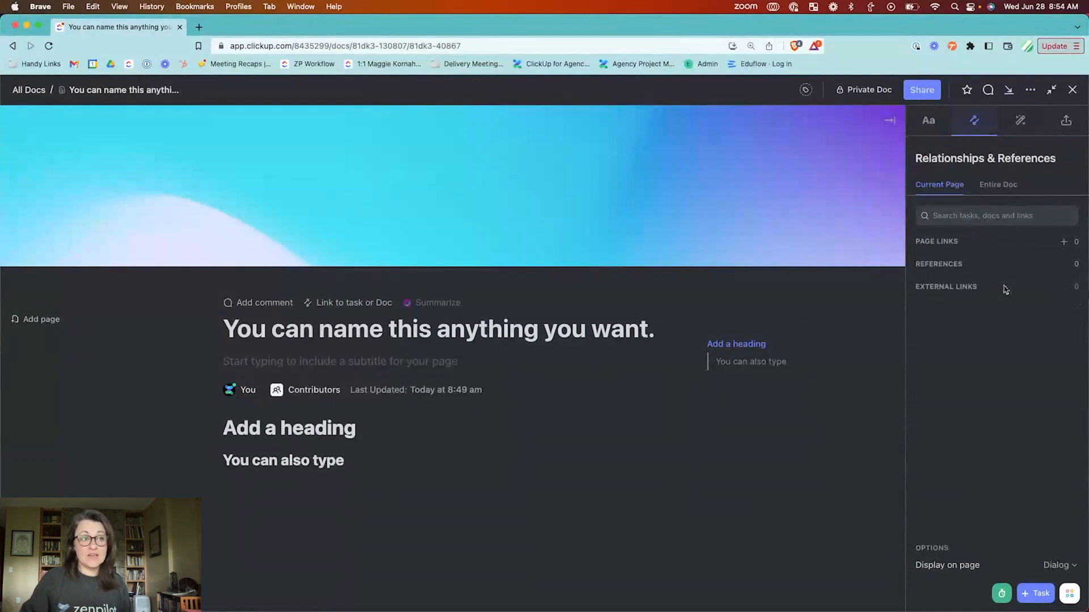
Step: Add a task page link to Identify Keywords + Landing Pages from the recent tasks list
left_click(1062, 240)
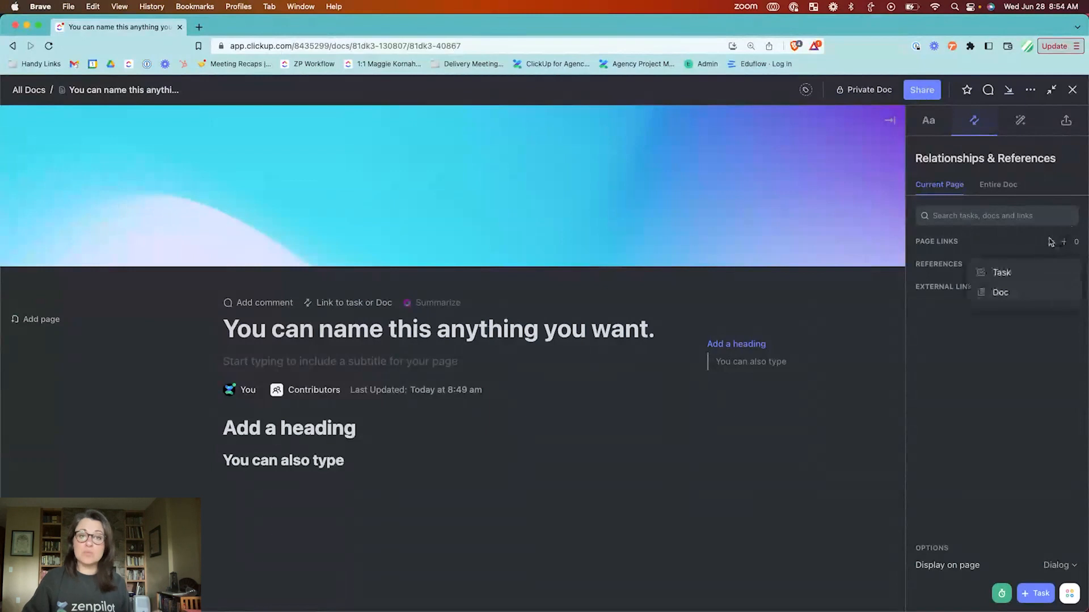
left_click(1001, 273)
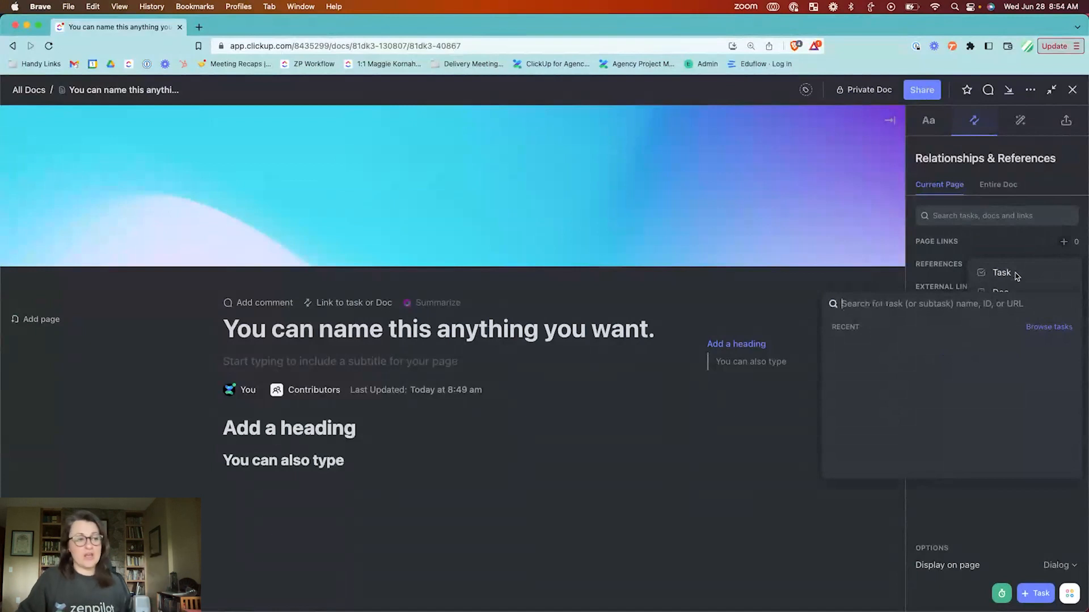
left_click(927, 303)
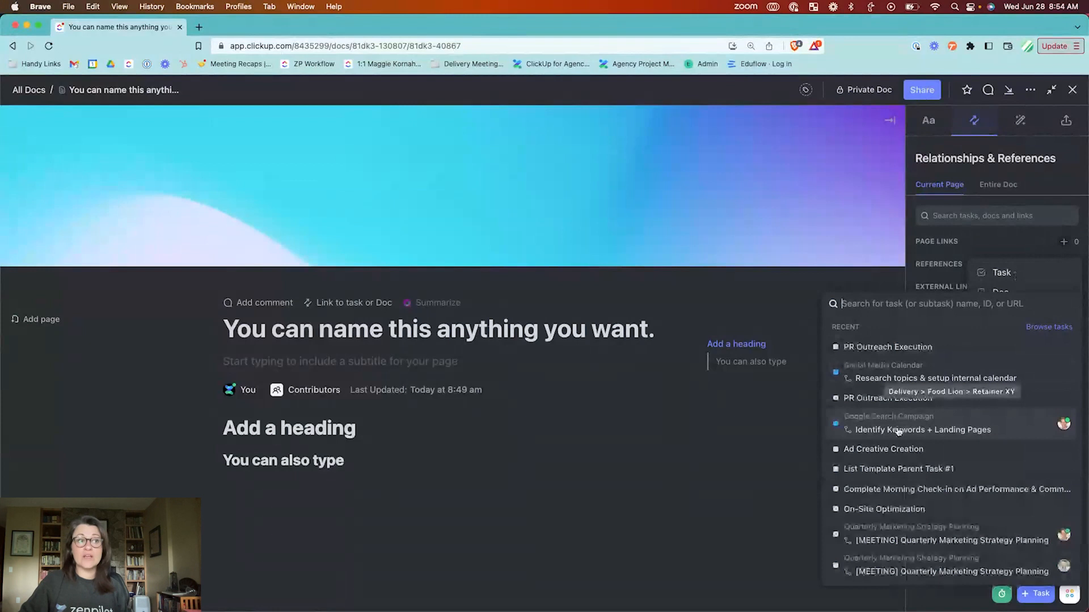
left_click(922, 428)
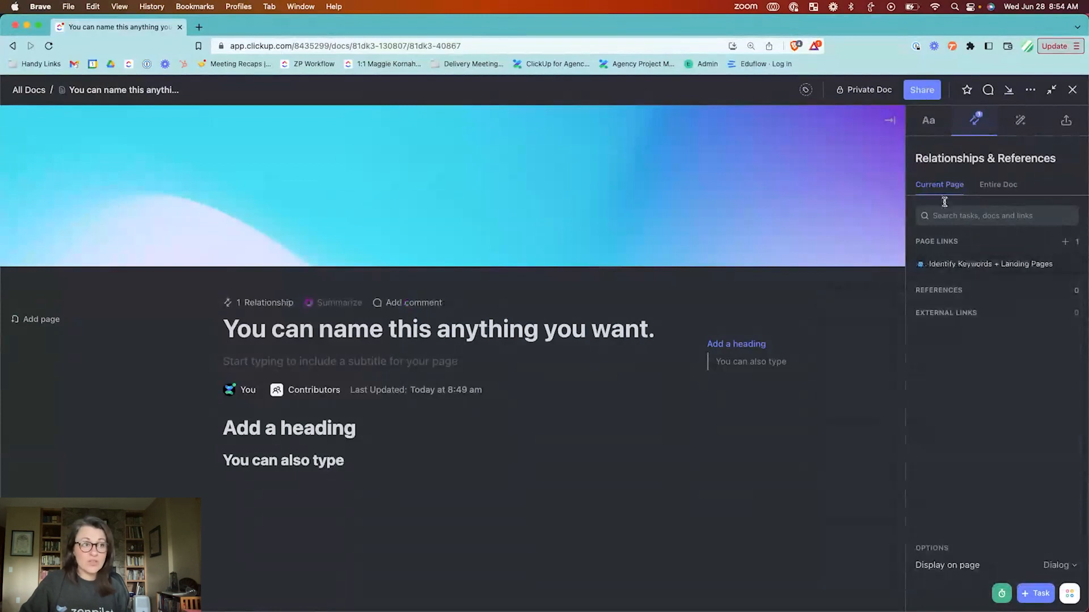
mouse_move(957, 126)
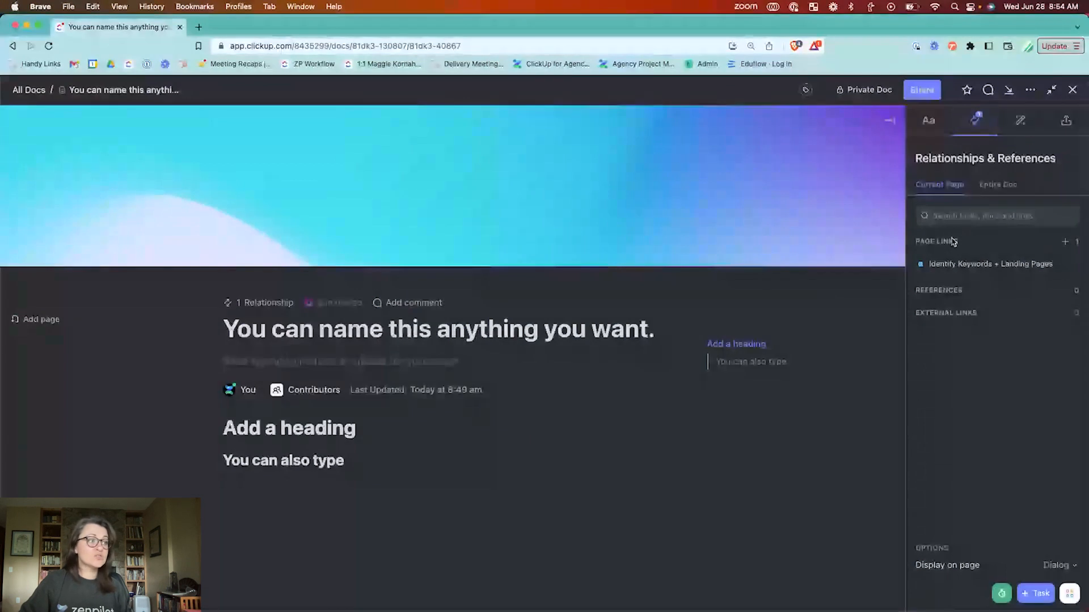
mouse_move(1048, 270)
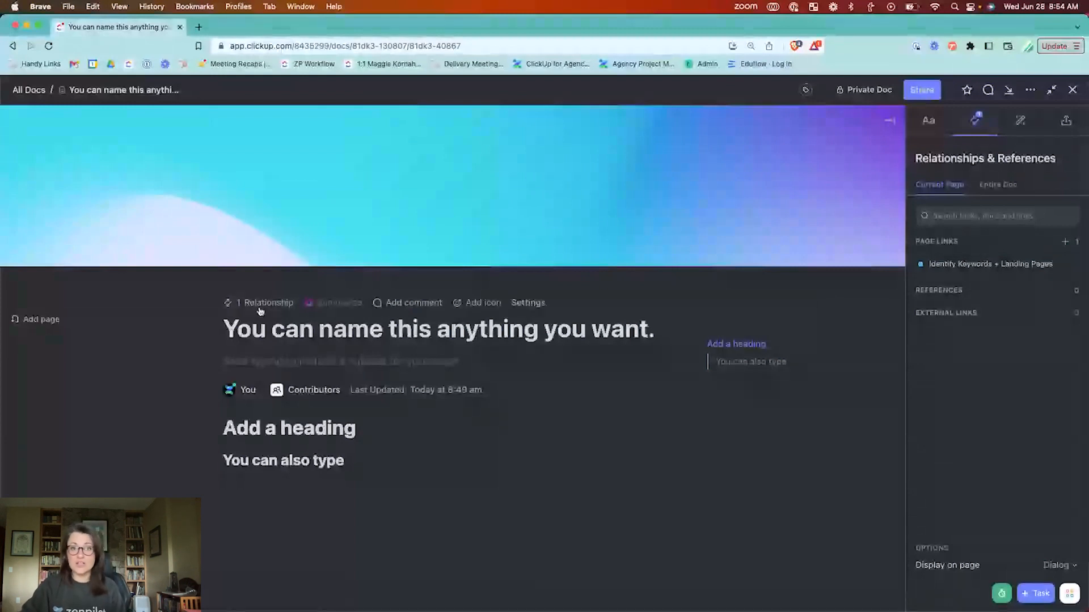
Step: Go from the page's 1 Relationship entry to the linked Identify Keywords + Landing Pages task
left_click(267, 301)
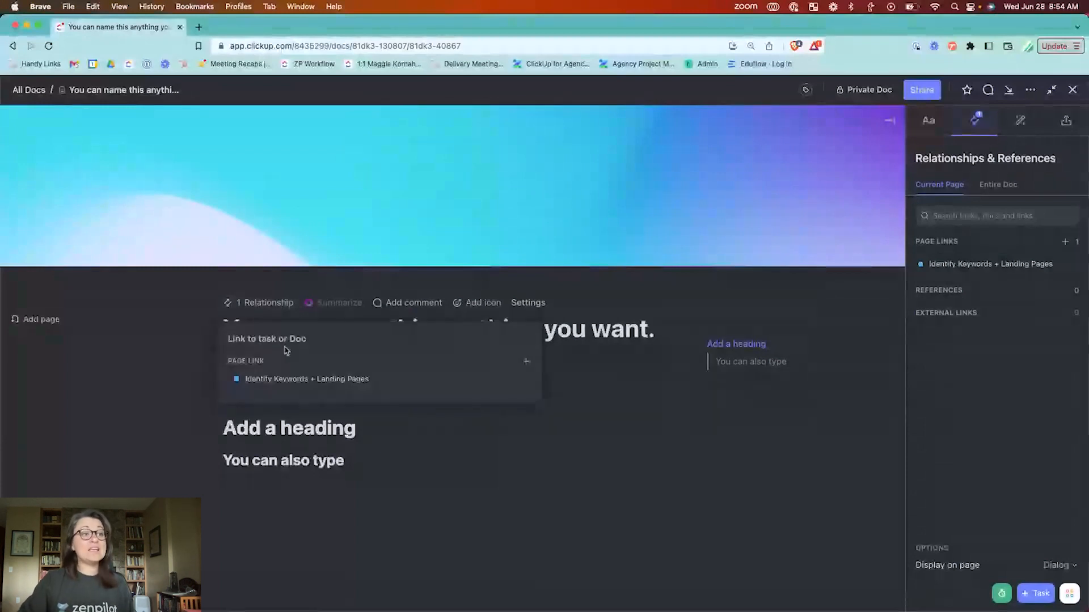
mouse_move(297, 382)
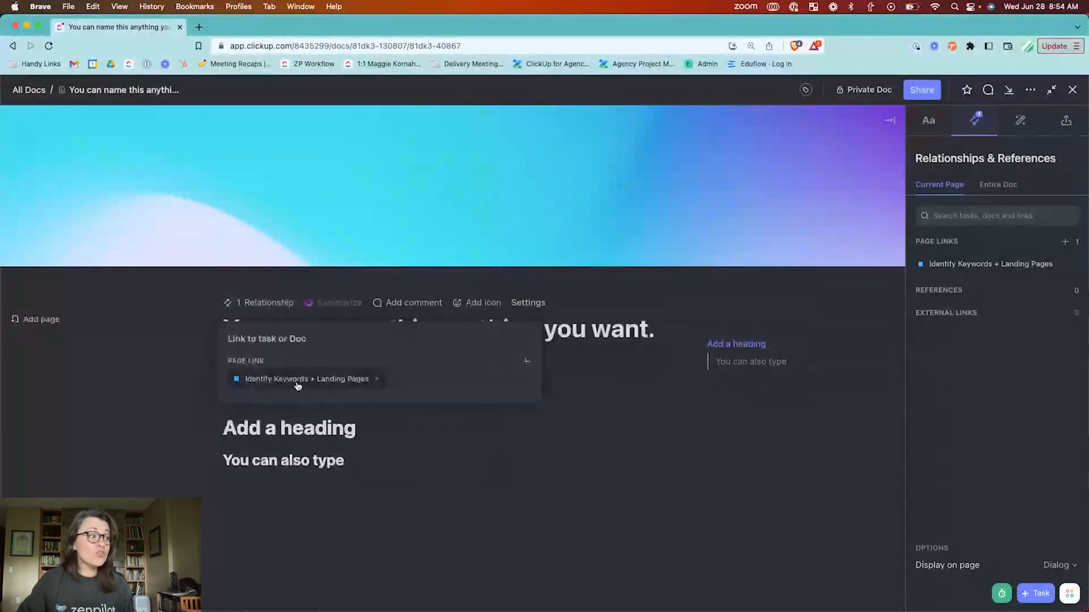
left_click(305, 379)
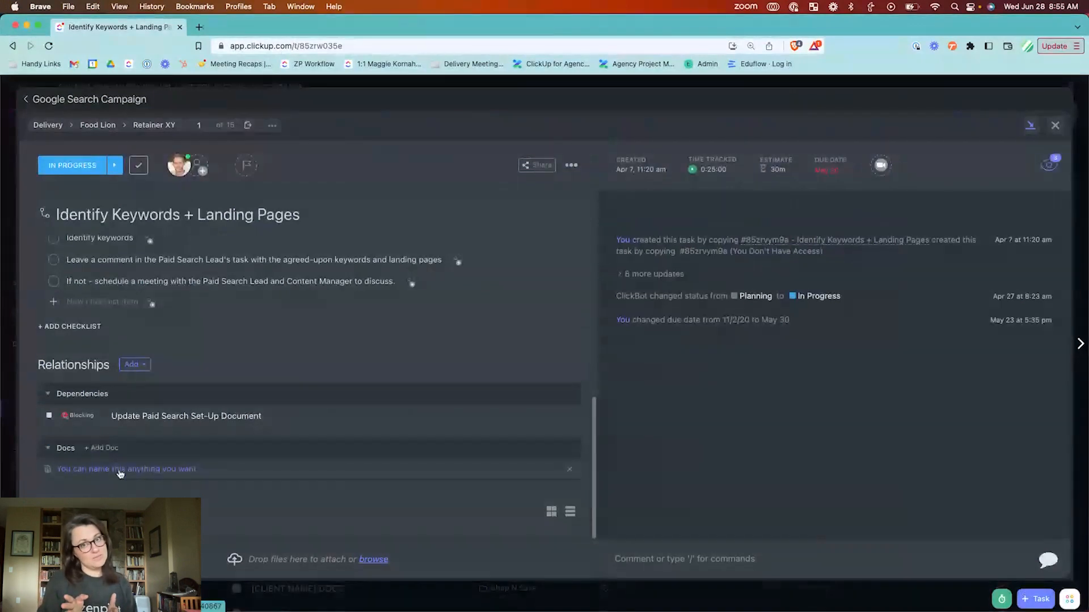
left_click(126, 470)
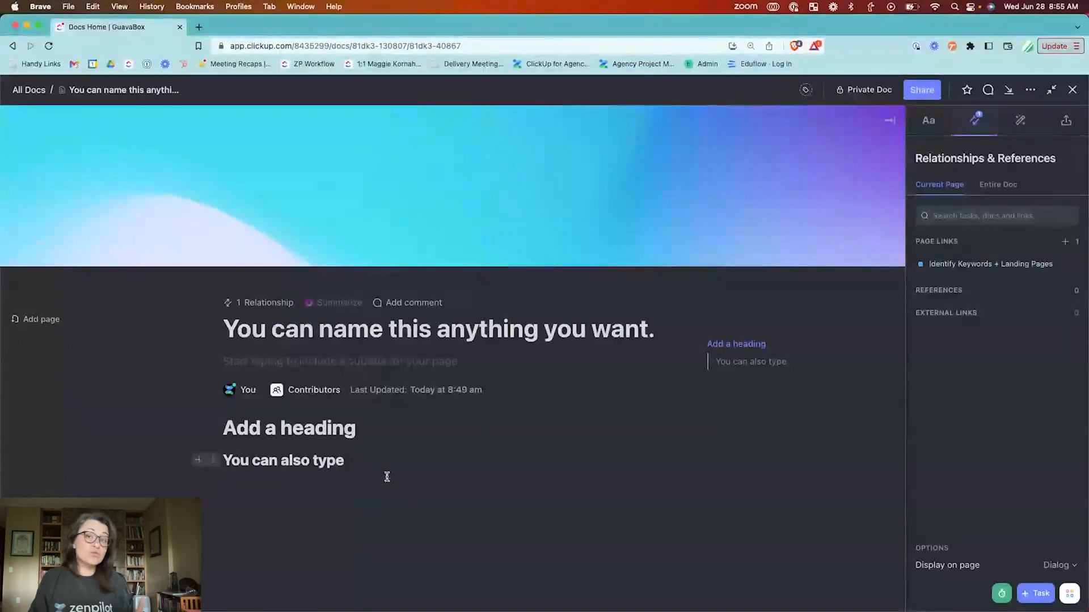
mouse_move(389, 471)
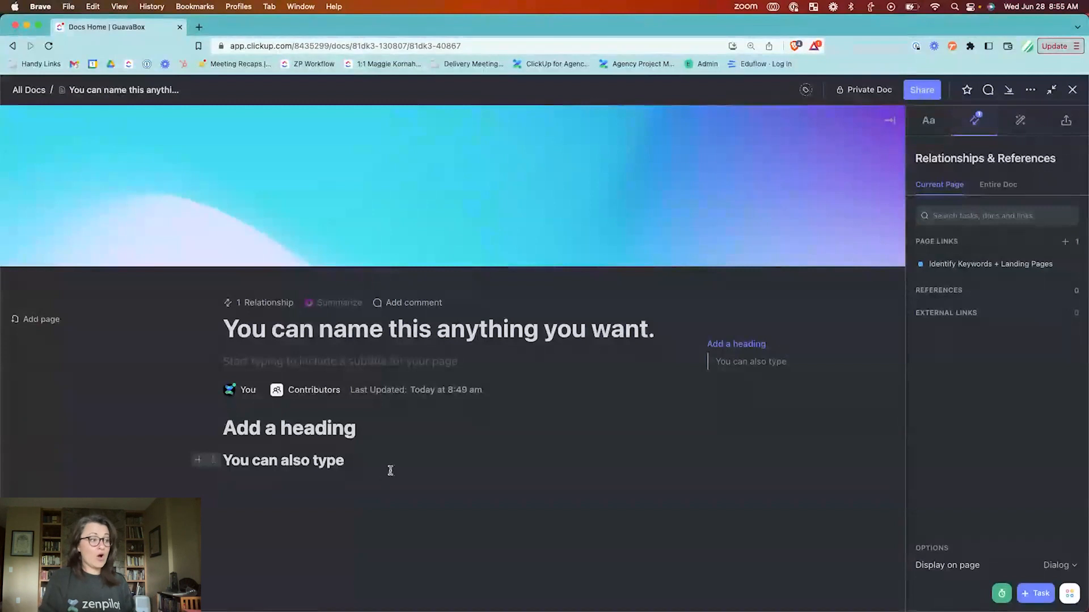
mouse_move(468, 454)
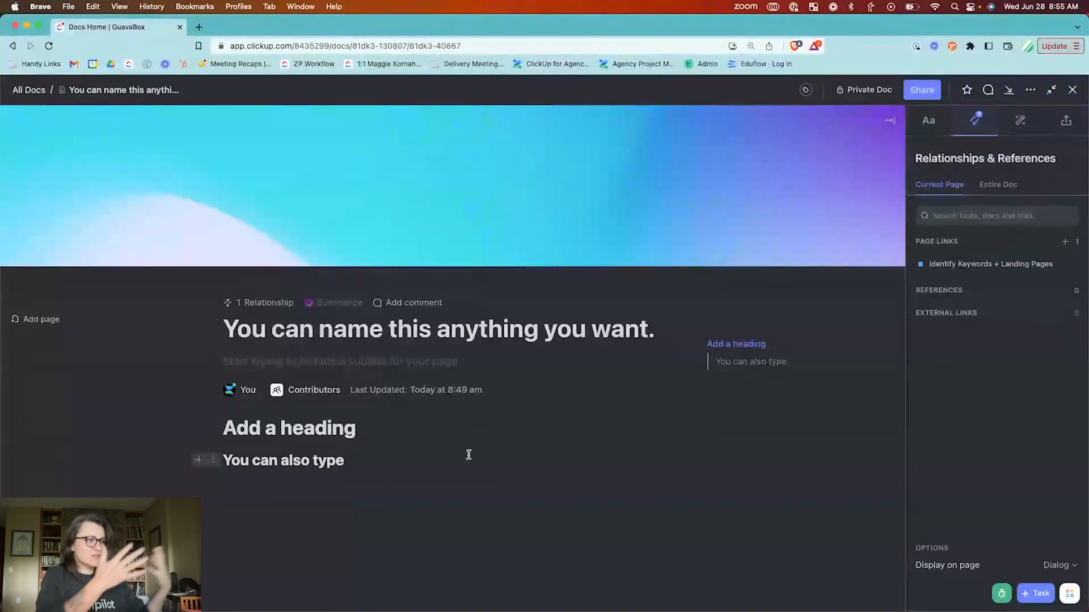
Step: Return to the doc and show the templates panel with its Workspace, Marketing and Operations categories
left_click(284, 460)
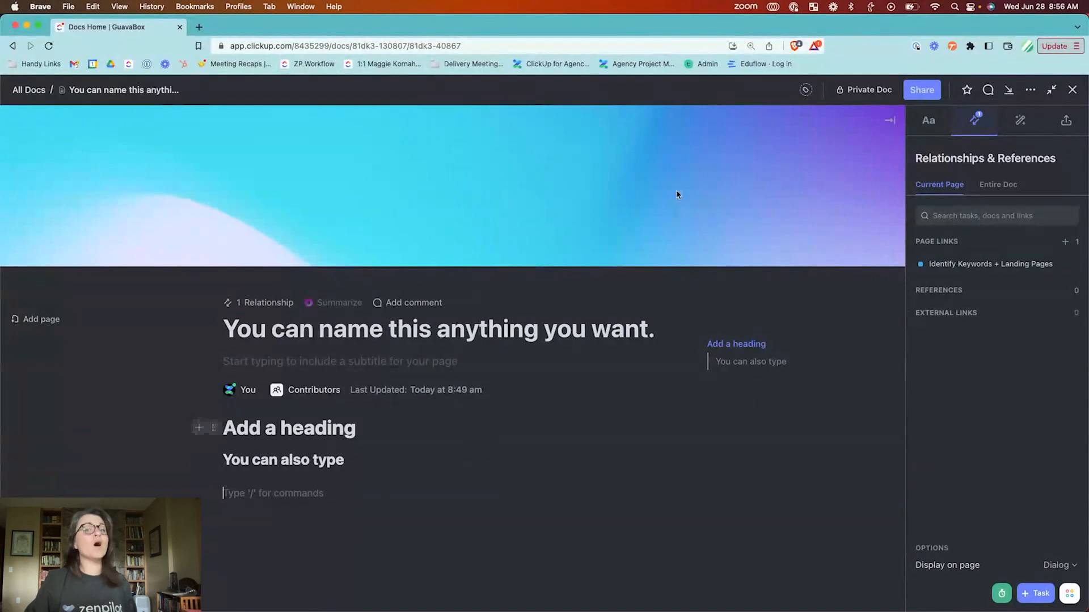
left_click(1021, 120)
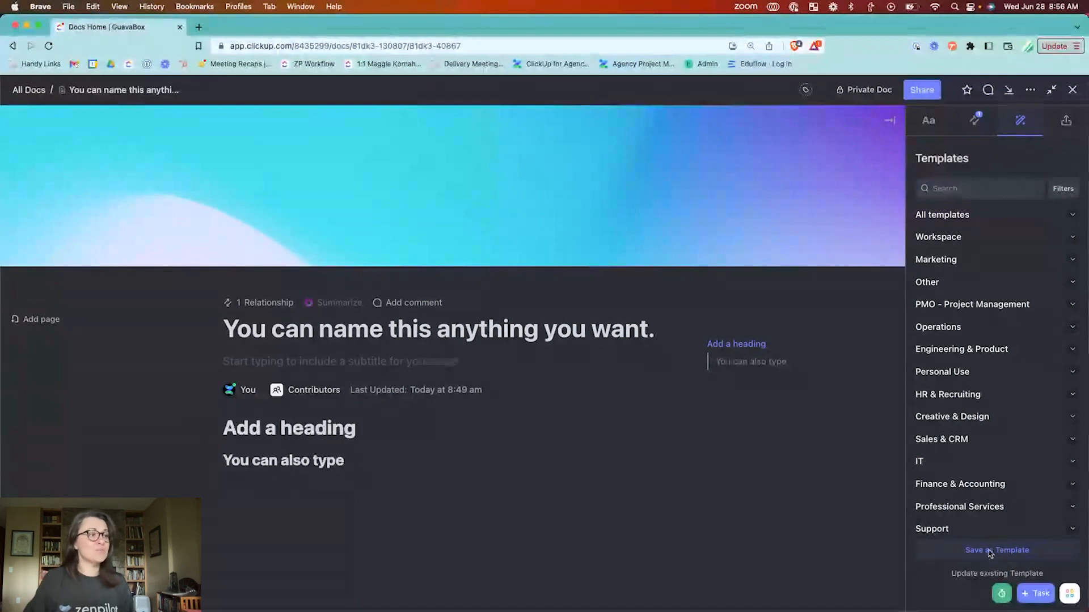
Step: Save the doc as template 'This is my test template!' tagged 2023, web and template for All Members
left_click(996, 550)
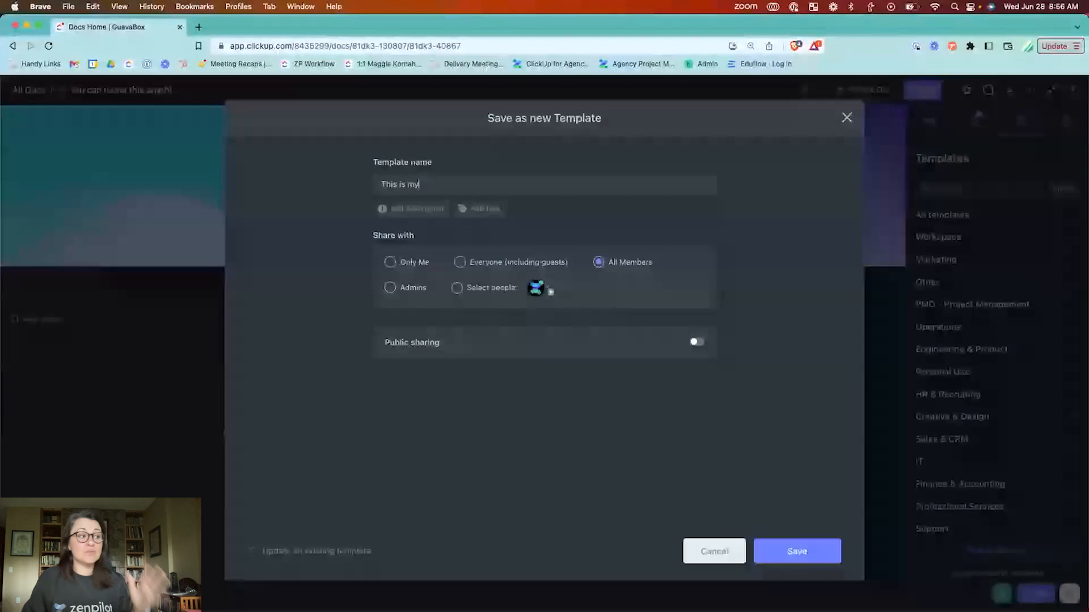
type("test template!")
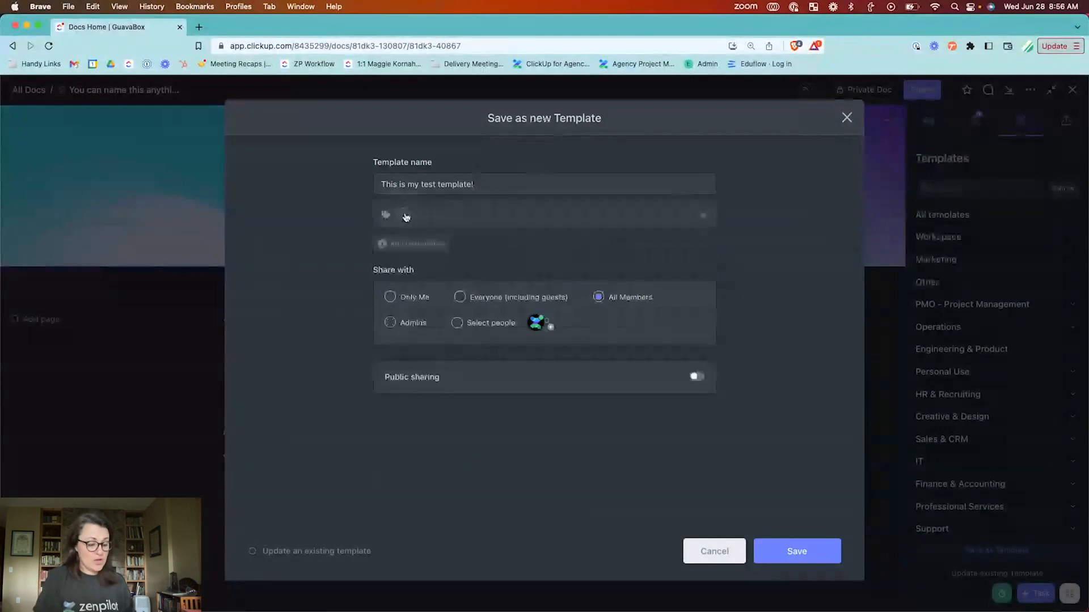
mouse_move(406, 218)
type("temp")
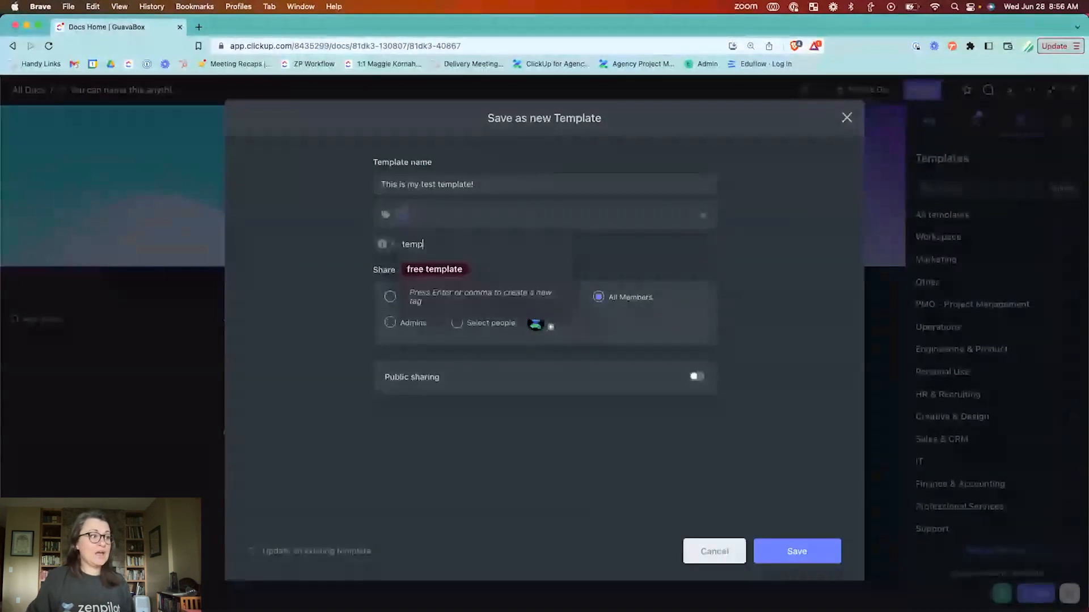
type("late")
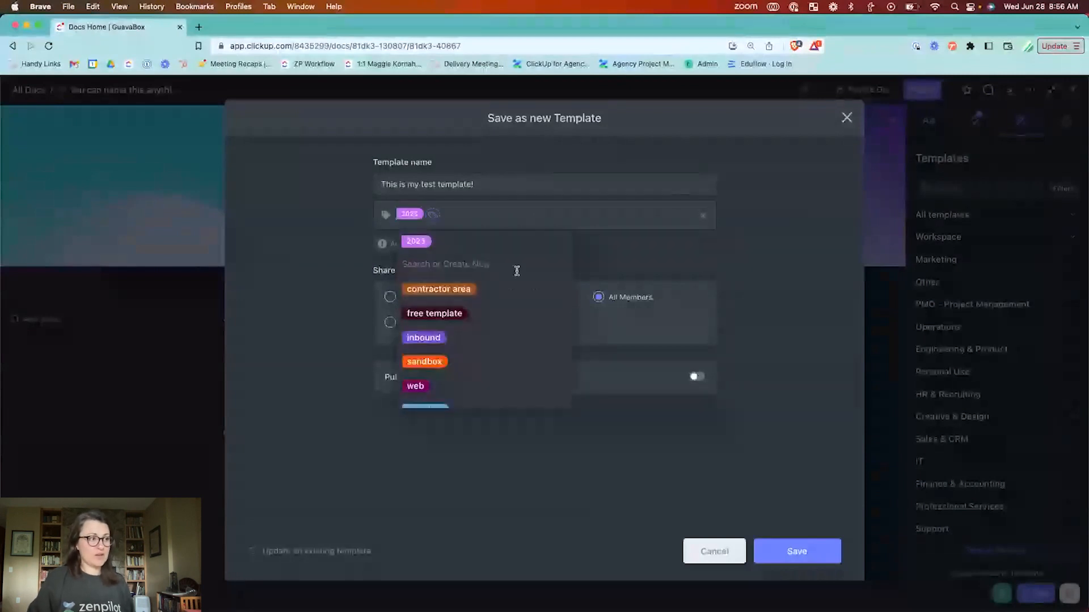
left_click(415, 385)
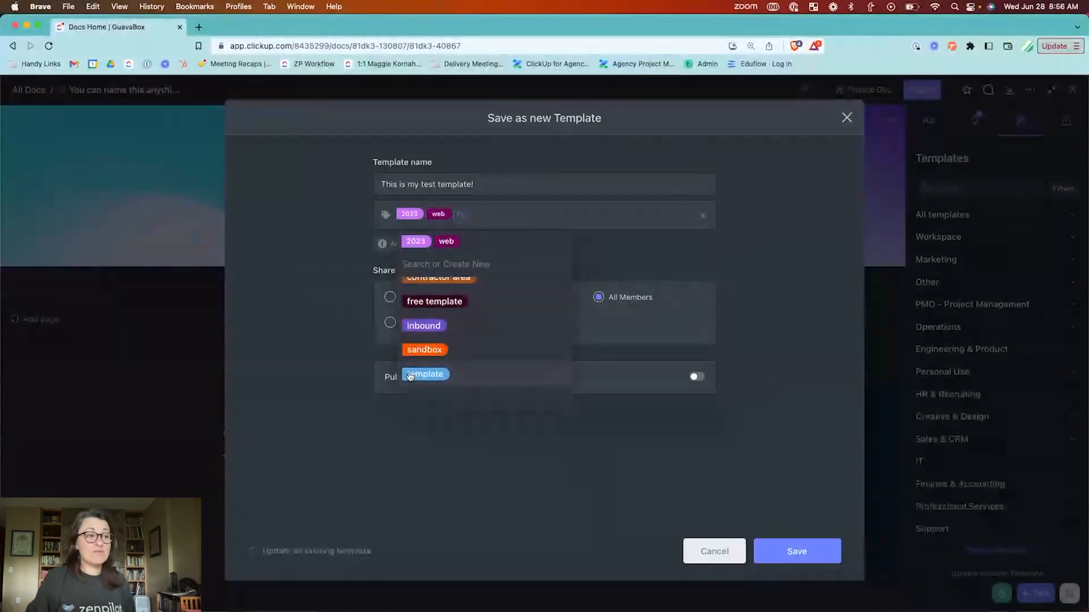
left_click(425, 375)
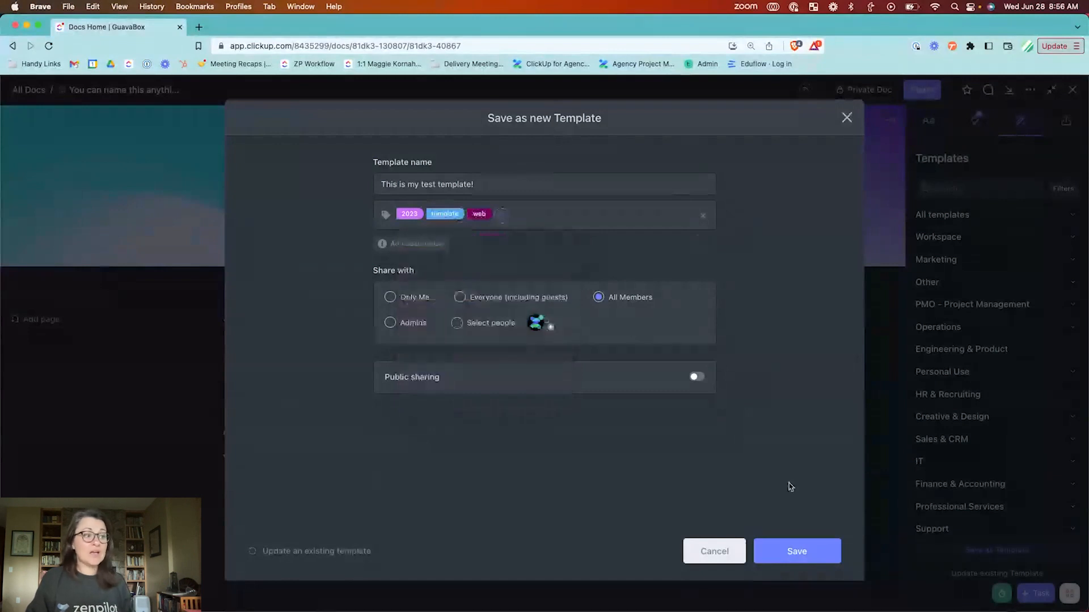
mouse_move(796, 551)
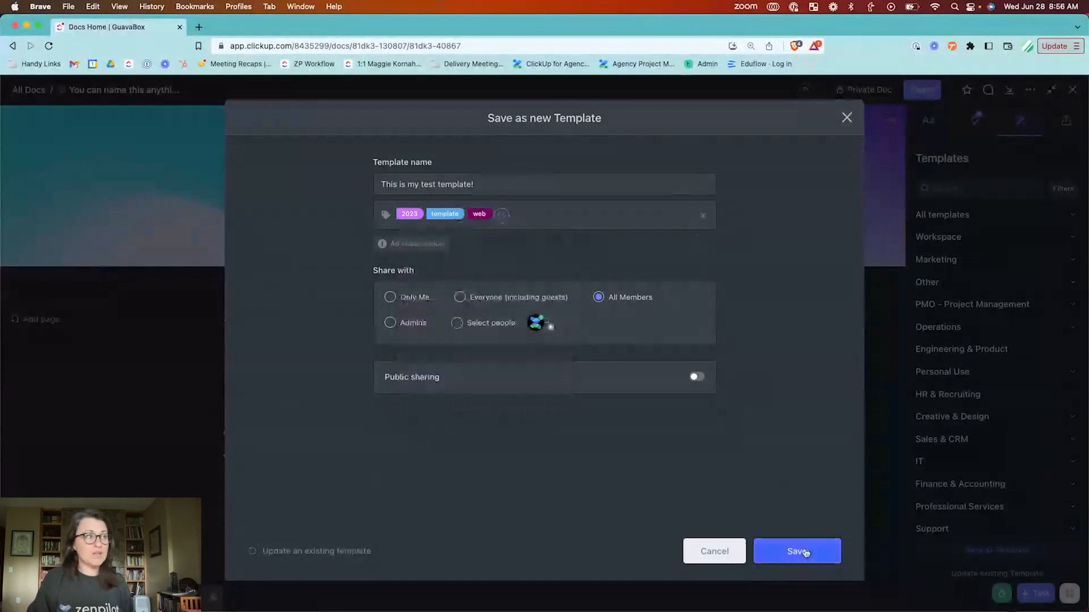
left_click(796, 551)
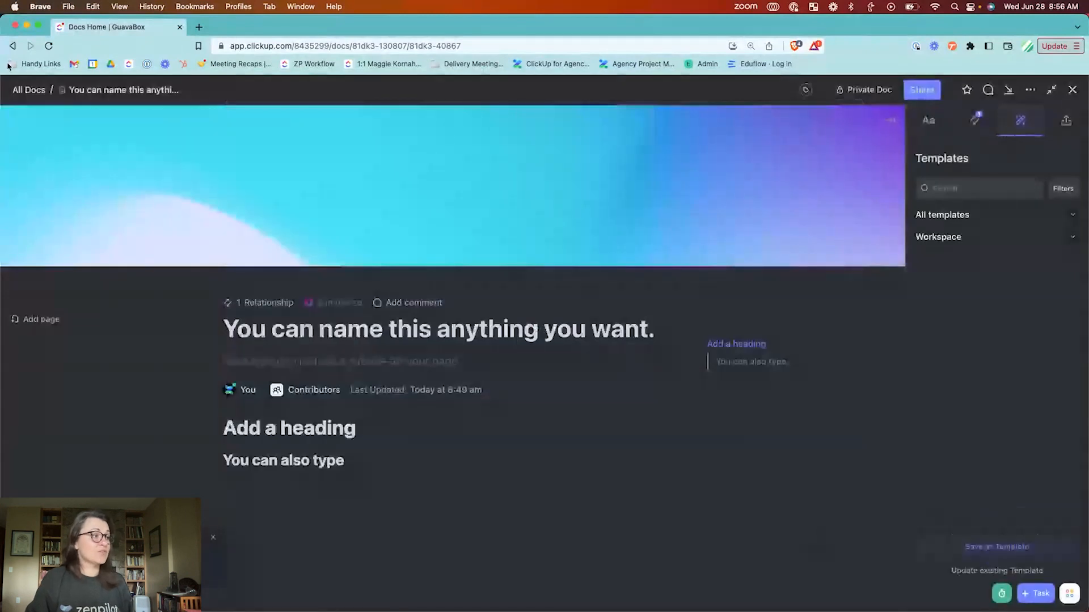
Step: Go to the Retainer XY list under Delivery and bring up the view-type menu for a new view
left_click(28, 89)
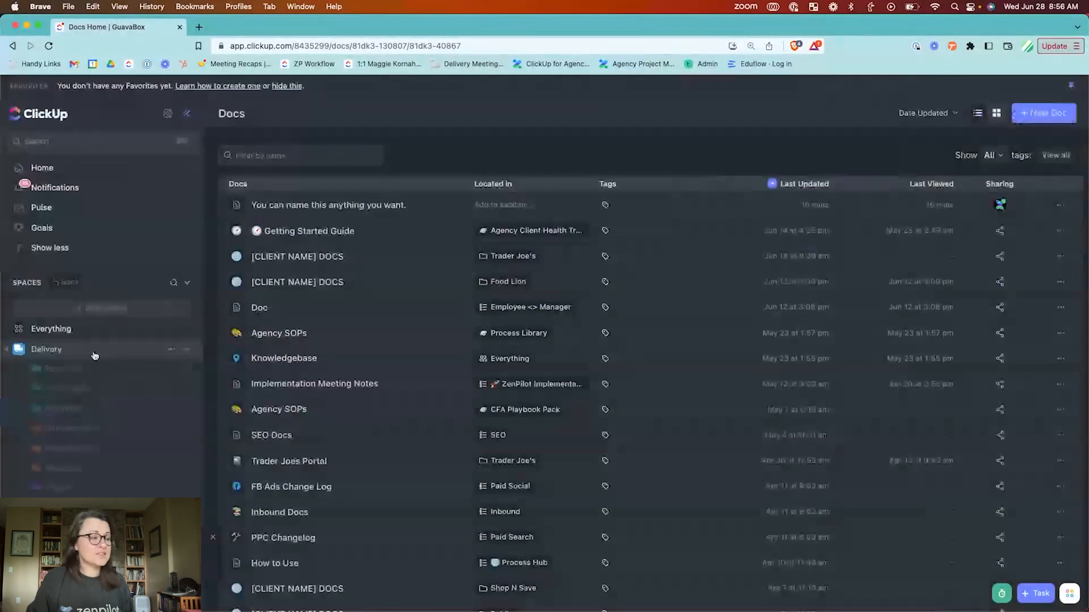
left_click(46, 348)
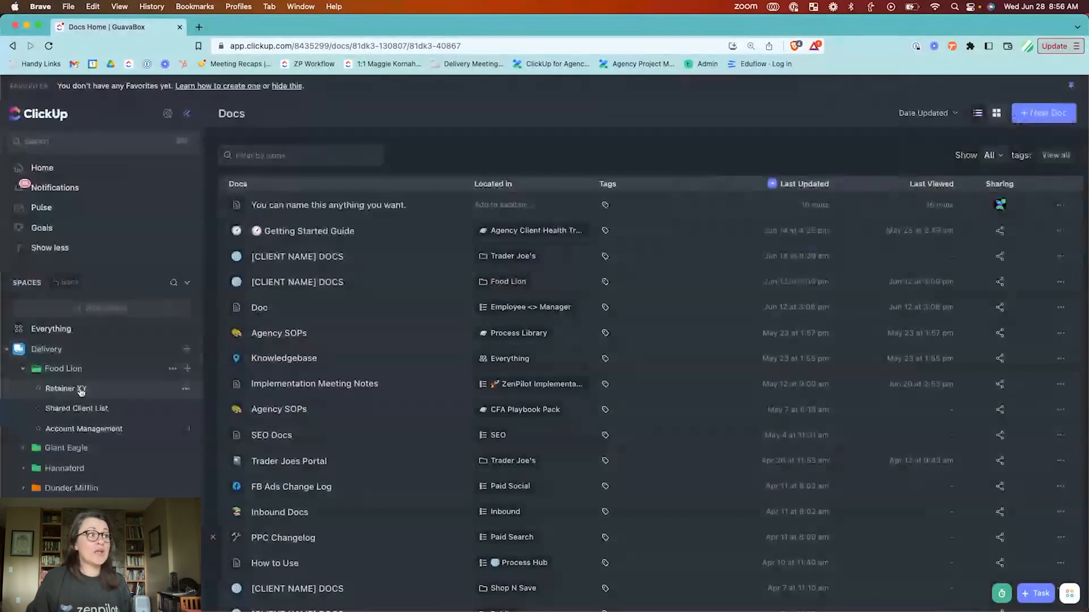
left_click(66, 387)
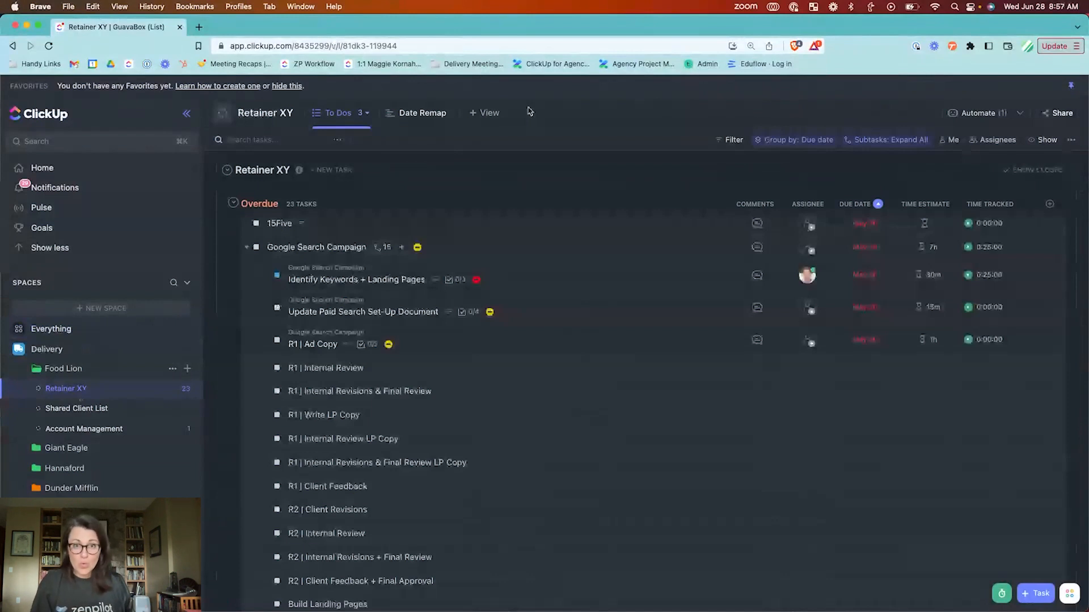
left_click(484, 112)
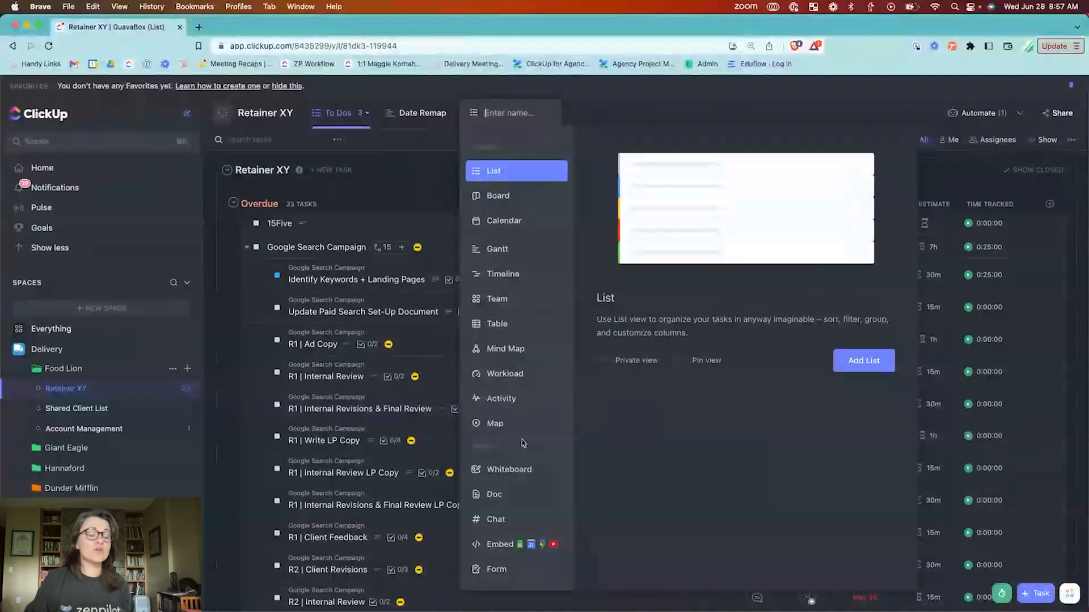
mouse_move(508, 470)
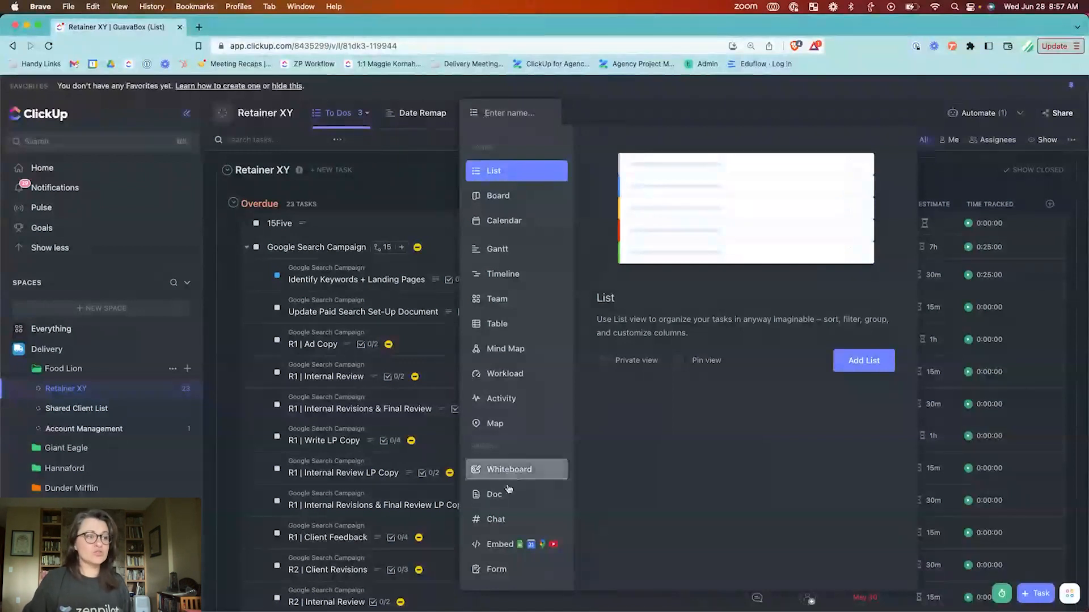
Step: Add a Doc view to Retainer XY and show the templates for the new doc
left_click(495, 493)
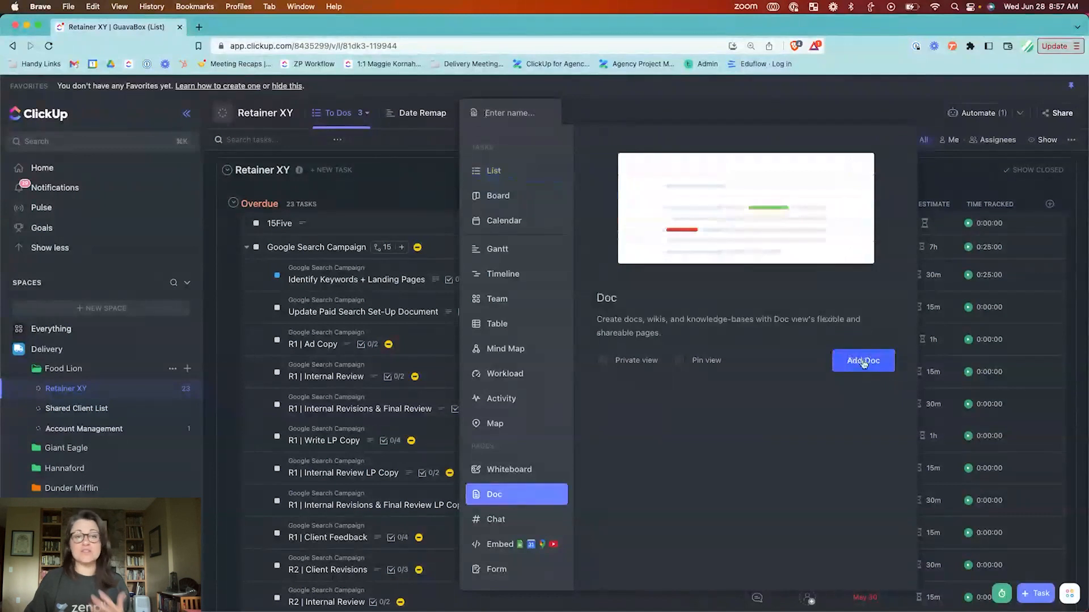
left_click(862, 361)
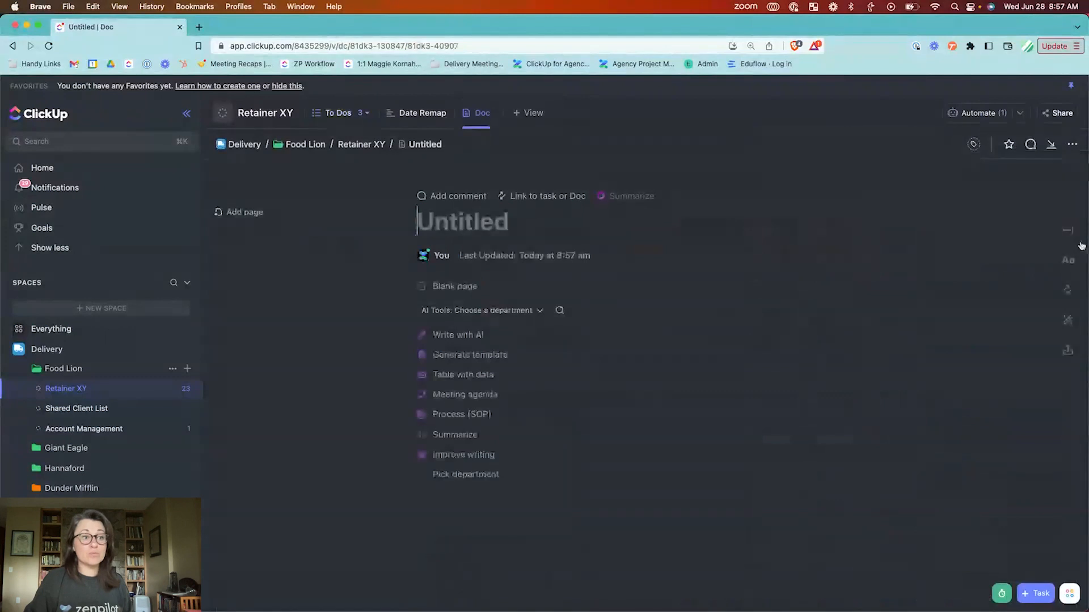
left_click(1067, 320)
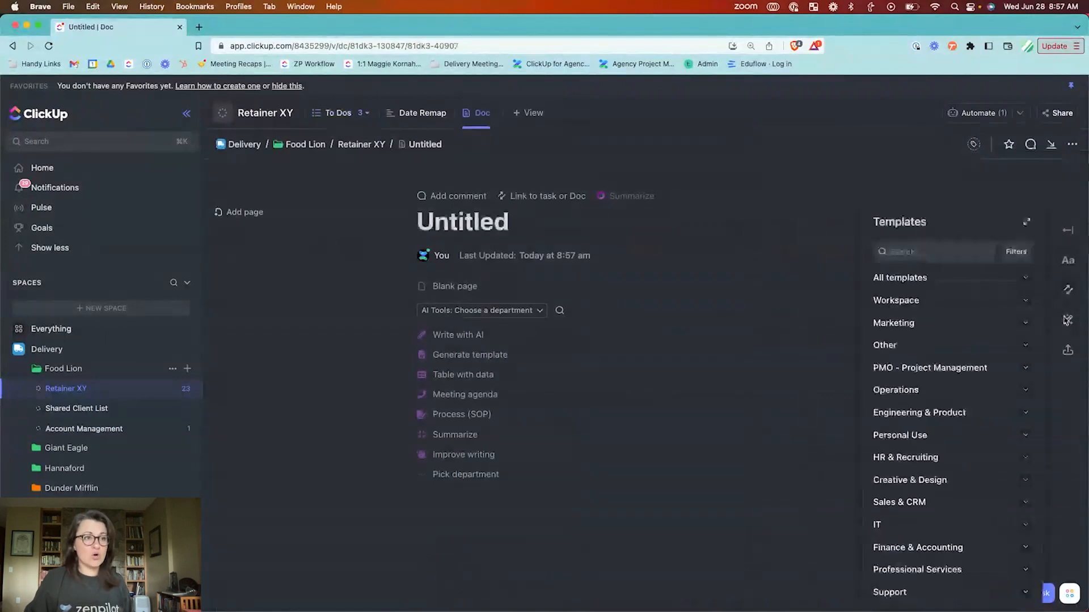
Step: Search templates for 'template' and fill the doc from 'This is my test template!'
left_click(930, 251)
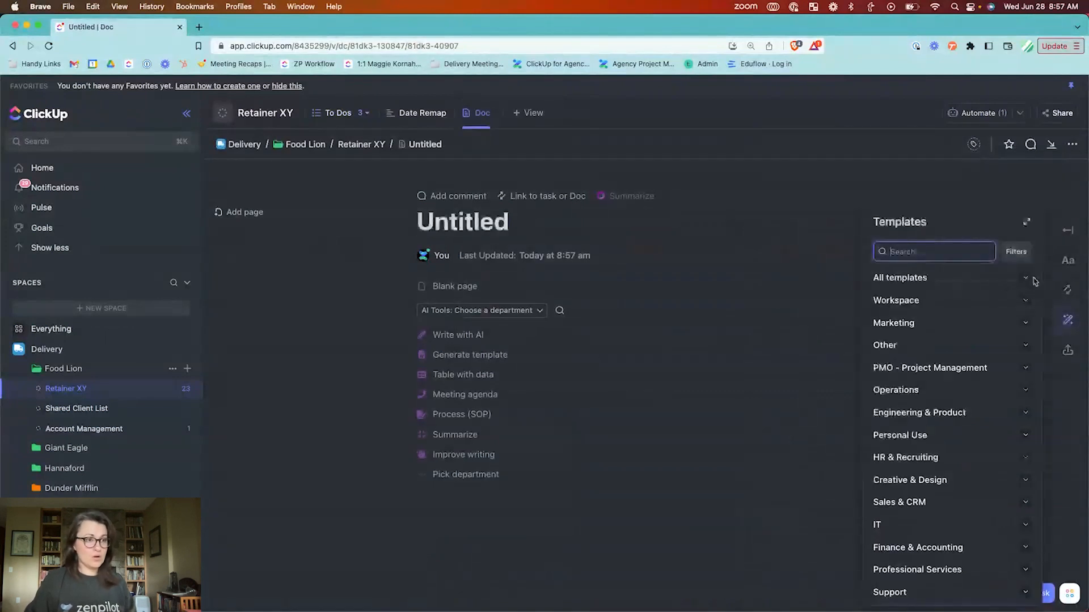
left_click(933, 252)
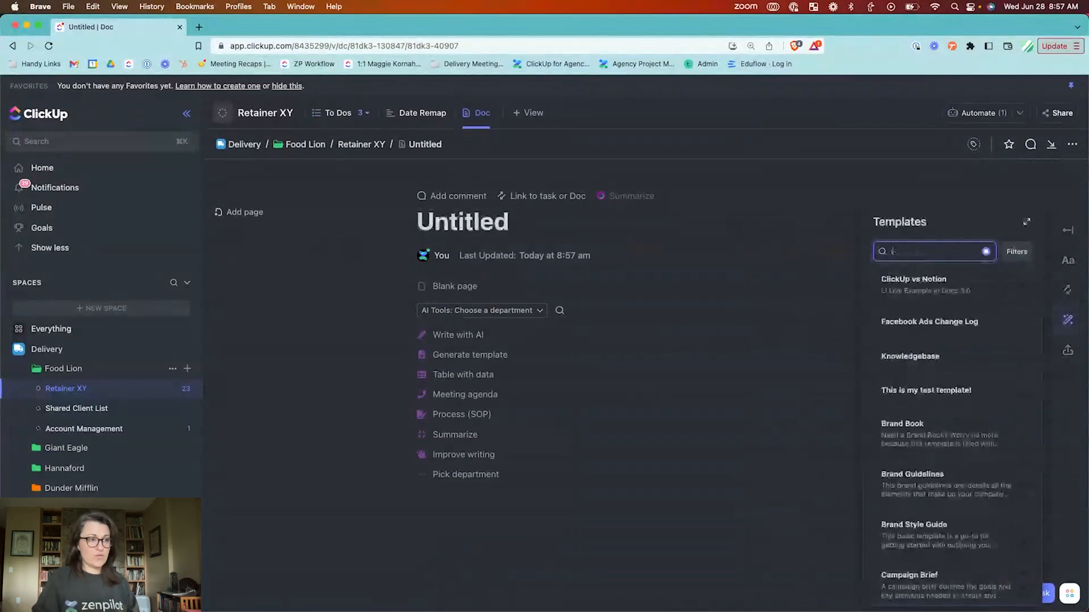
type("template")
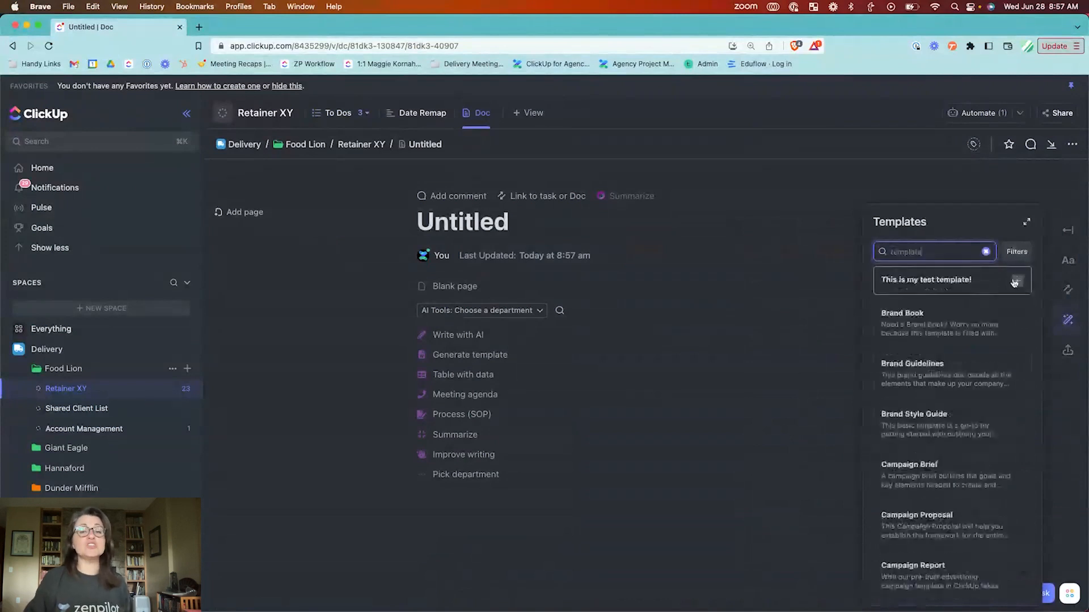
mouse_move(939, 287)
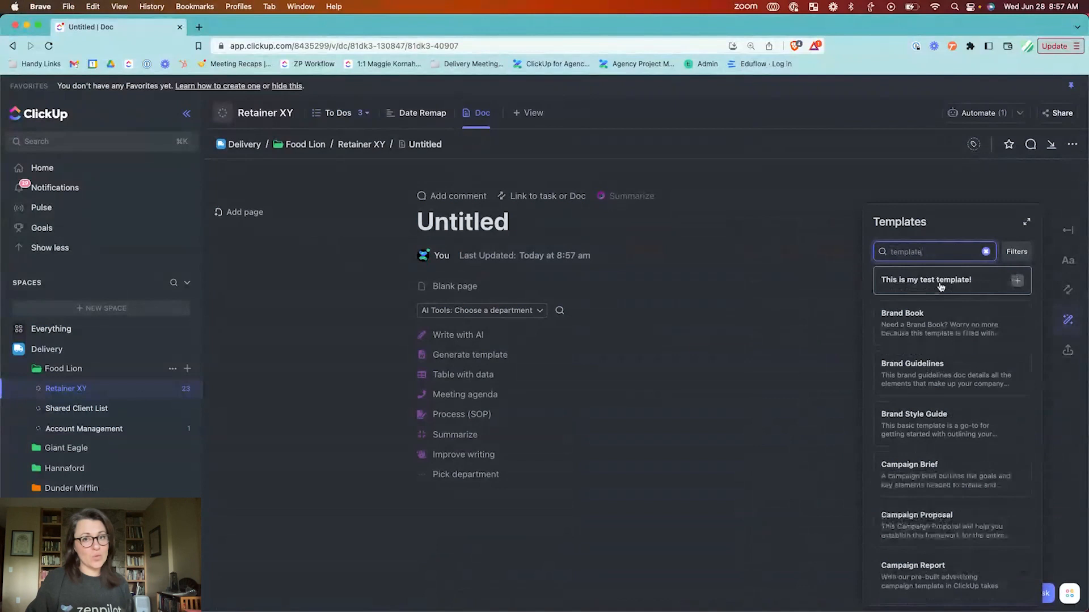
left_click(984, 252)
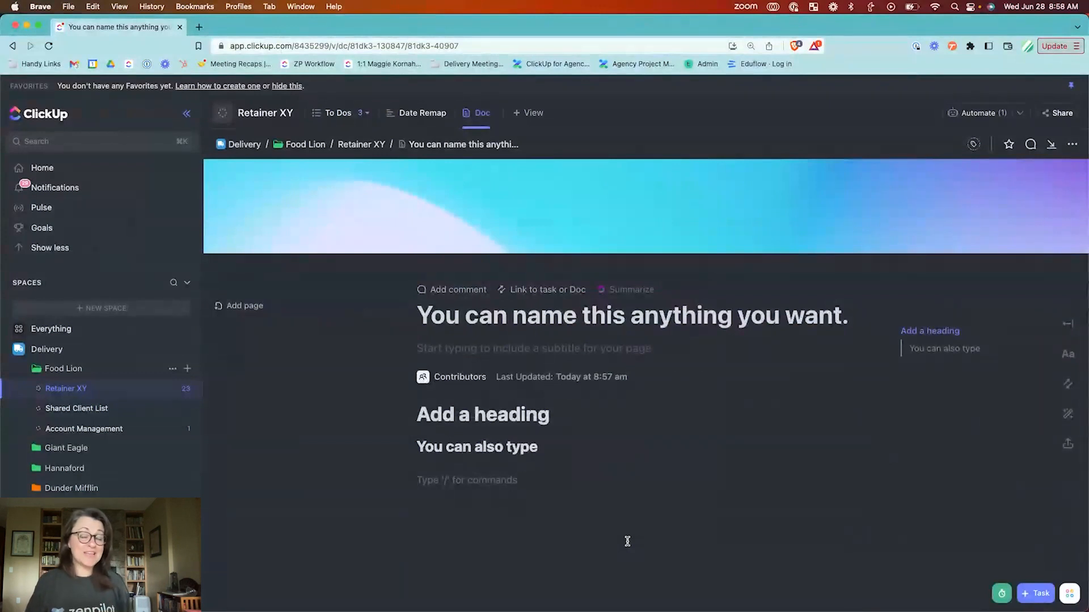
Step: Place the cursor on the empty line below the 'You can also type' heading for a bulleted list
left_click(466, 480)
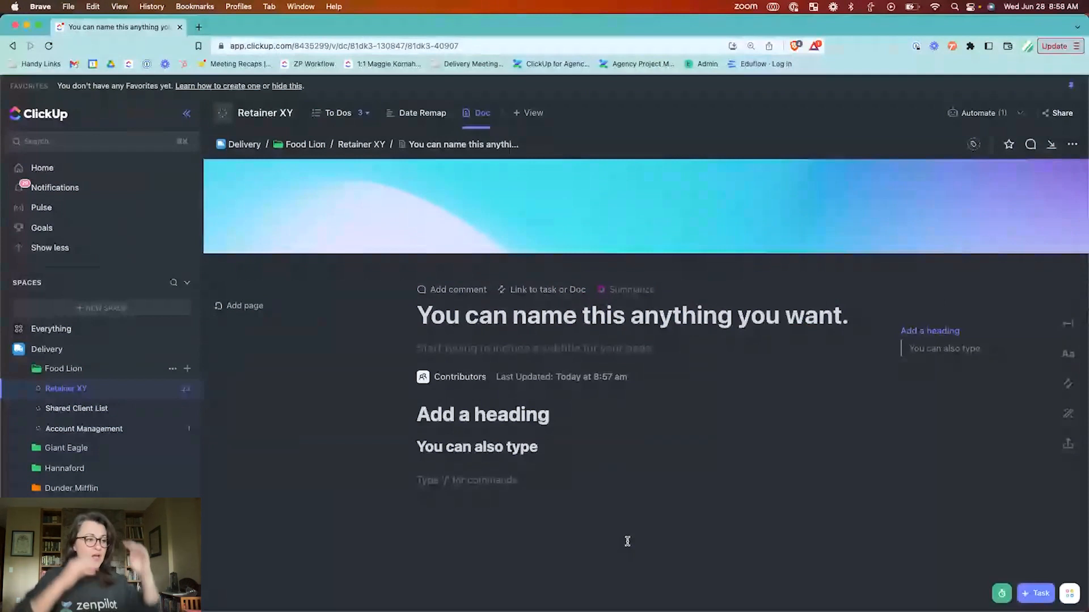
left_click(465, 480)
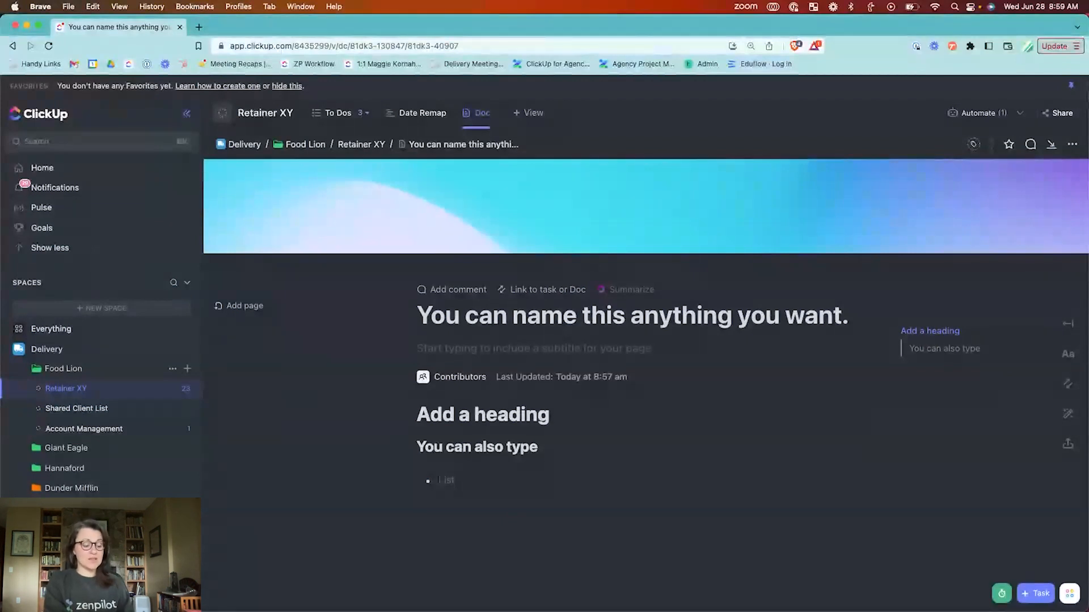
Step: Complete the bullet 'Make the lion roar' and start creating a task from it
type("Make the lion")
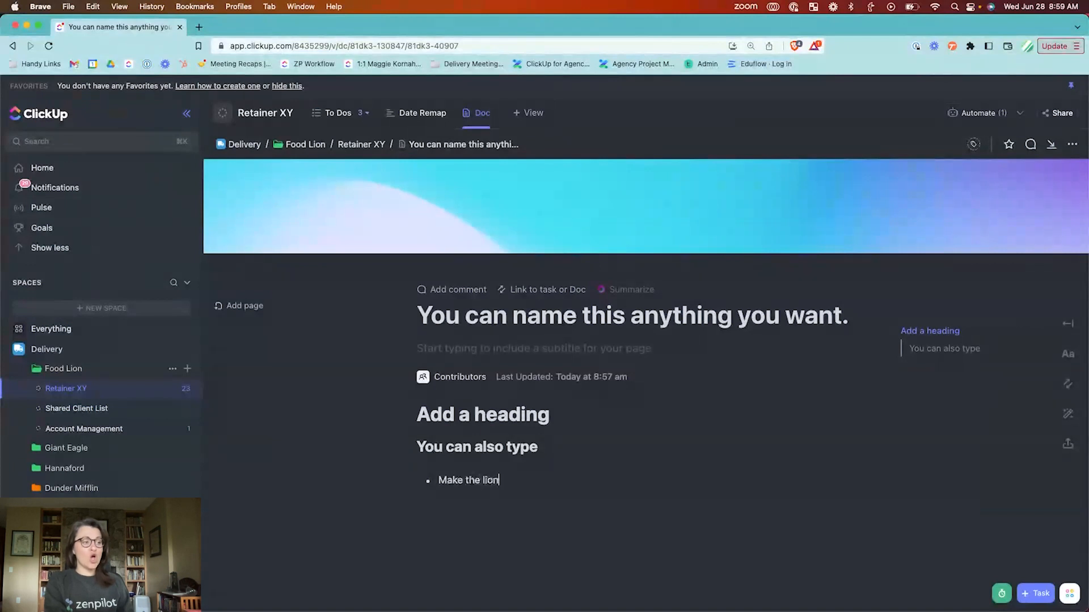
type("roa")
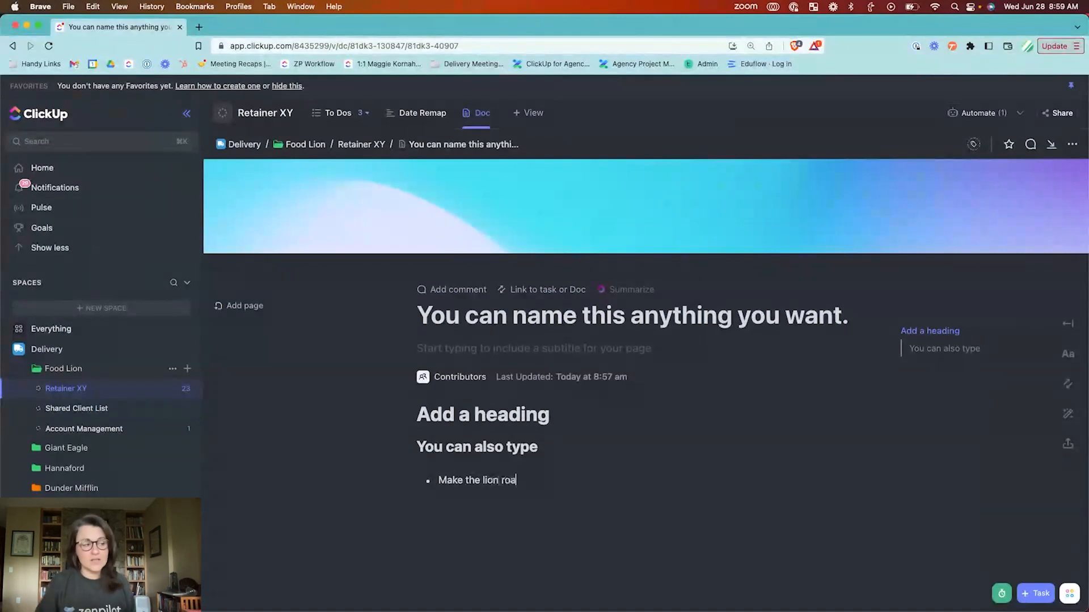
type("r")
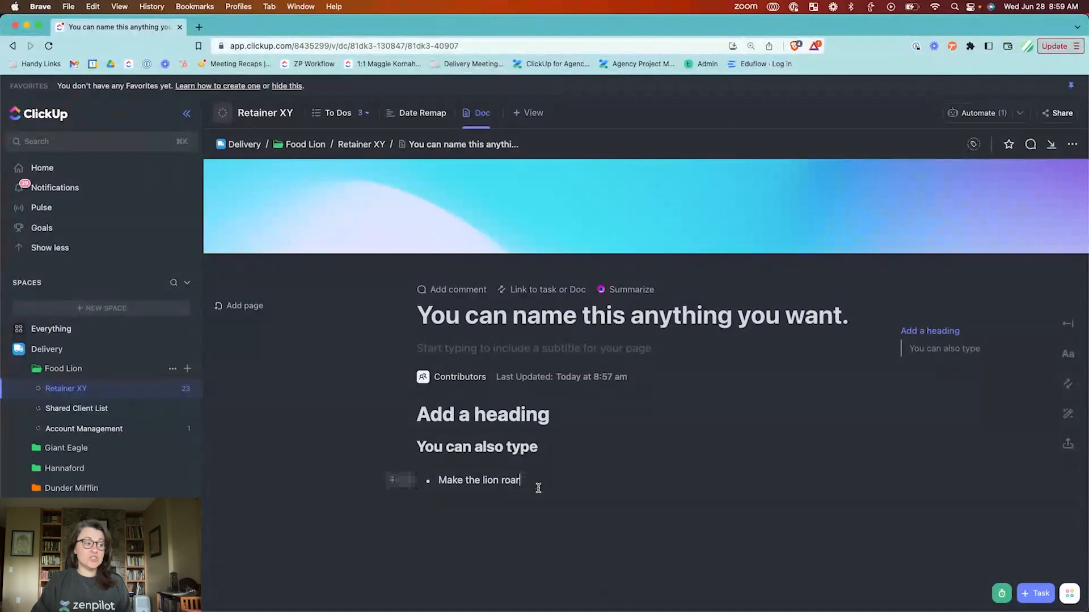
triple_click(478, 481)
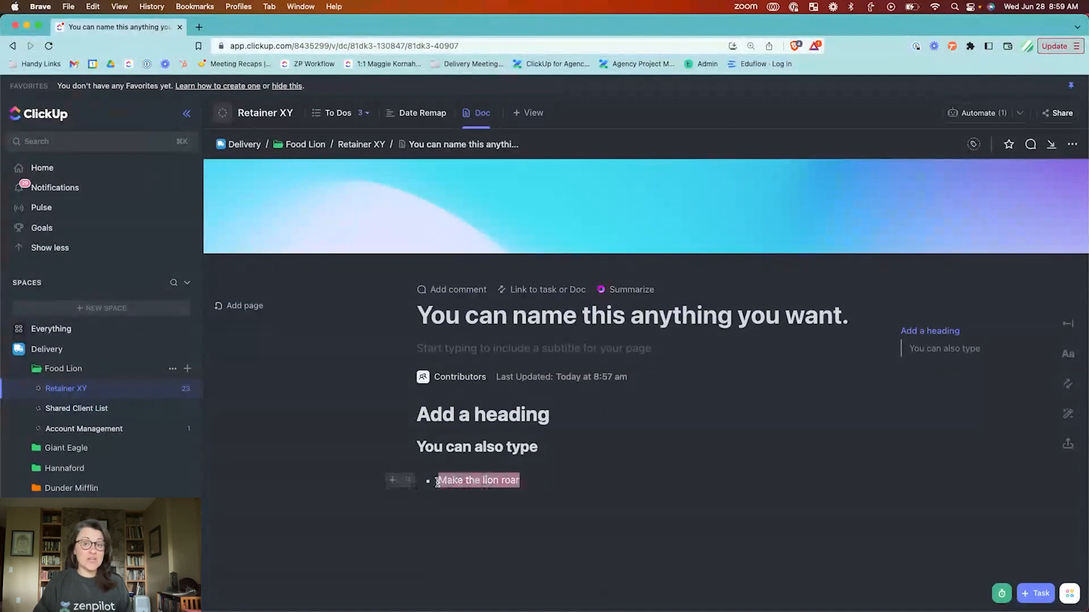
left_click(645, 500)
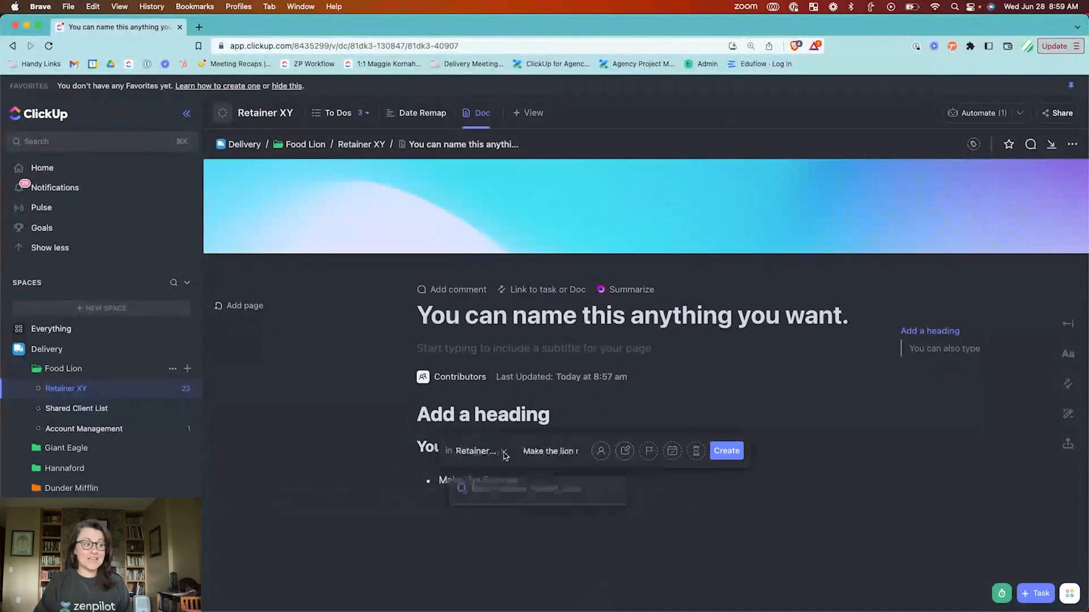
Step: Place the new task in the Account Management list, assign it to yourself and set its date
left_click(475, 450)
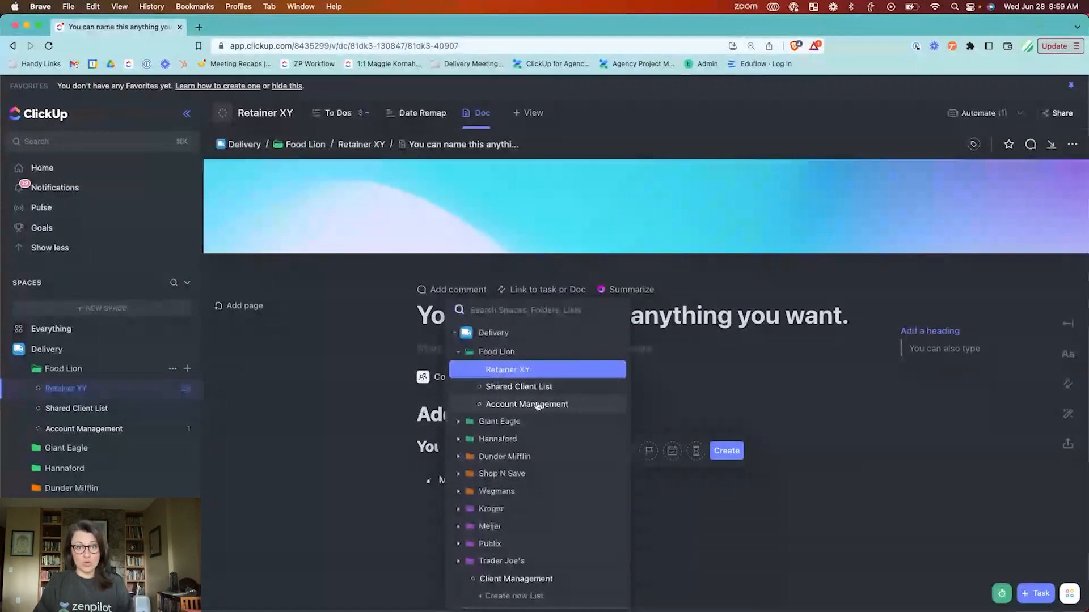
left_click(526, 404)
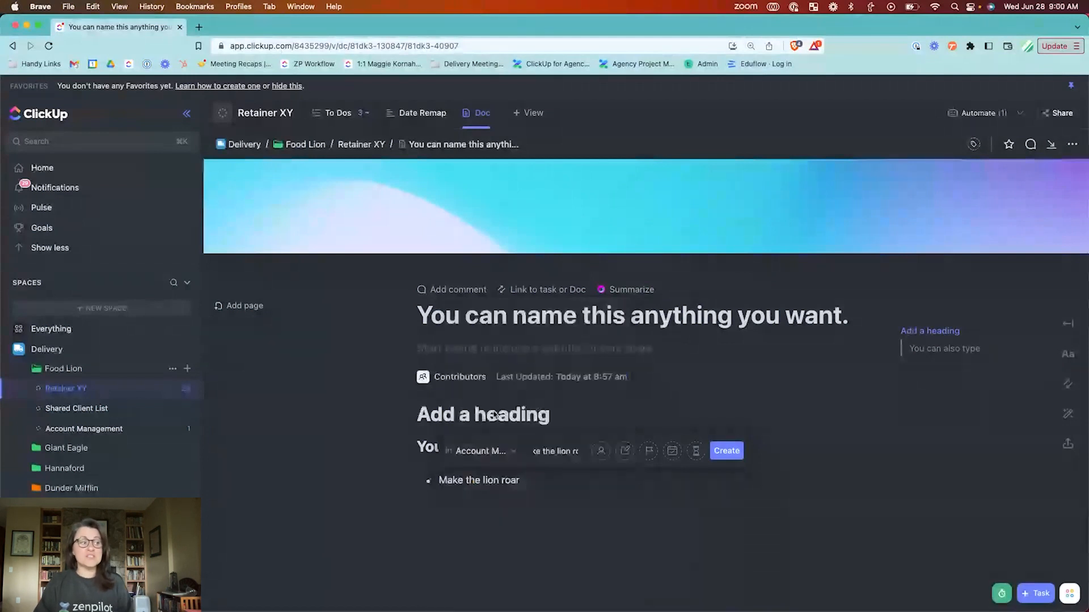
left_click(481, 450)
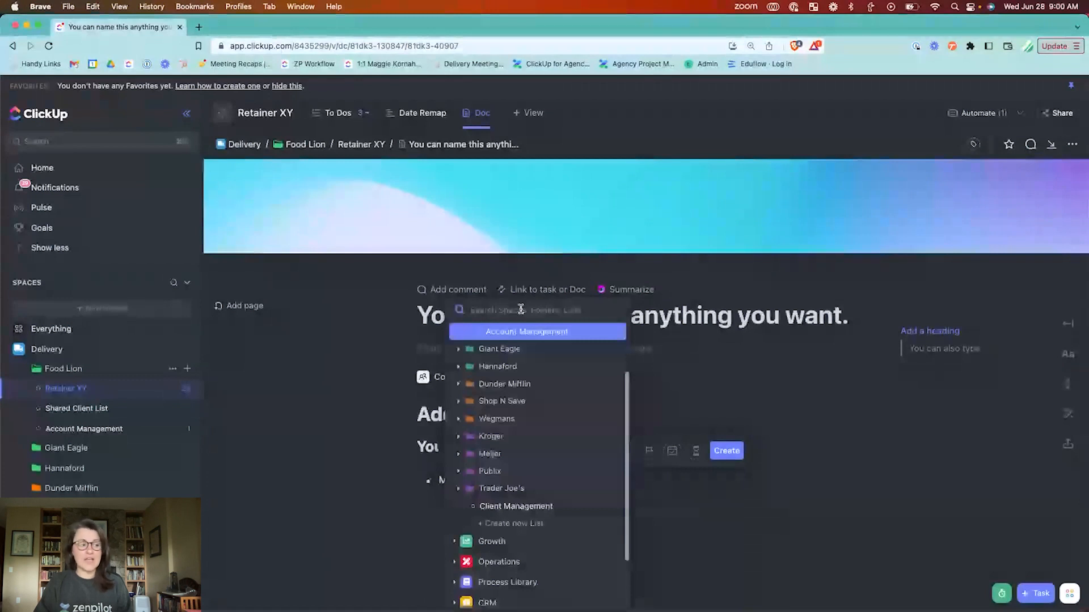
left_click(526, 331)
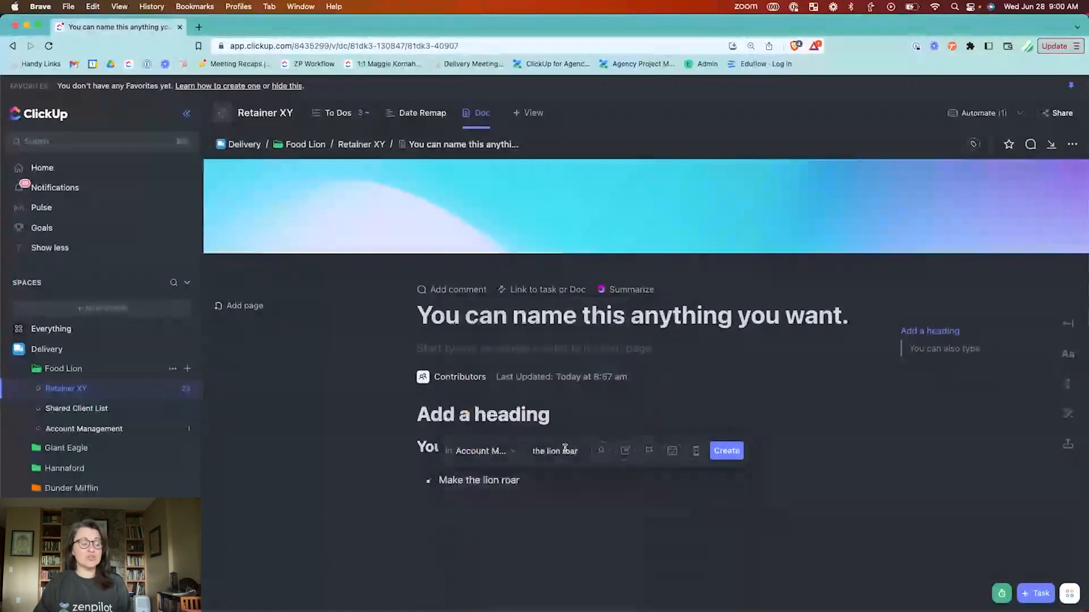
left_click(599, 450)
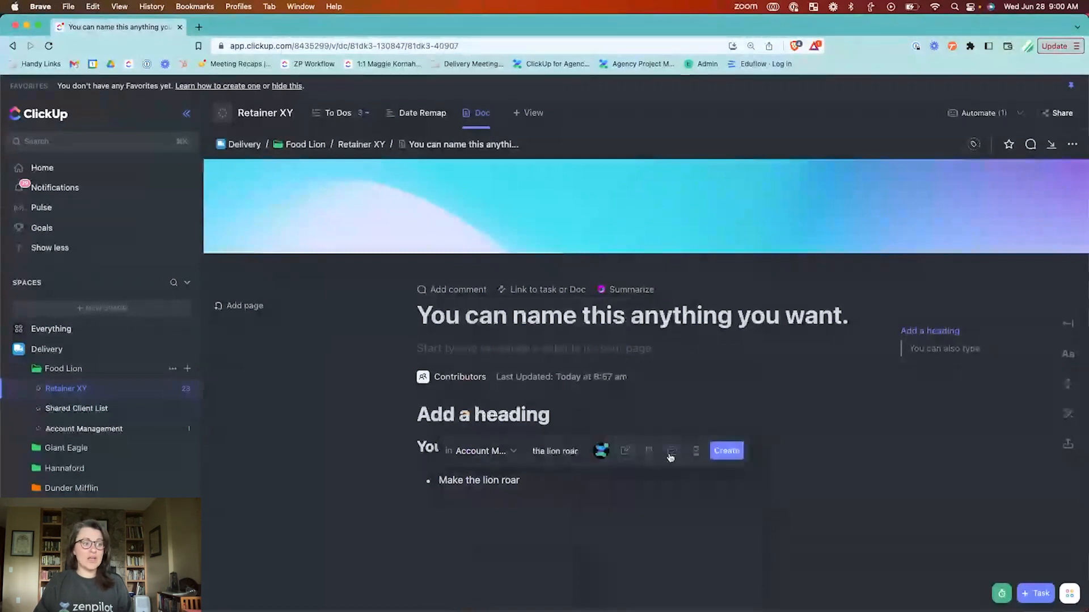
left_click(670, 450)
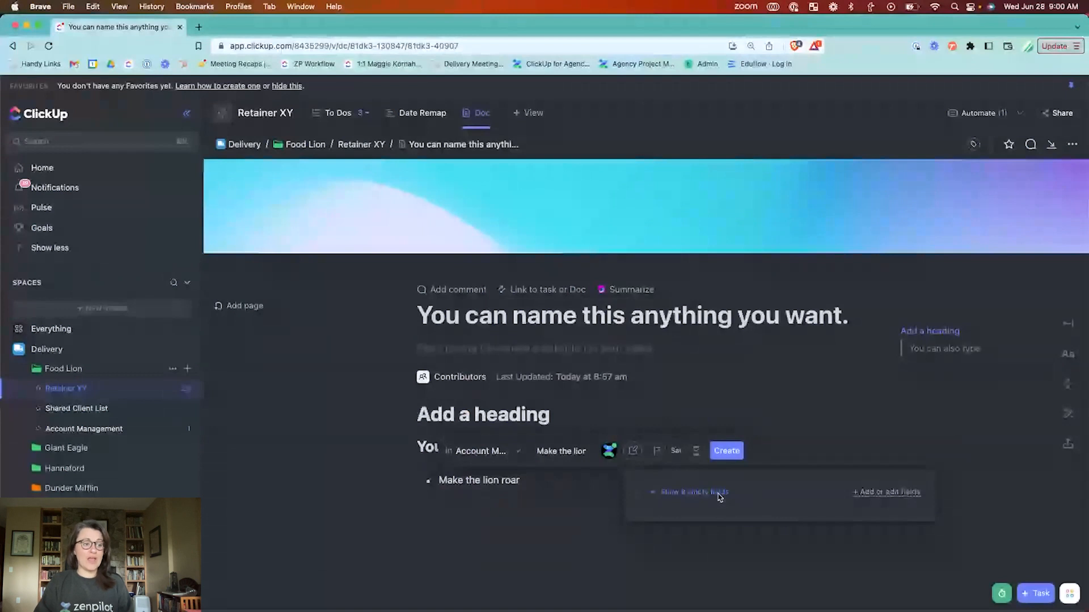
left_click(694, 492)
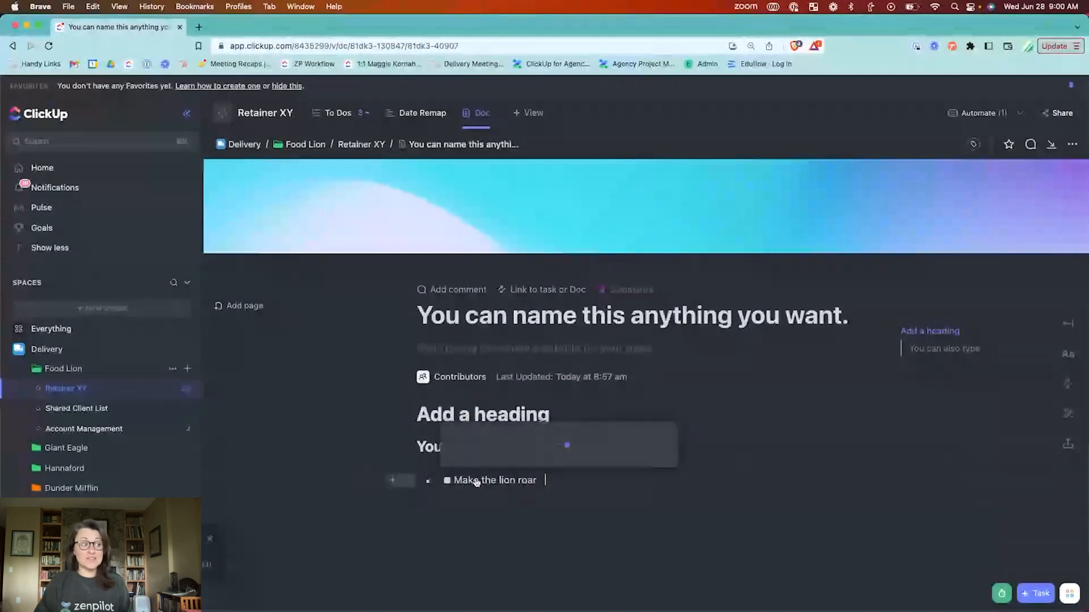
Step: Set the linked 'Make the lion roar' task's status to Pending Review
left_click(496, 479)
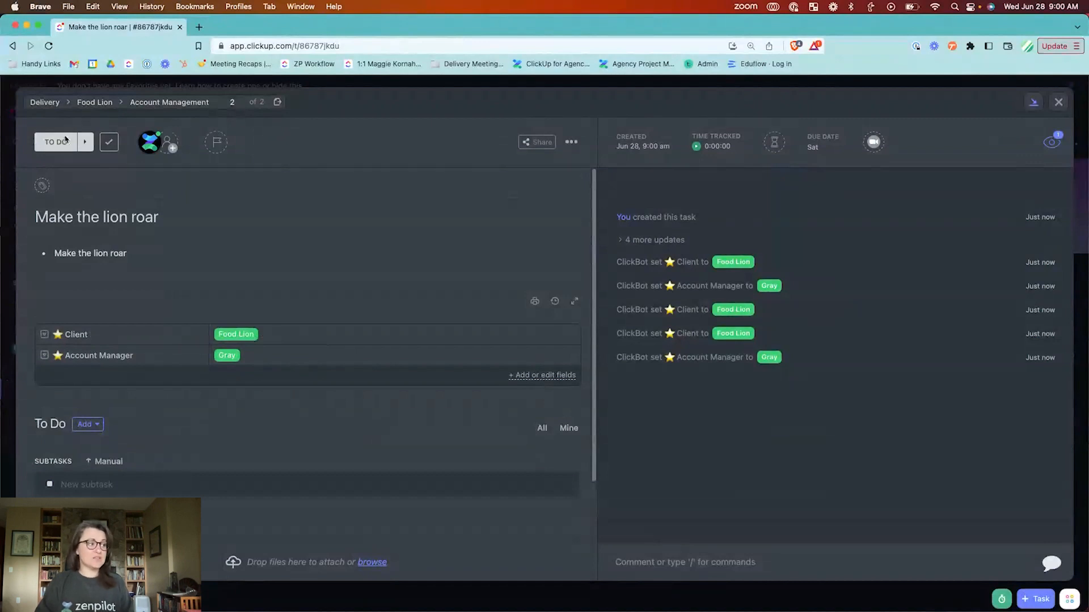
left_click(55, 142)
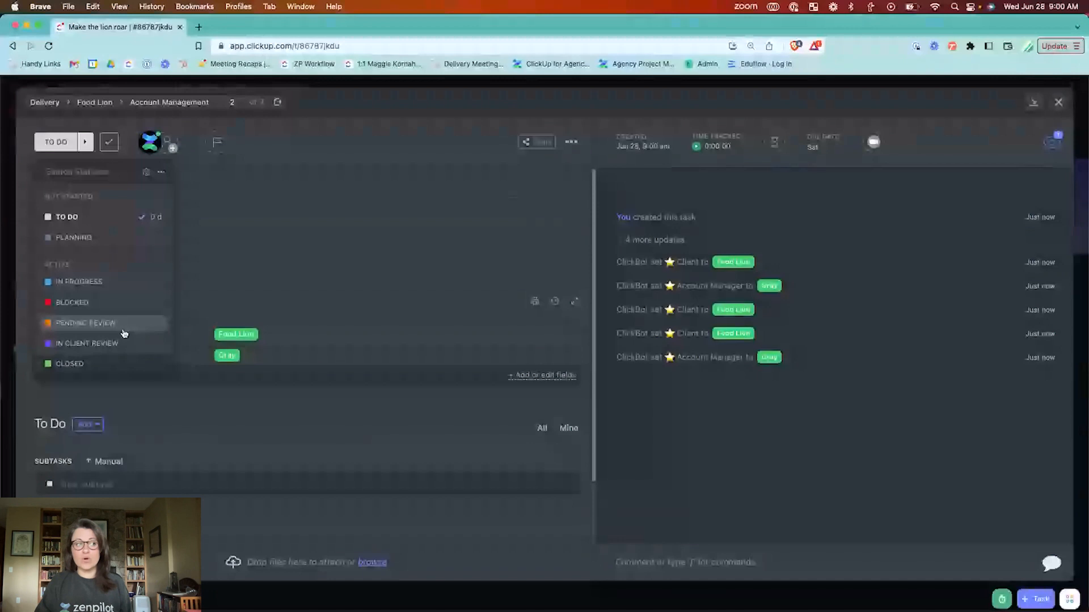
left_click(85, 323)
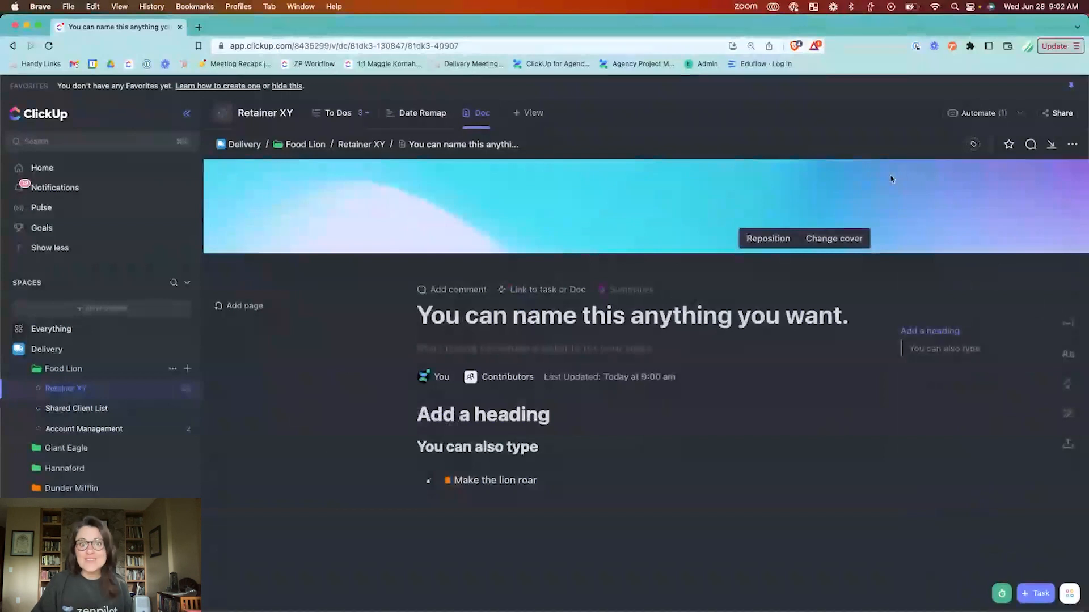
mouse_move(904, 186)
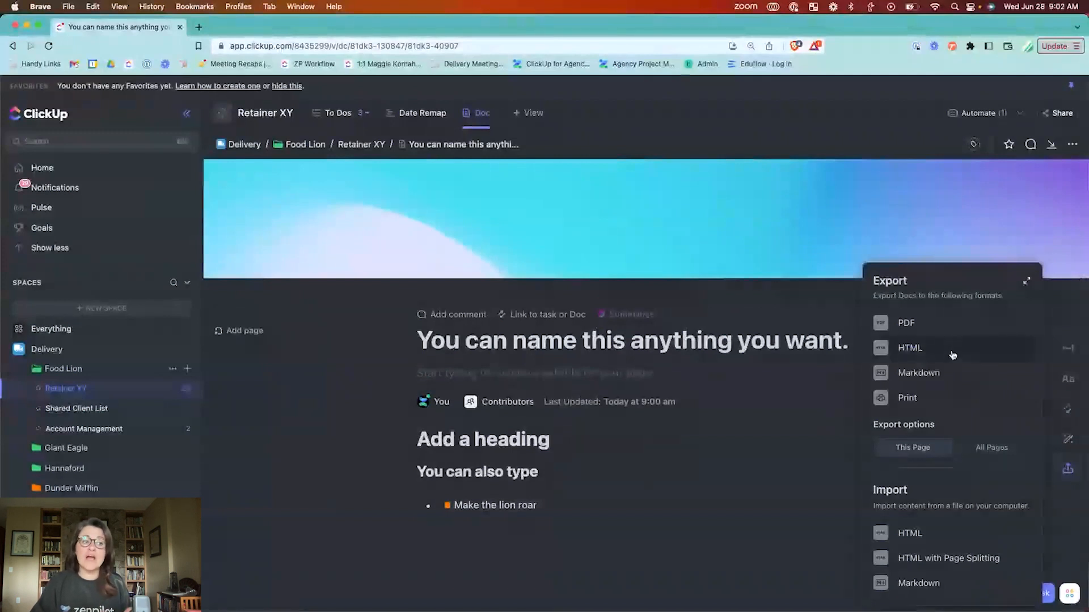
mouse_move(946, 413)
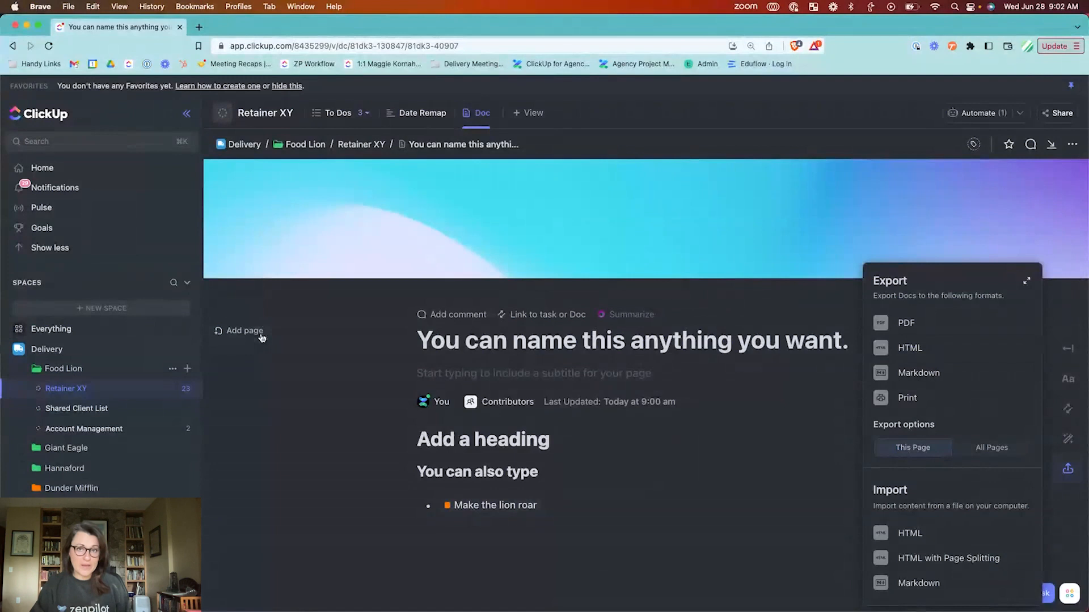
mouse_move(1036, 456)
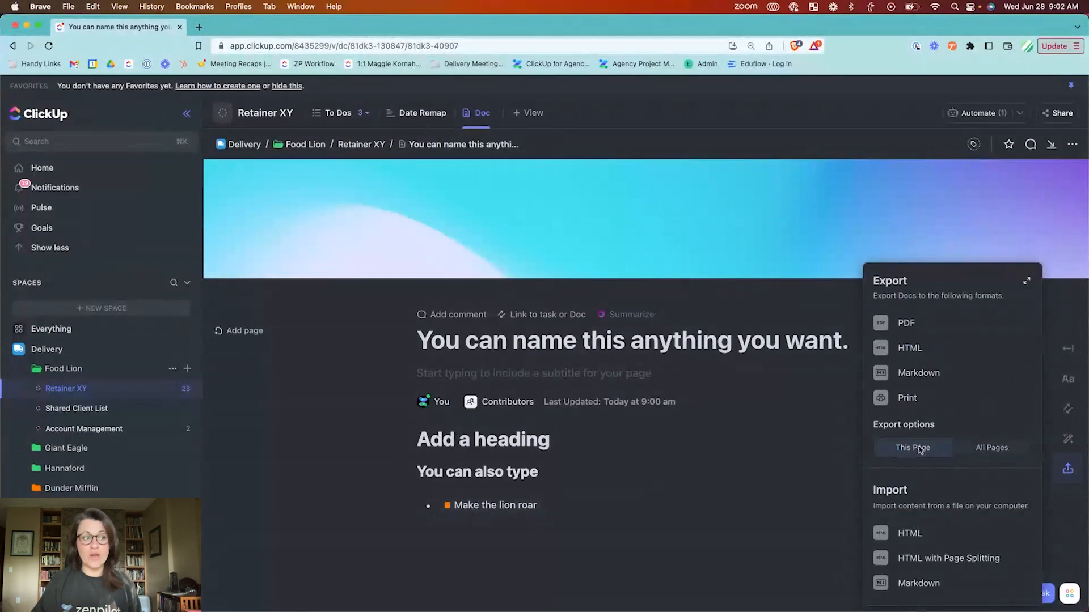
Step: Export This Page of the Retainer XY doc as a PDF
left_click(906, 322)
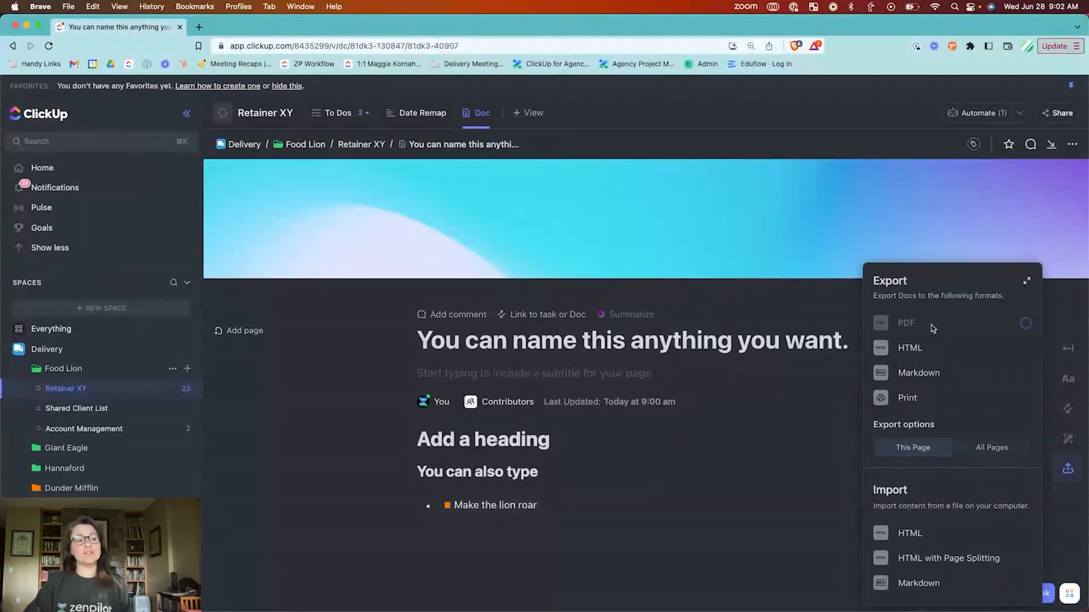
mouse_move(1006, 324)
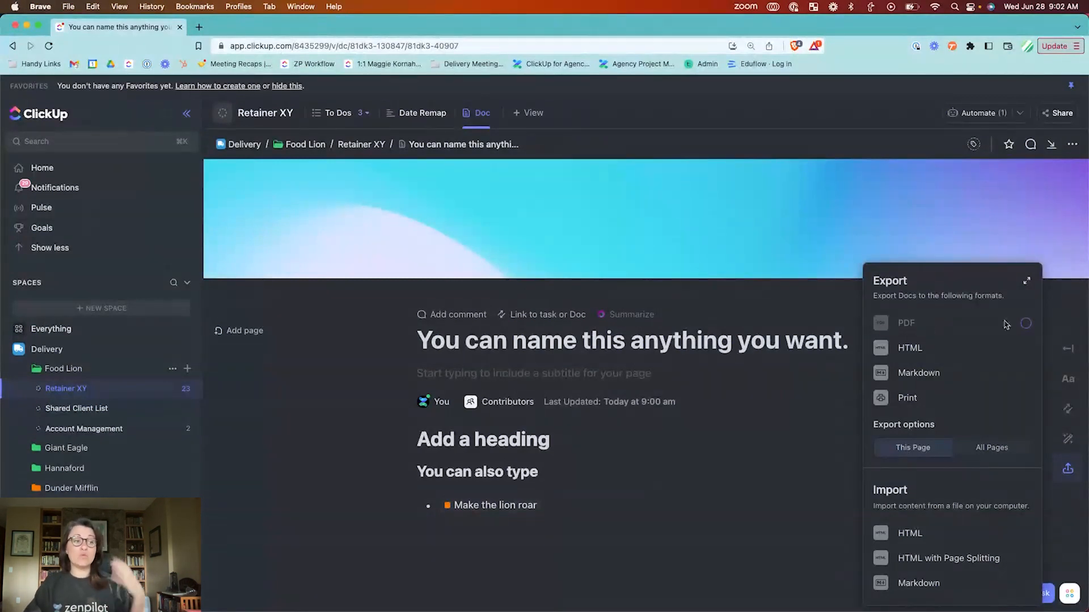
left_click(906, 323)
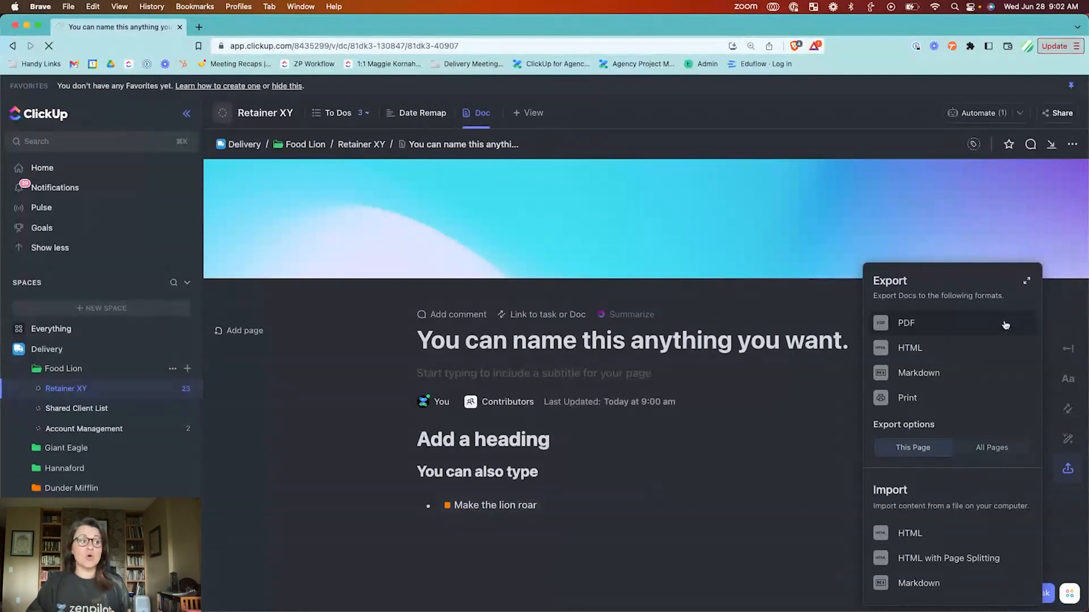
Step: Save the exported PDF to Downloads, review it in Brave and close the preview
left_click(906, 323)
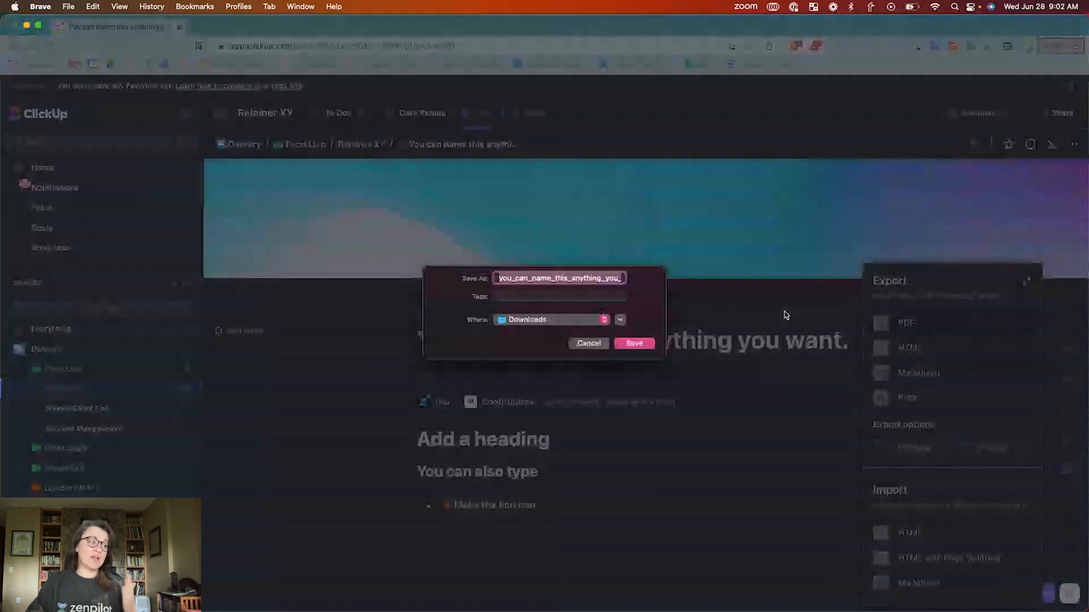
left_click(633, 343)
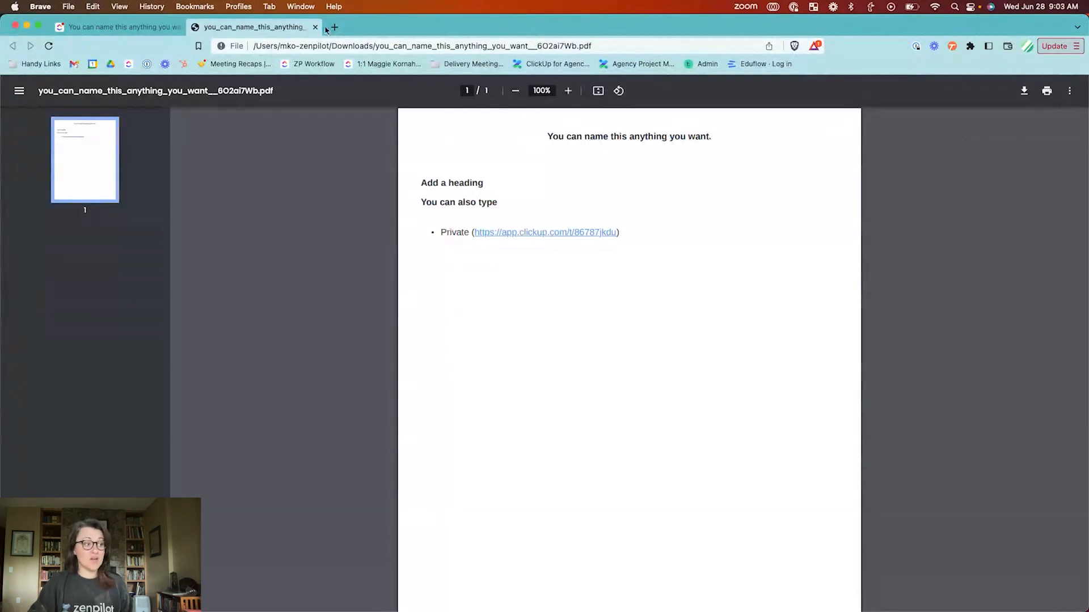
left_click(314, 28)
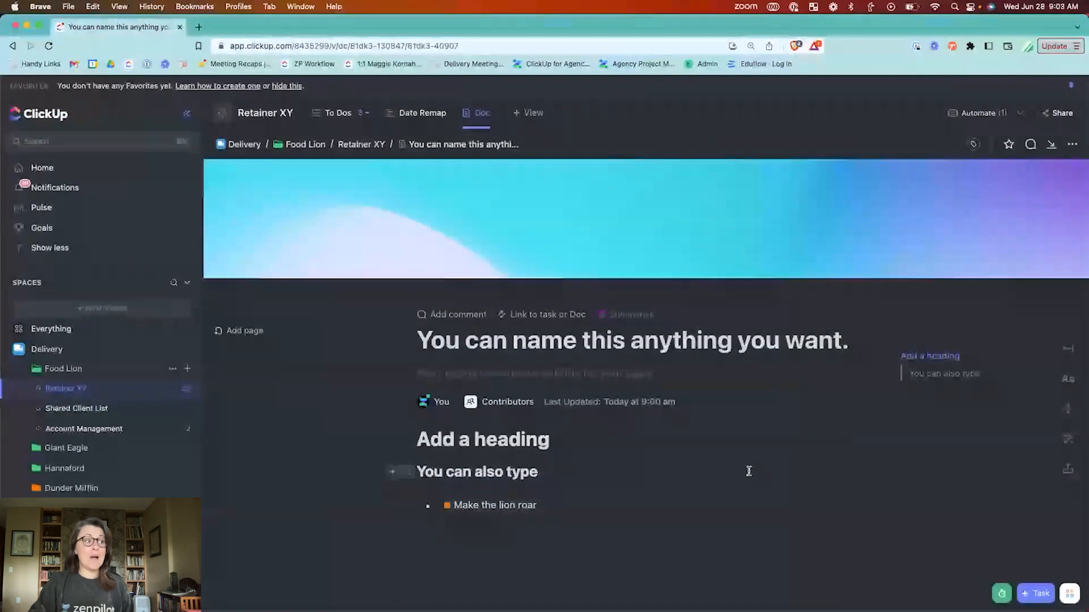
Step: Enable 'Share link with anyone' so the doc is viewable through a public link
left_click(1060, 113)
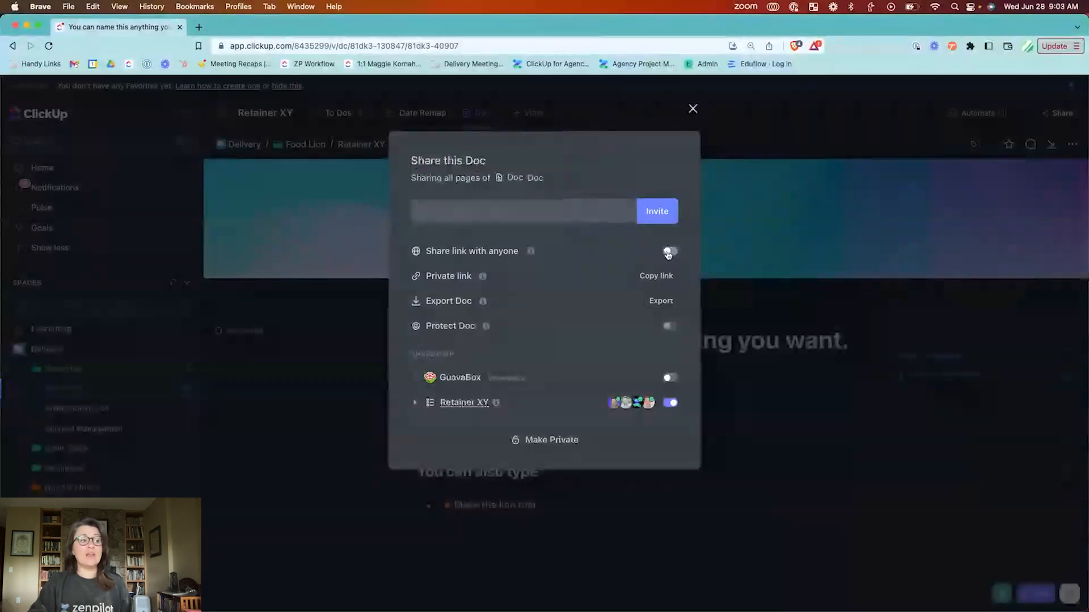
left_click(669, 250)
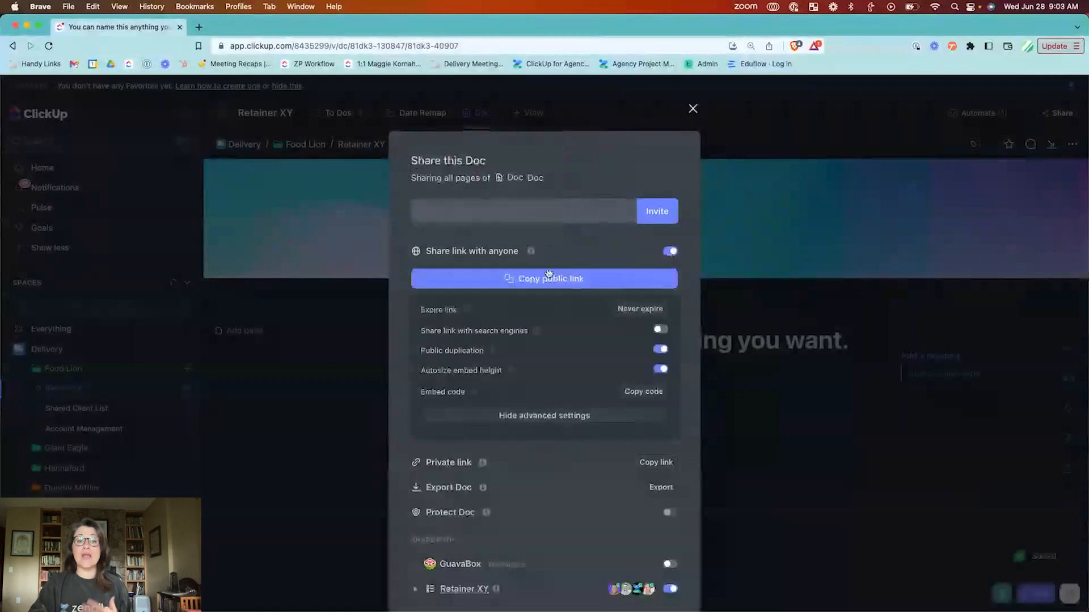